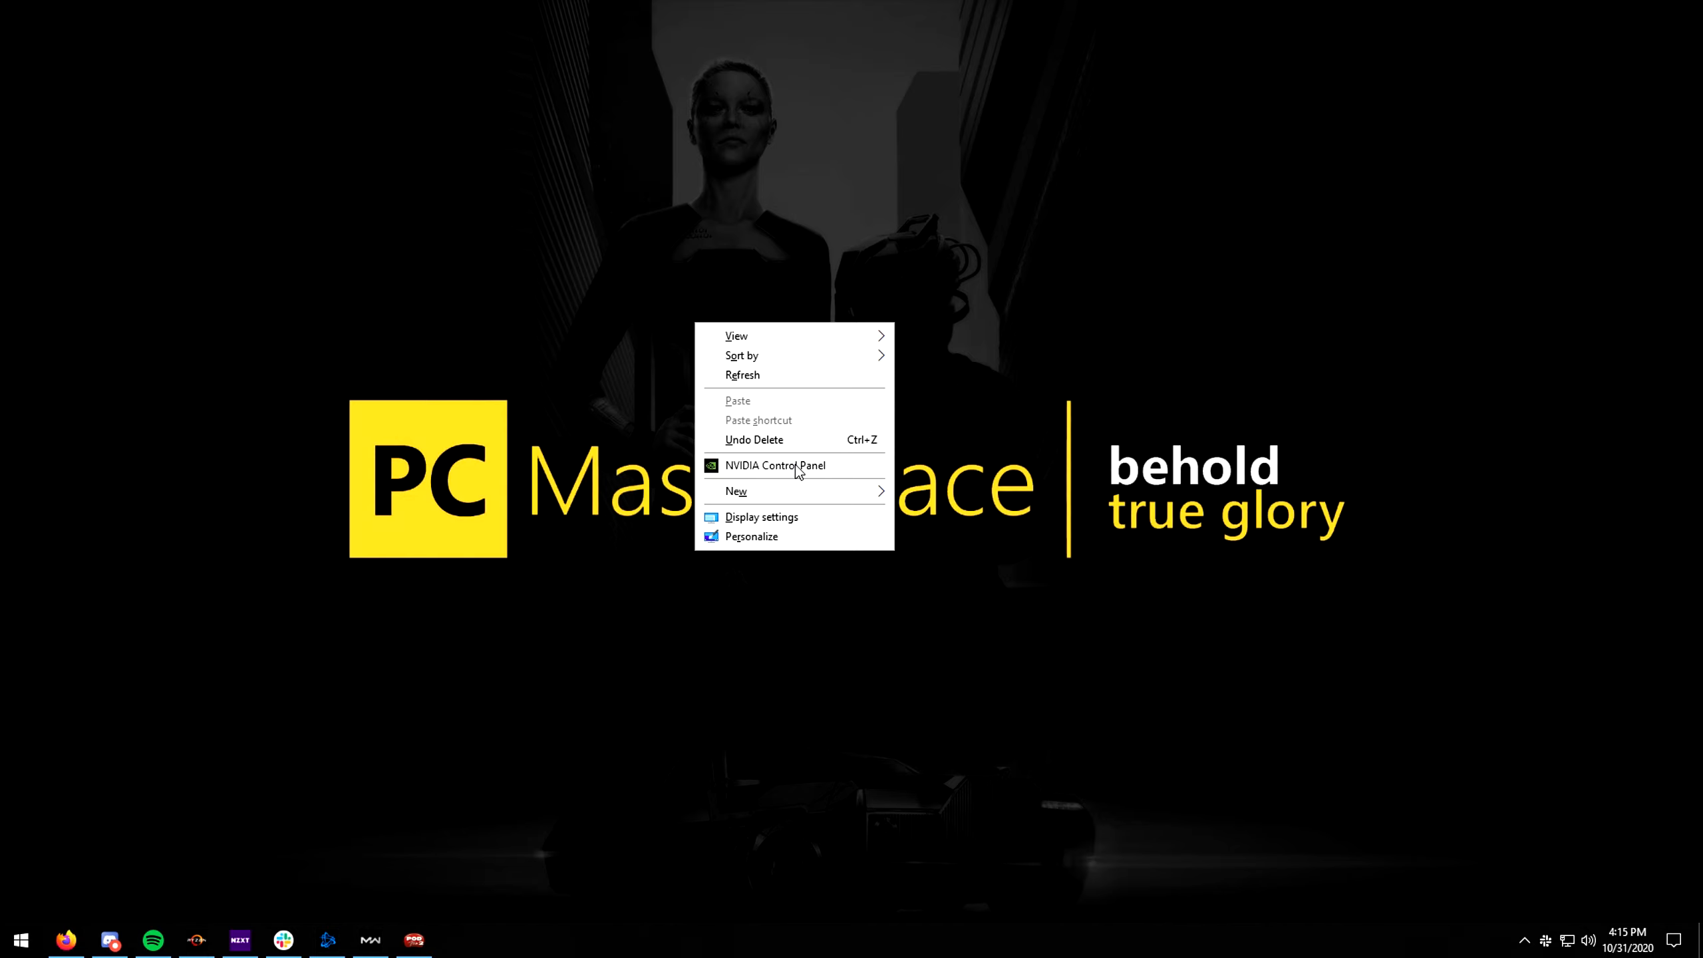
# Launch NVIDIA Control Panel from the desktop right-click menu
pyautogui.click(776, 465)
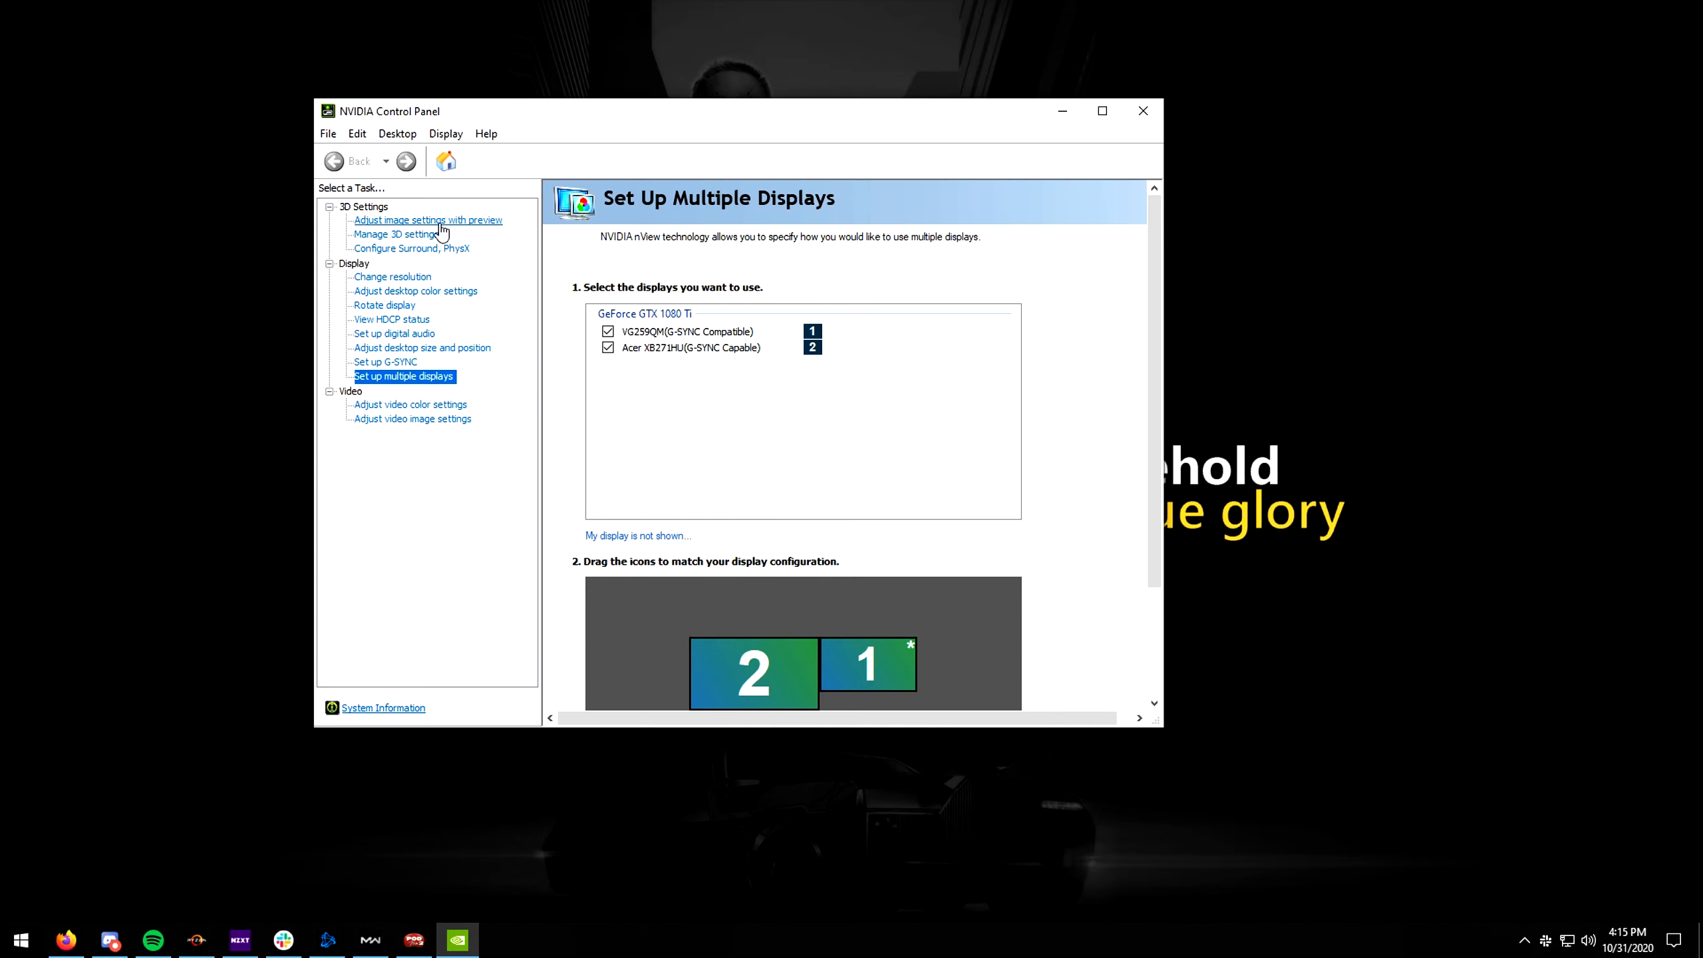
pyautogui.moveTo(399, 232)
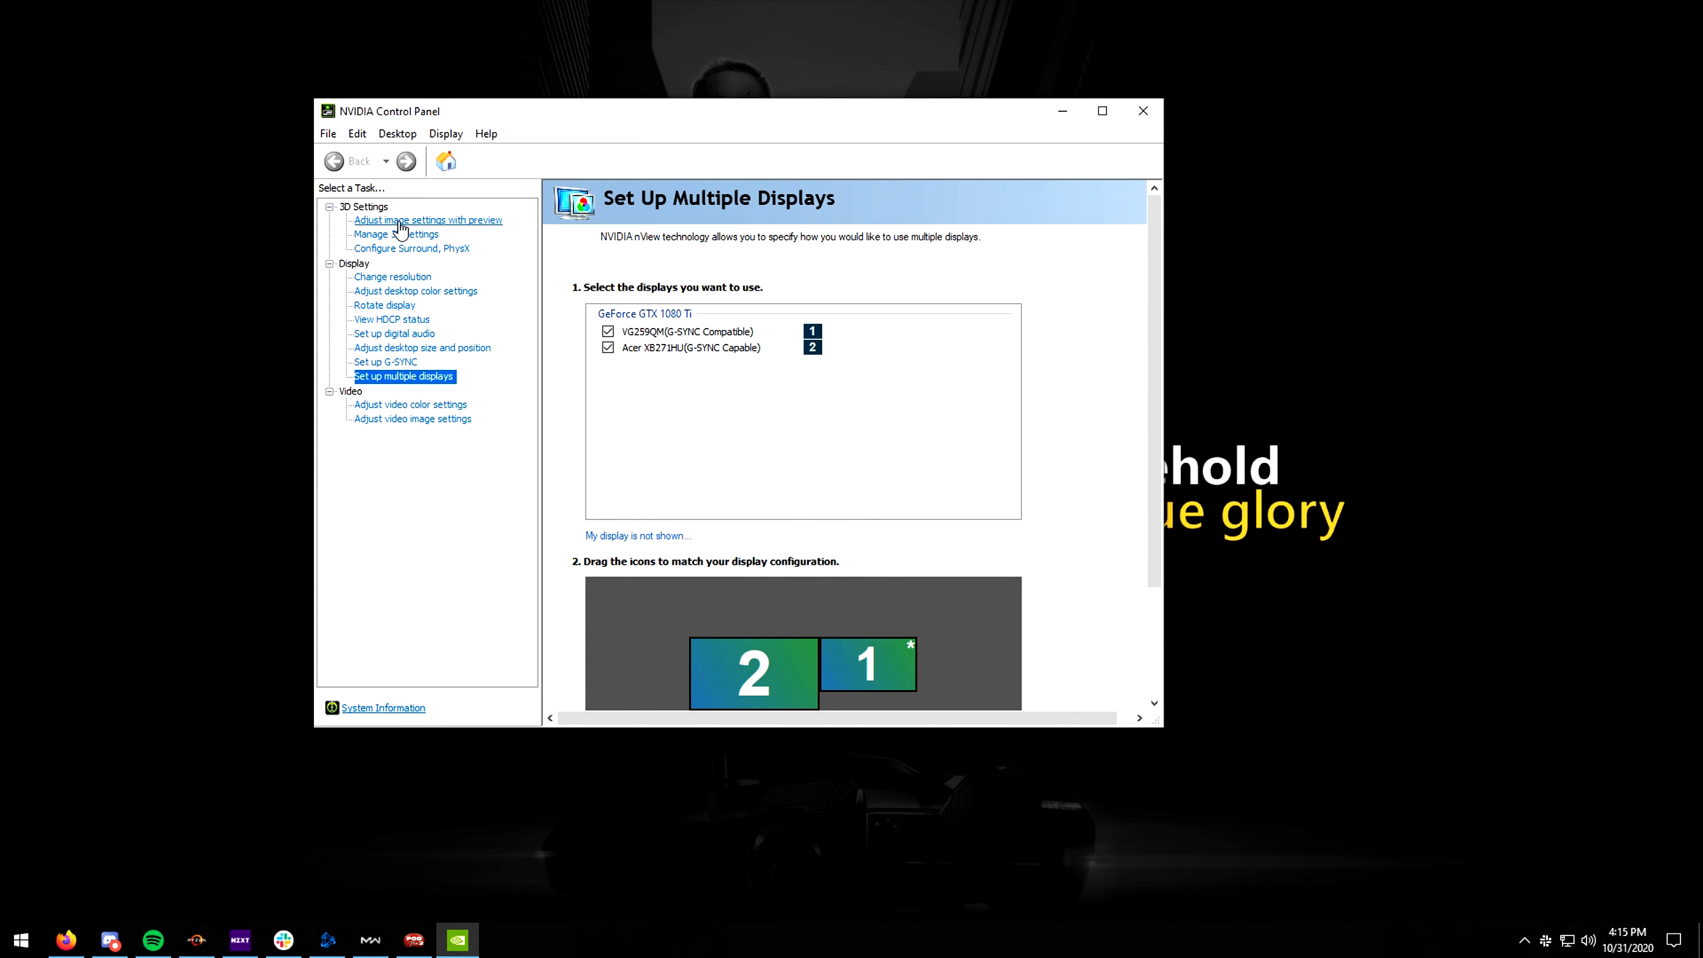
# Set the image settings preview slider to emphasize Performance, then close NVIDIA Control Panel
pyautogui.click(428, 220)
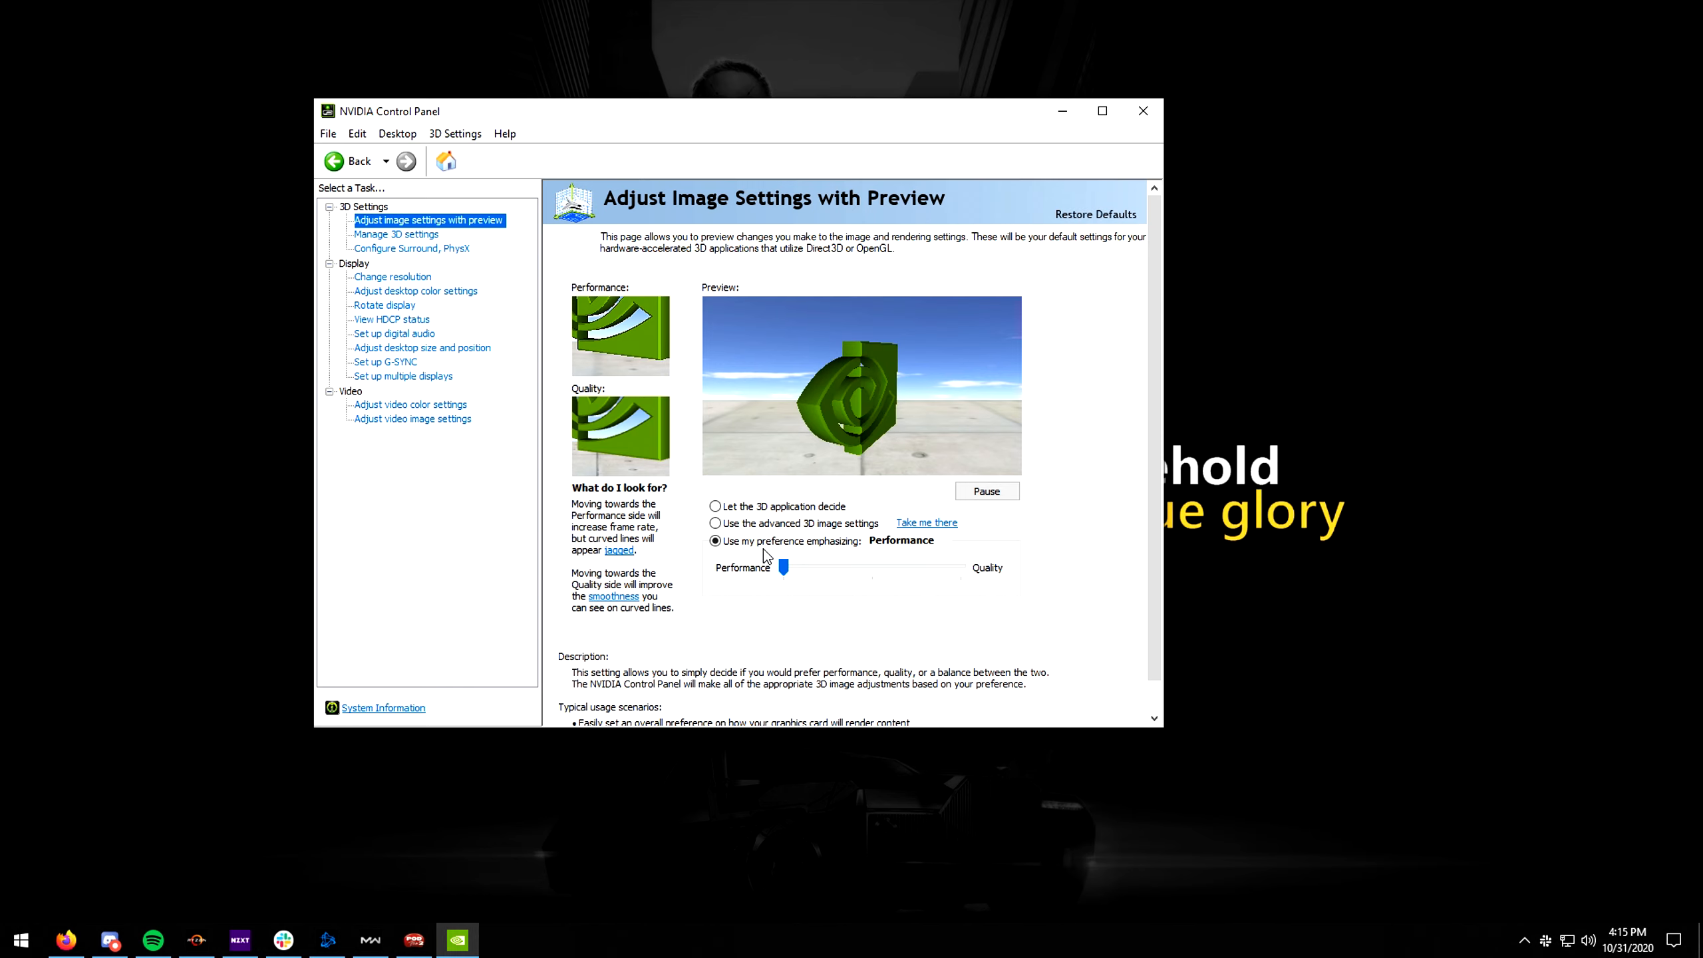
pyautogui.moveTo(782, 566); pyautogui.dragTo(969, 566)
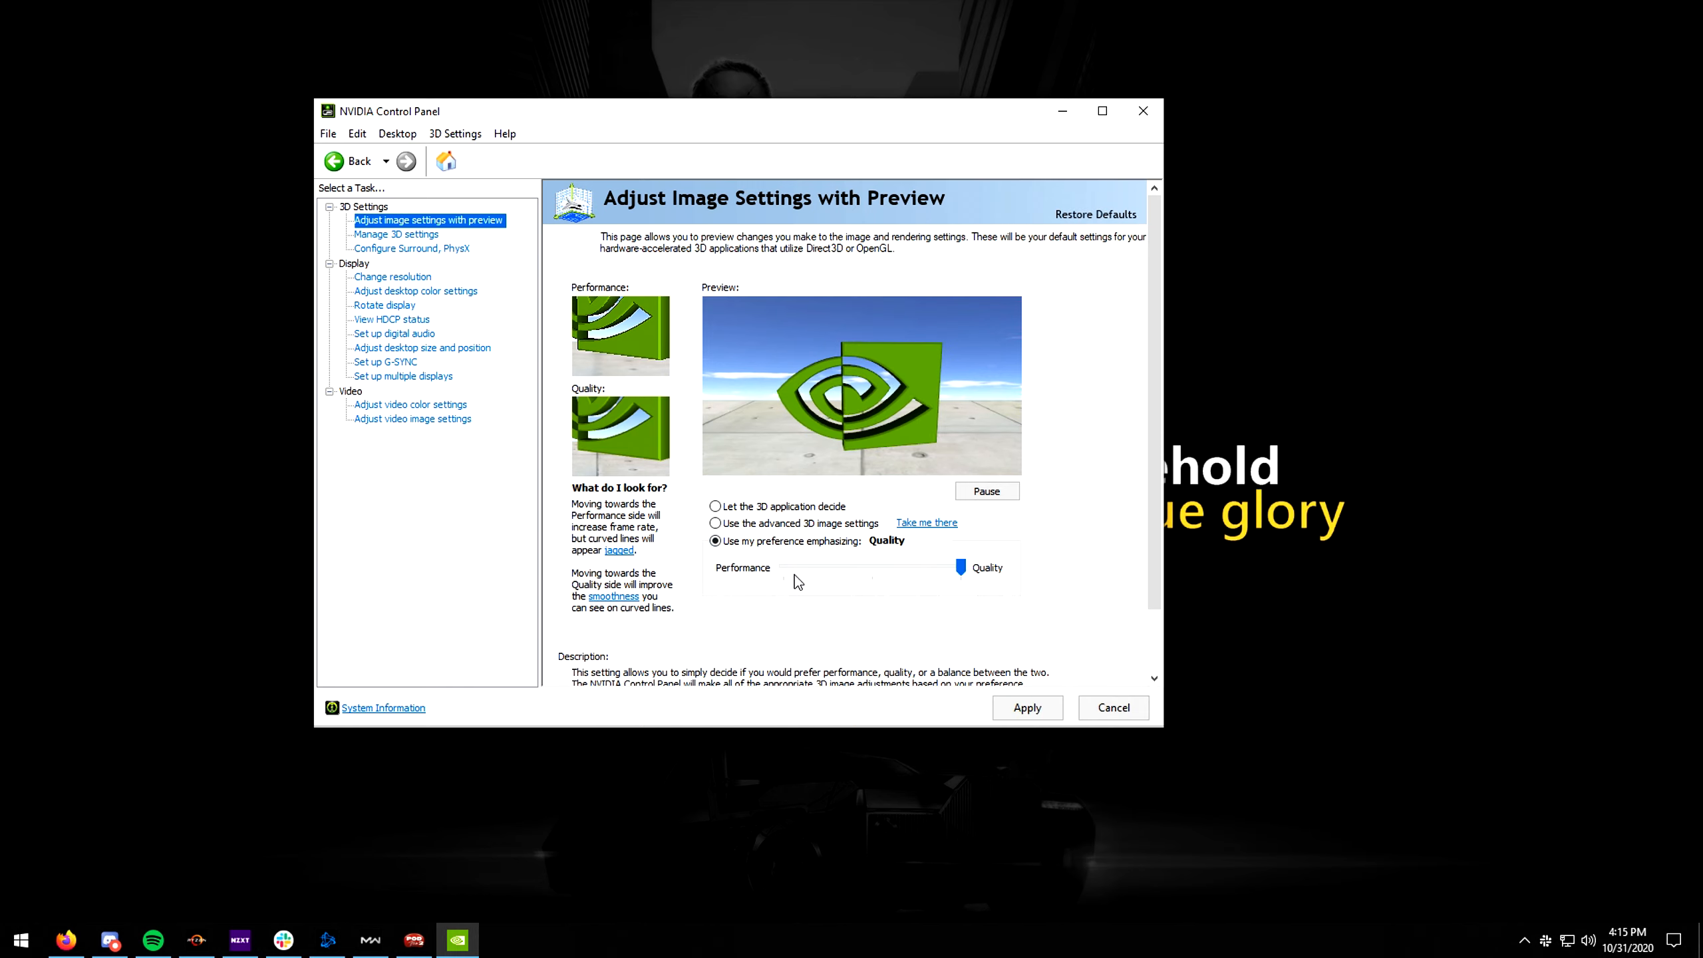
pyautogui.moveTo(967, 566); pyautogui.dragTo(755, 566)
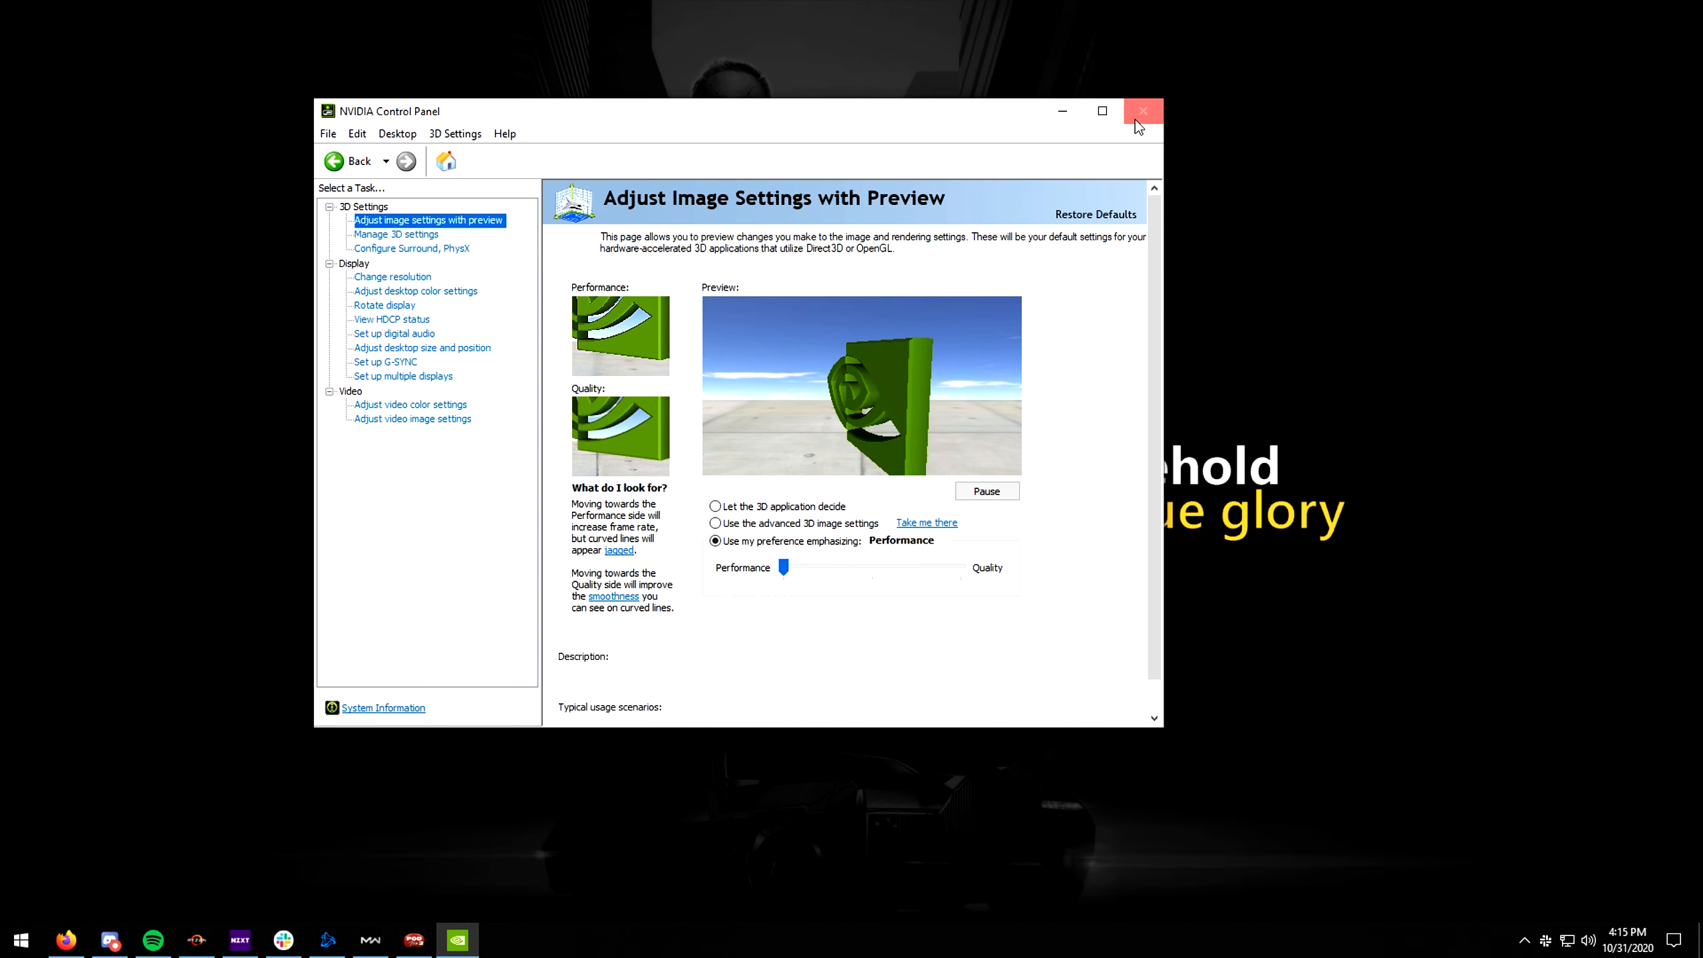
pyautogui.click(1143, 111)
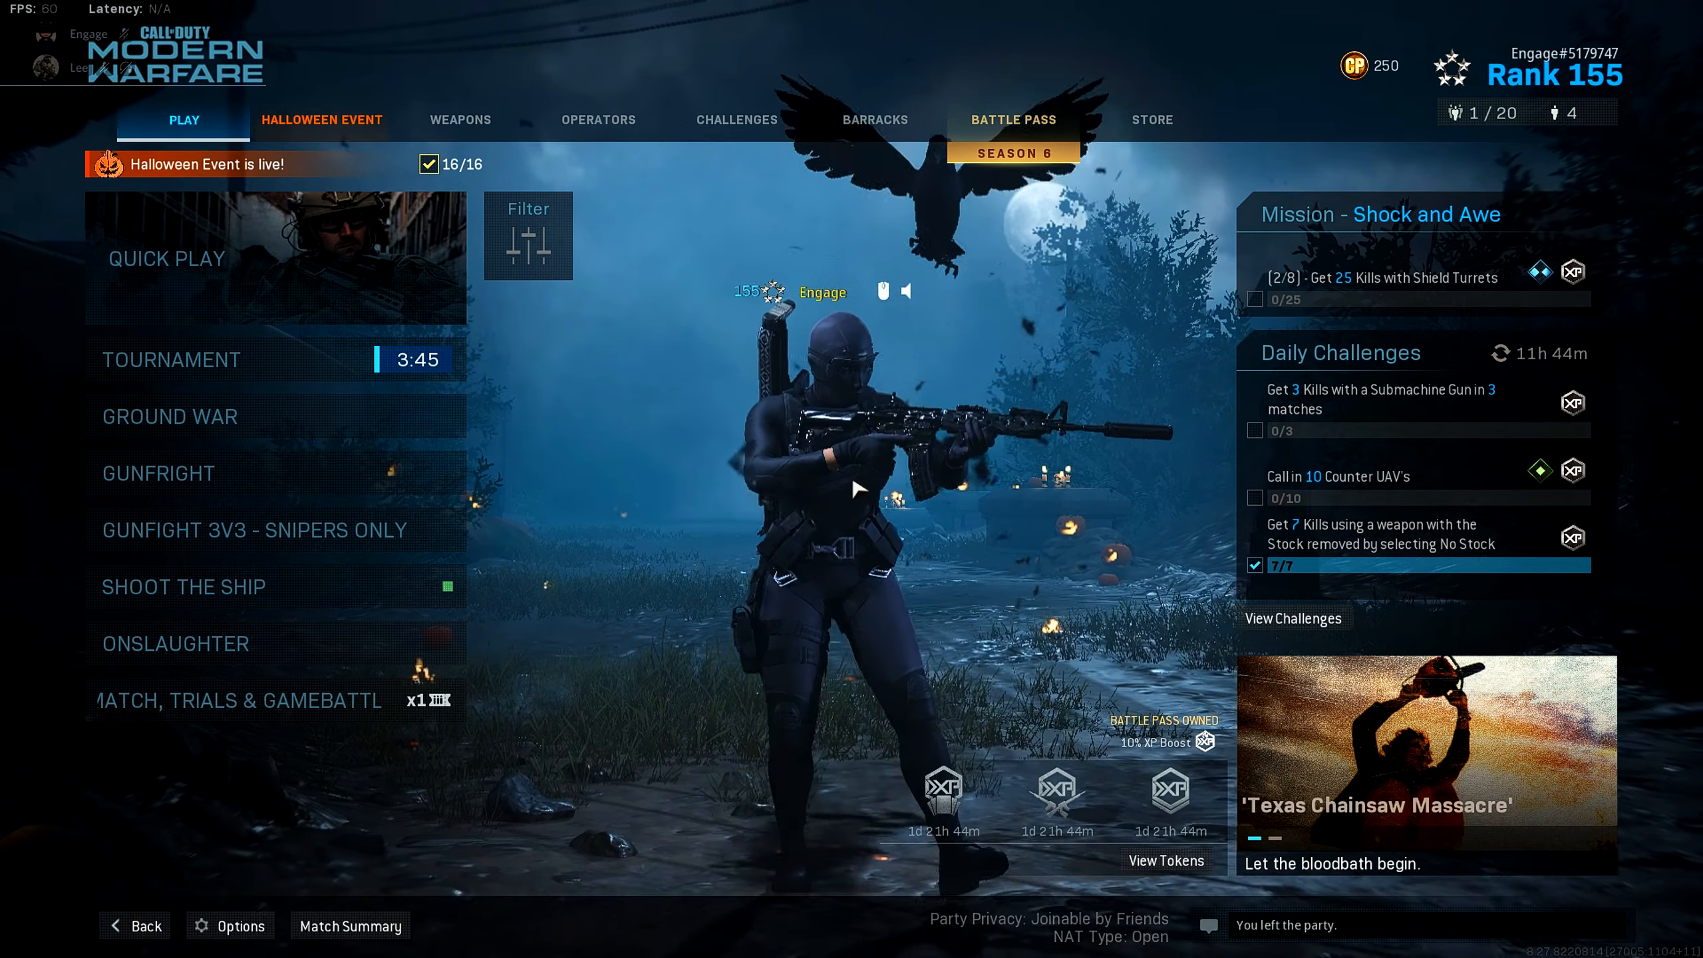
# In Options, expand advanced Field of View and set ADS Field of View to Affected
pyautogui.click(229, 925)
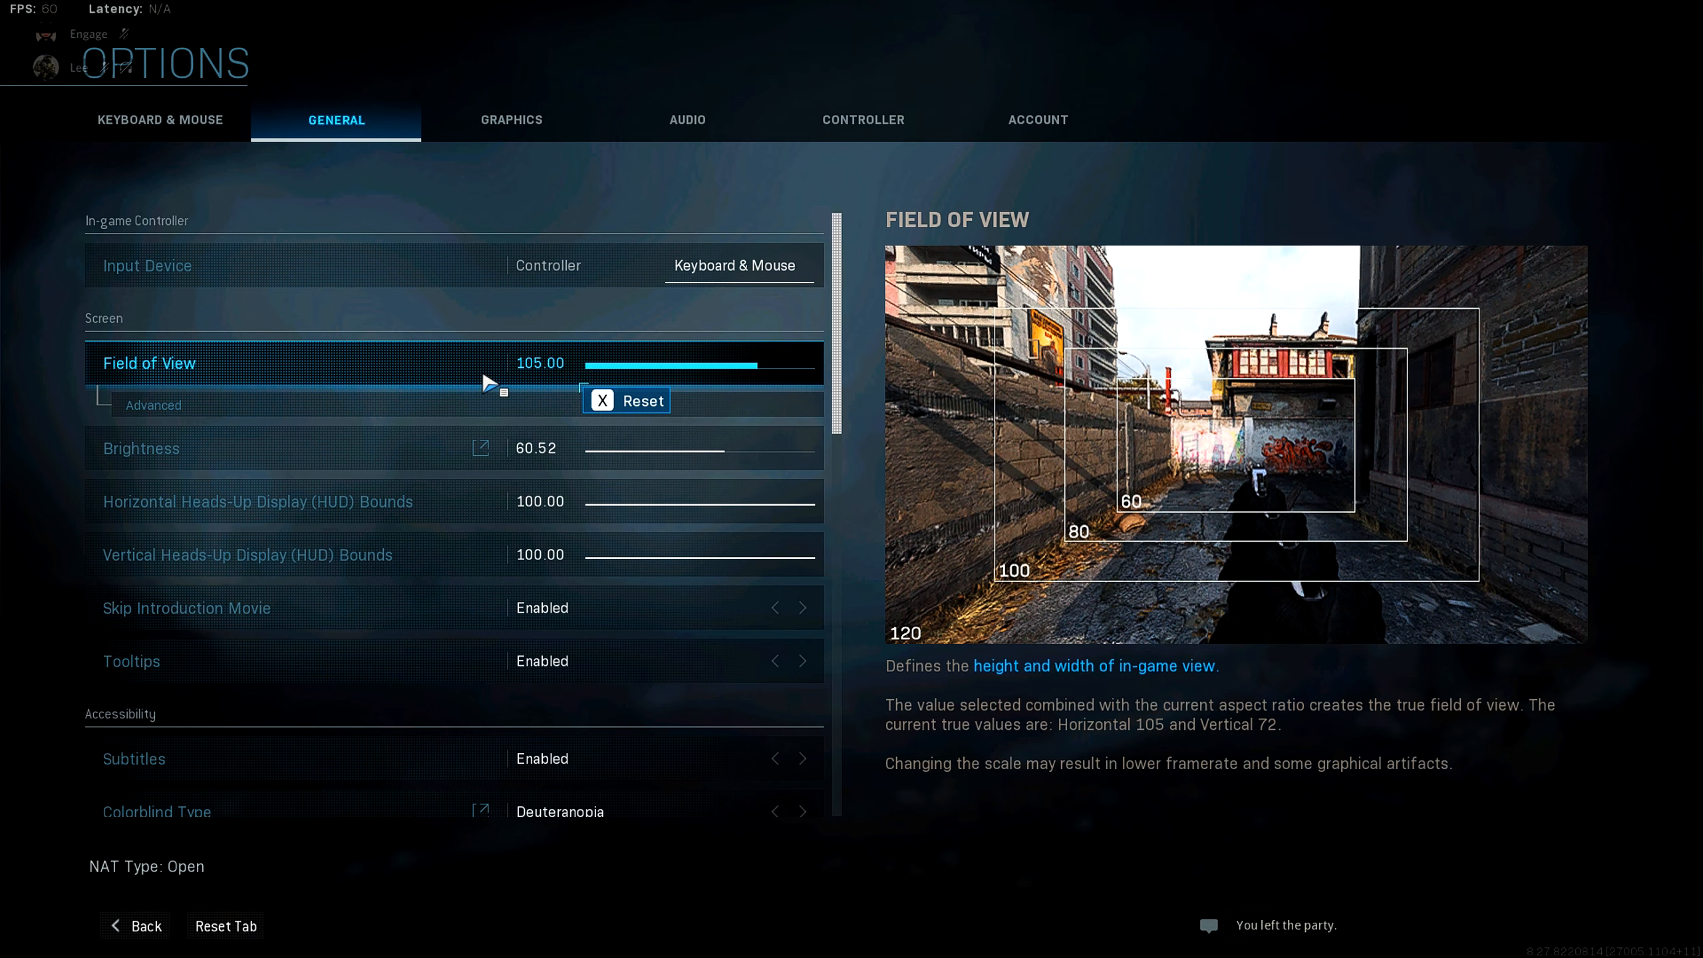
pyautogui.click(153, 404)
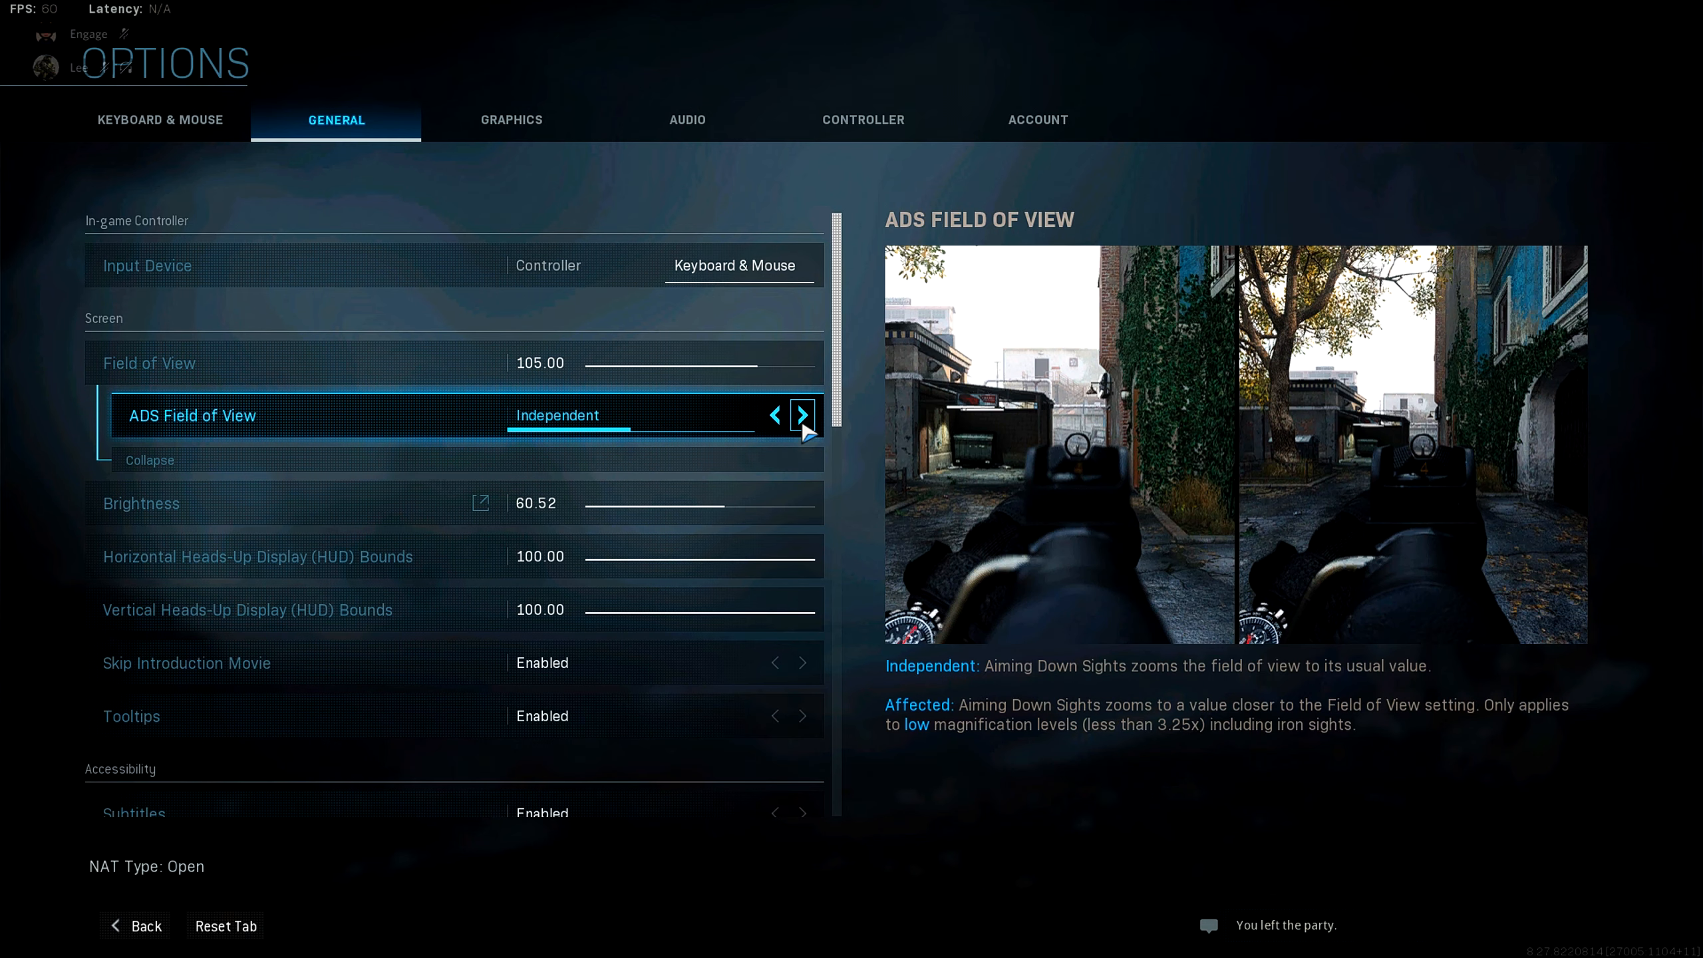
pyautogui.click(804, 416)
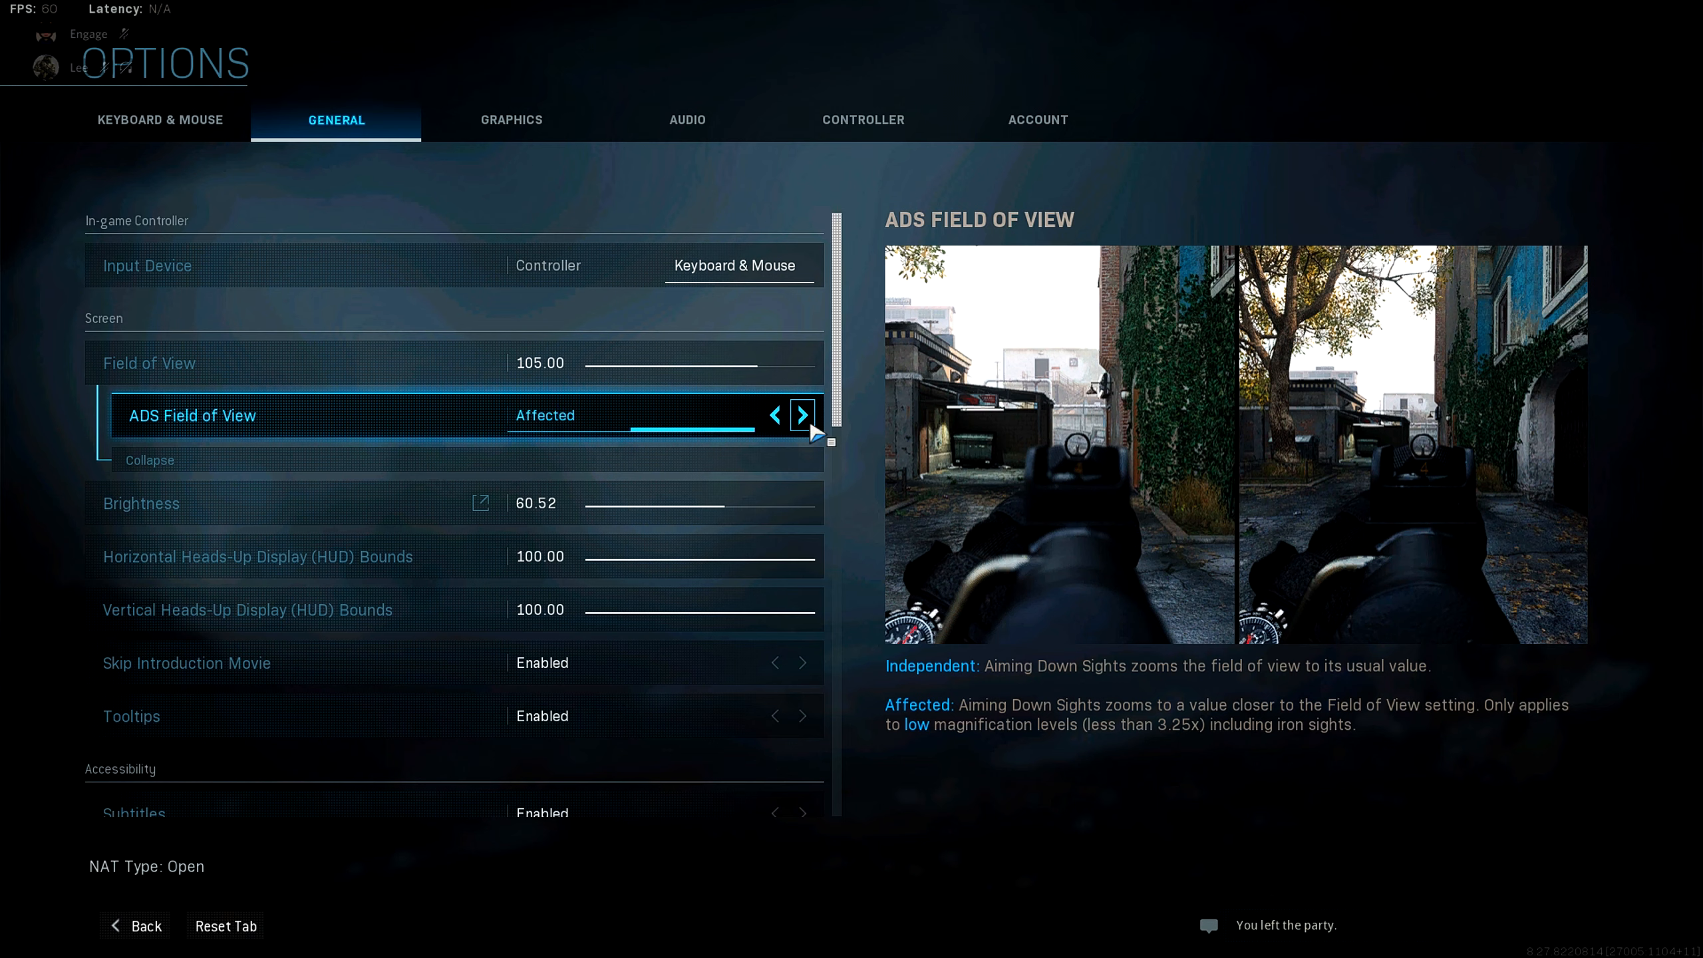
pyautogui.click(801, 415)
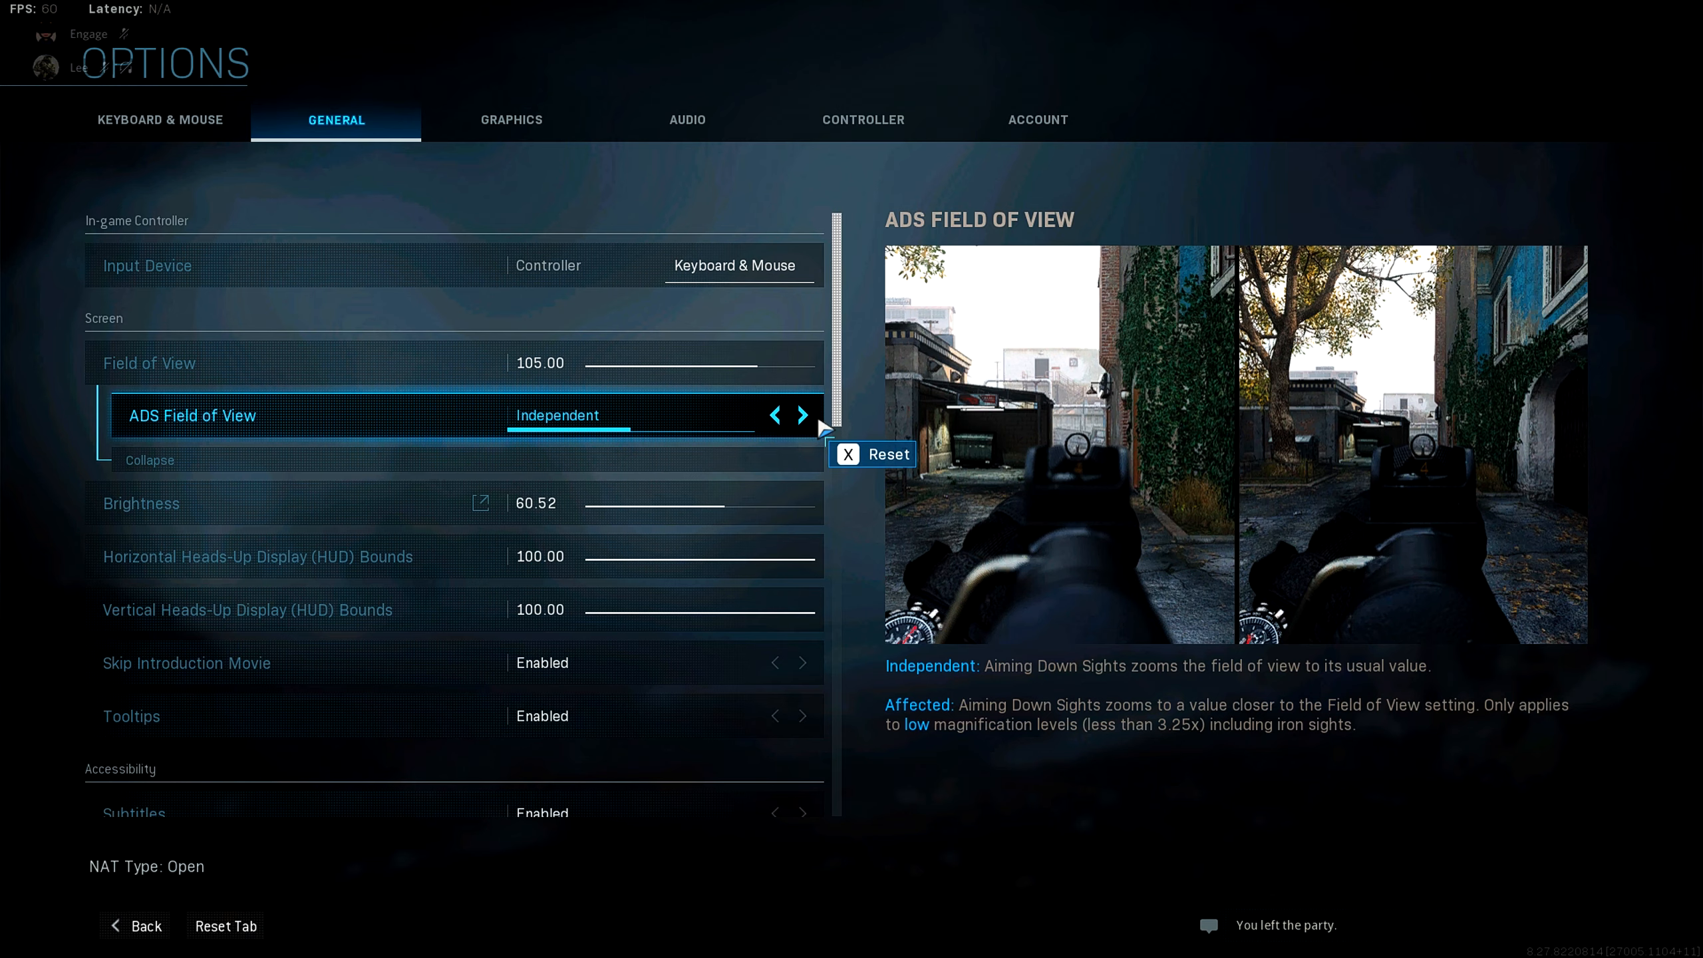
pyautogui.click(774, 415)
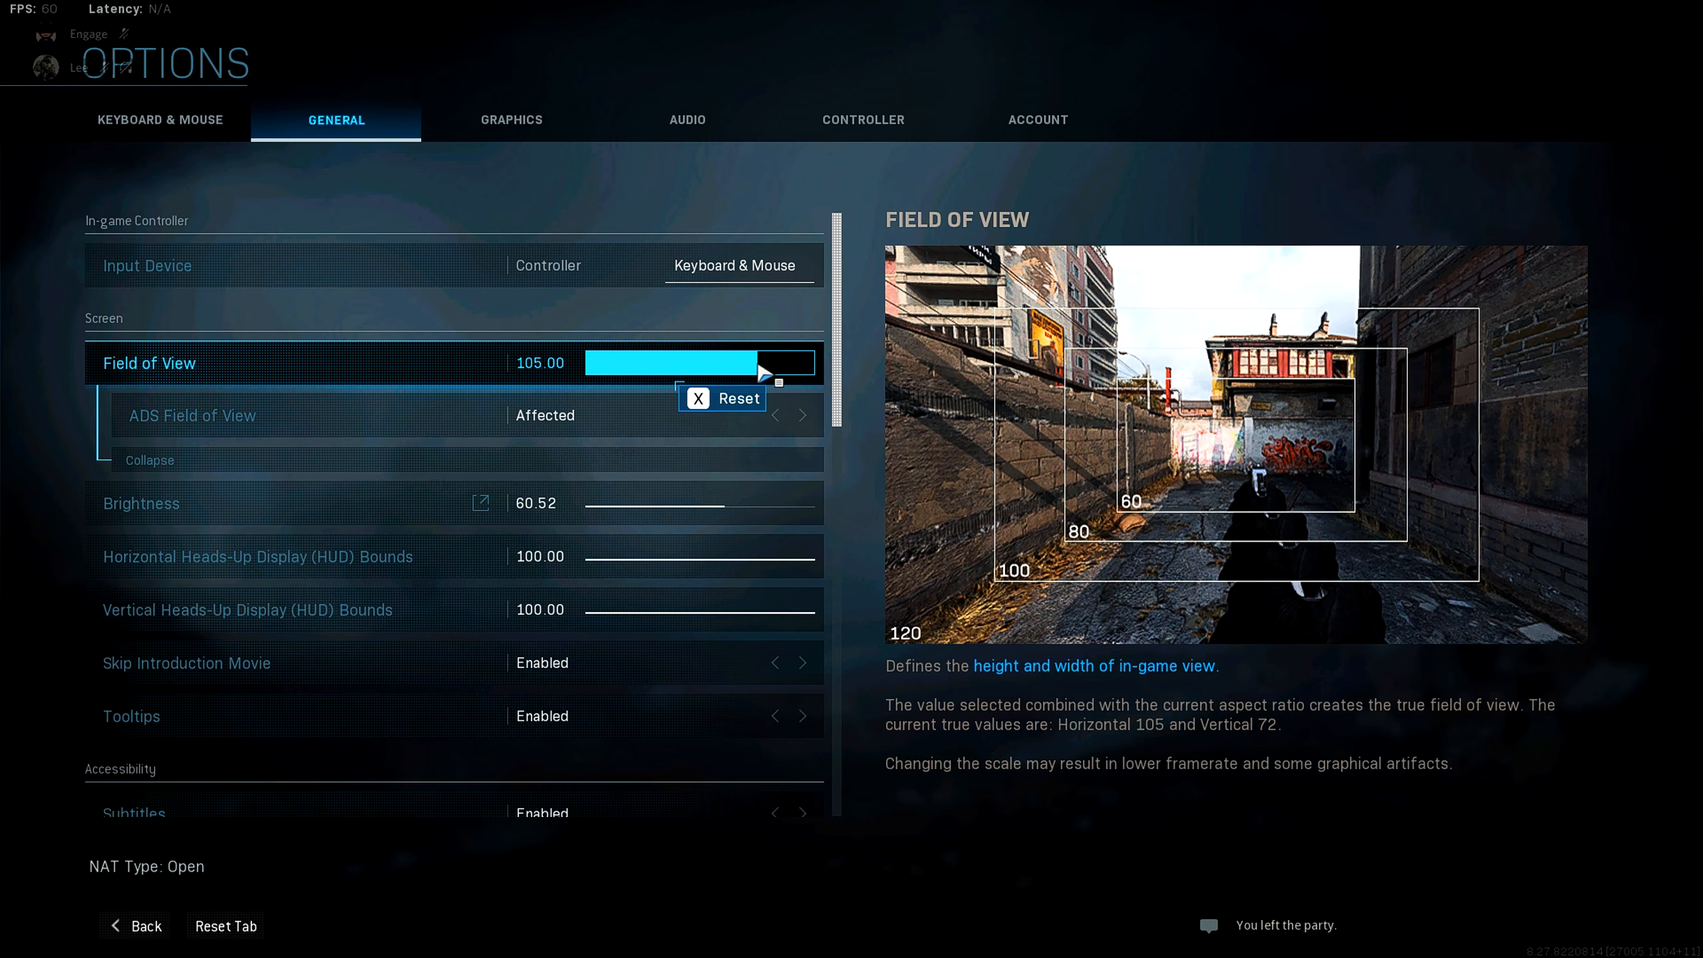
pyautogui.click(774, 415)
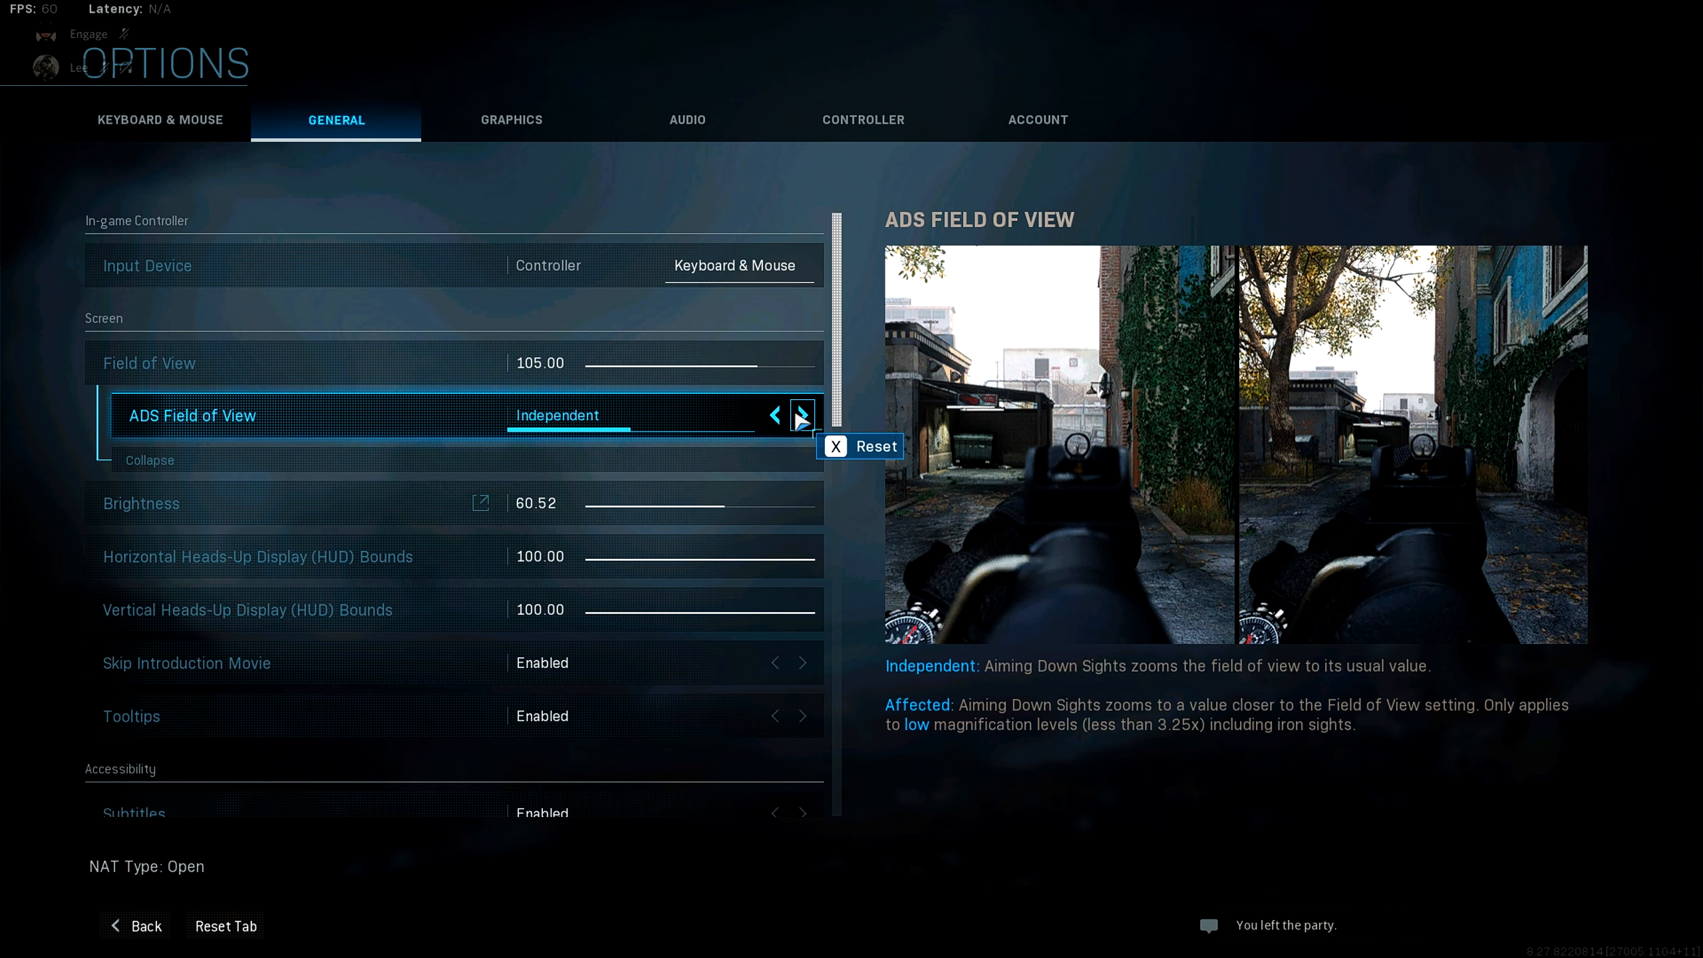
pyautogui.moveTo(803, 415)
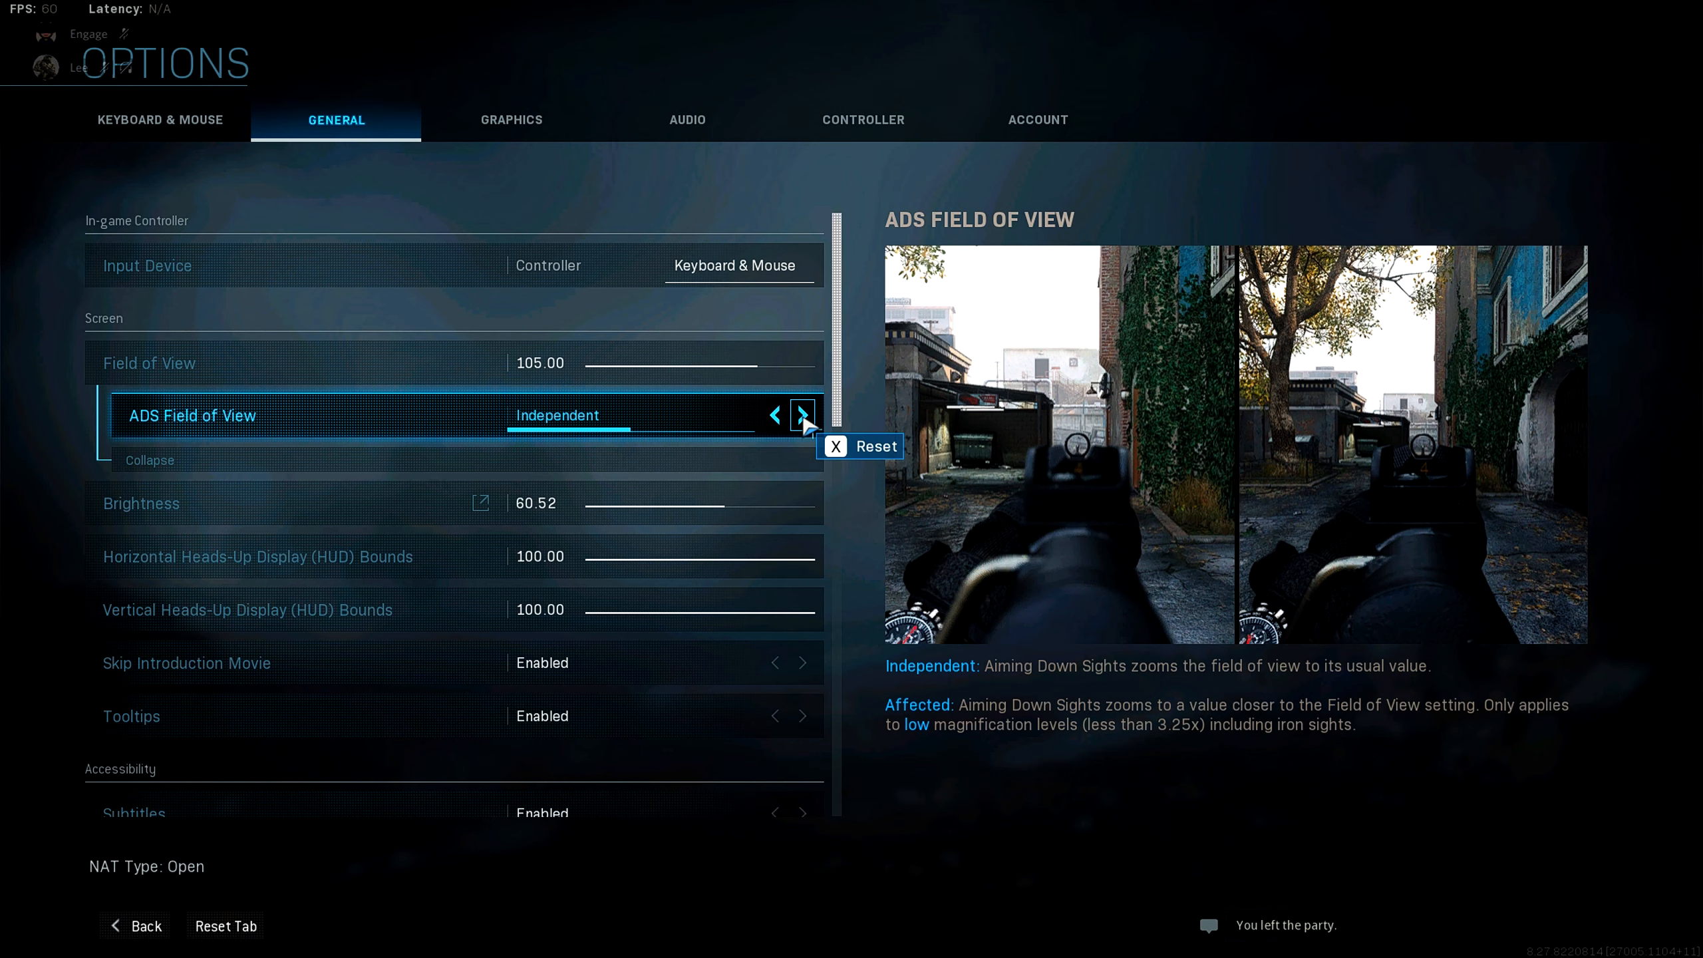
pyautogui.click(803, 415)
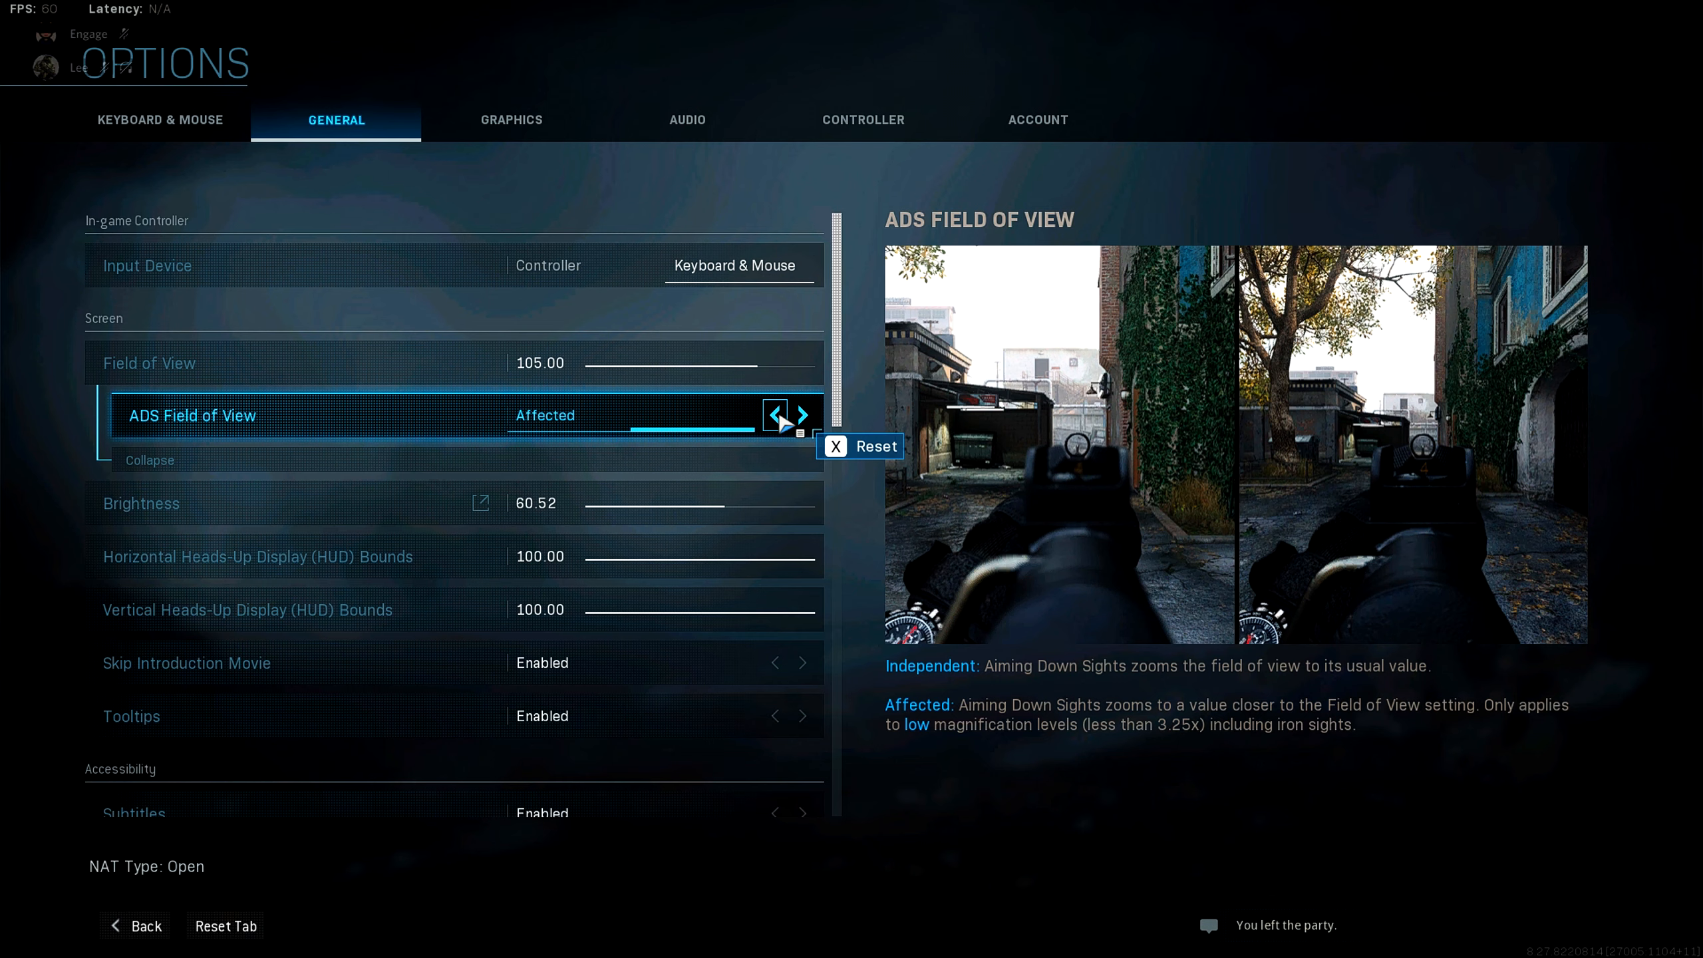
pyautogui.click(773, 415)
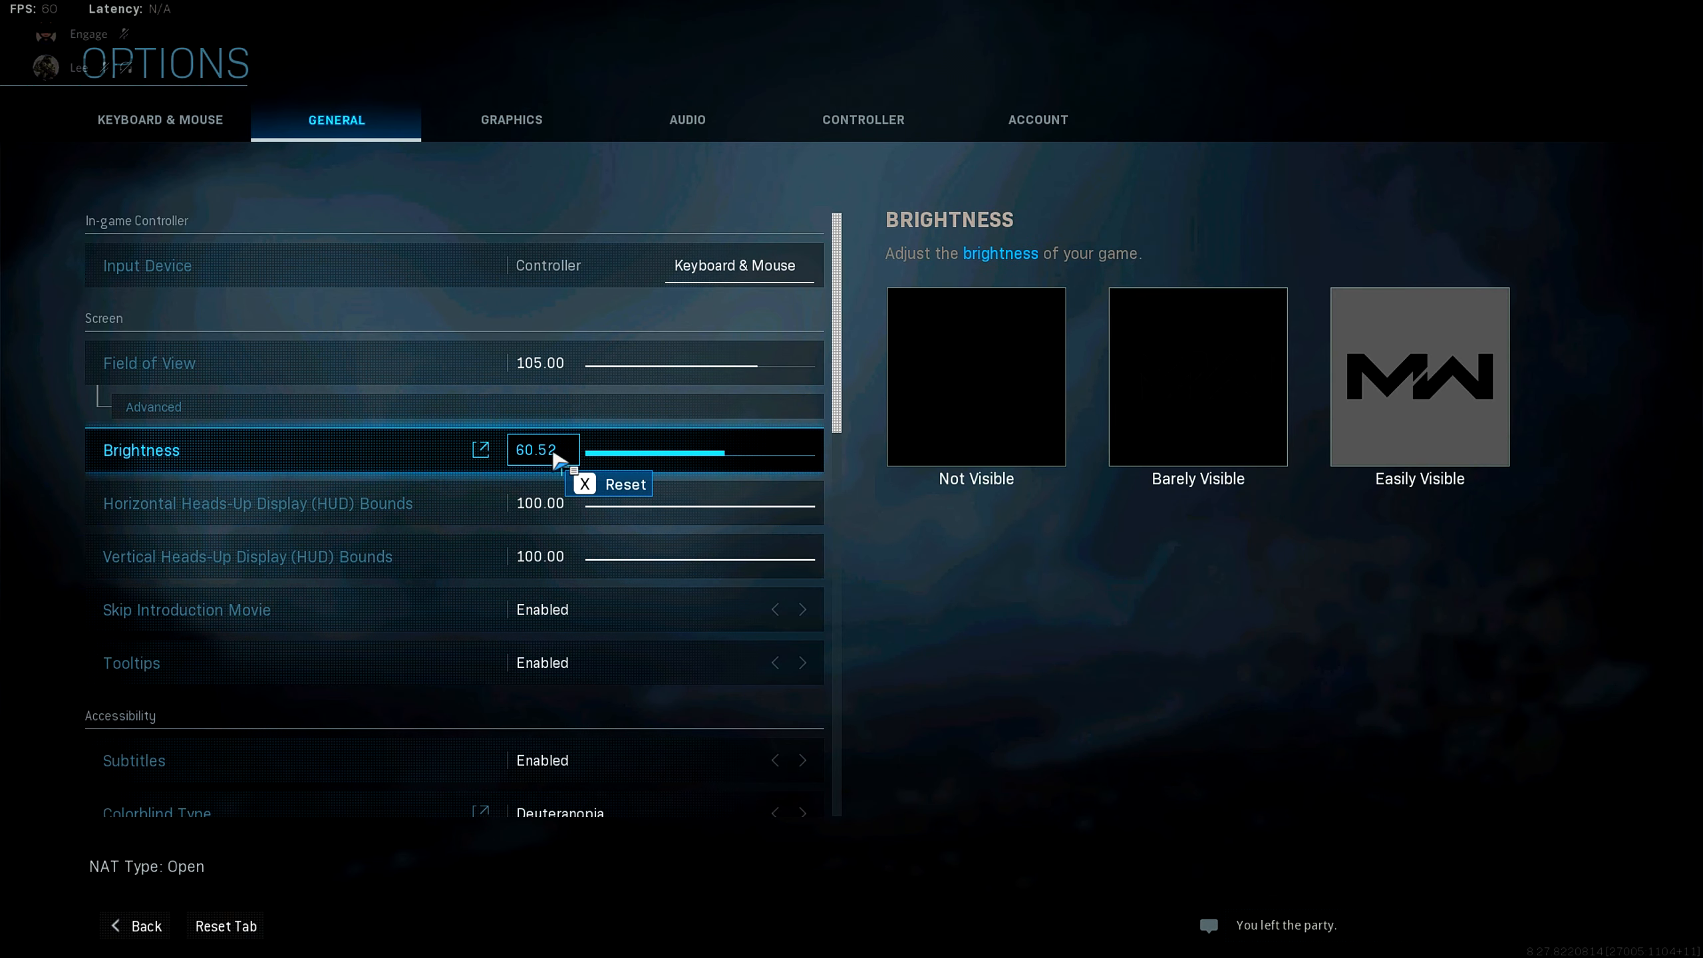
# Nudge the Brightness slider down from 60.52 to 60.23
pyautogui.moveTo(554, 449); pyautogui.dragTo(545, 450)
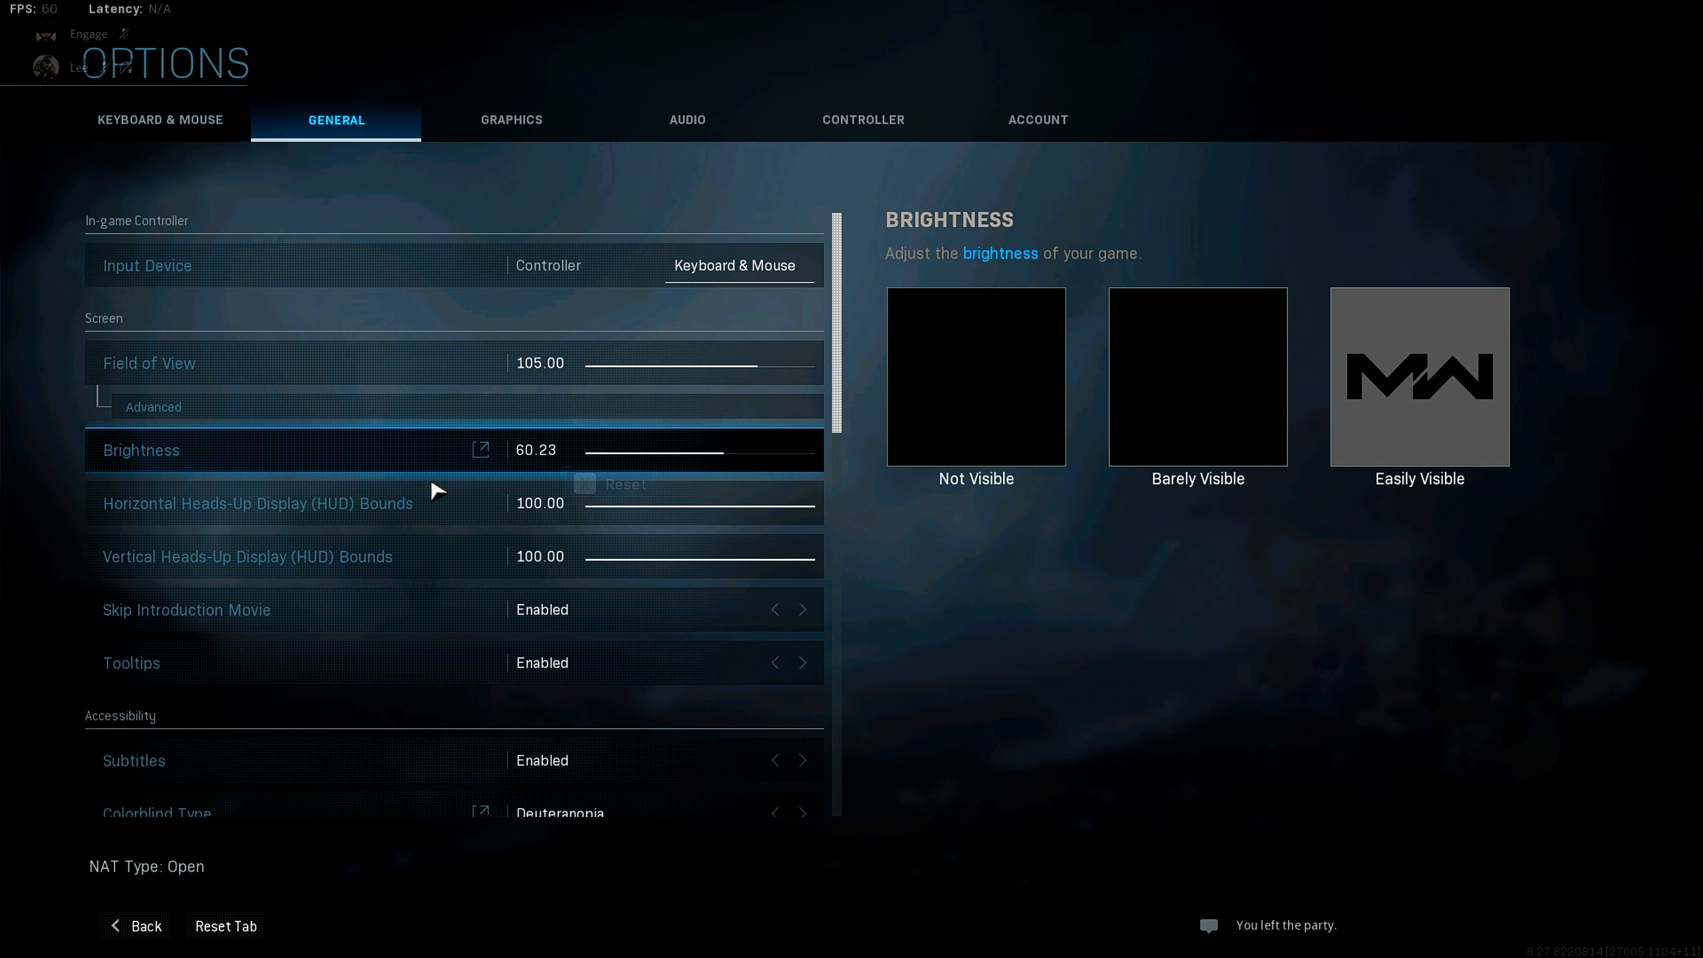
pyautogui.moveTo(431, 487)
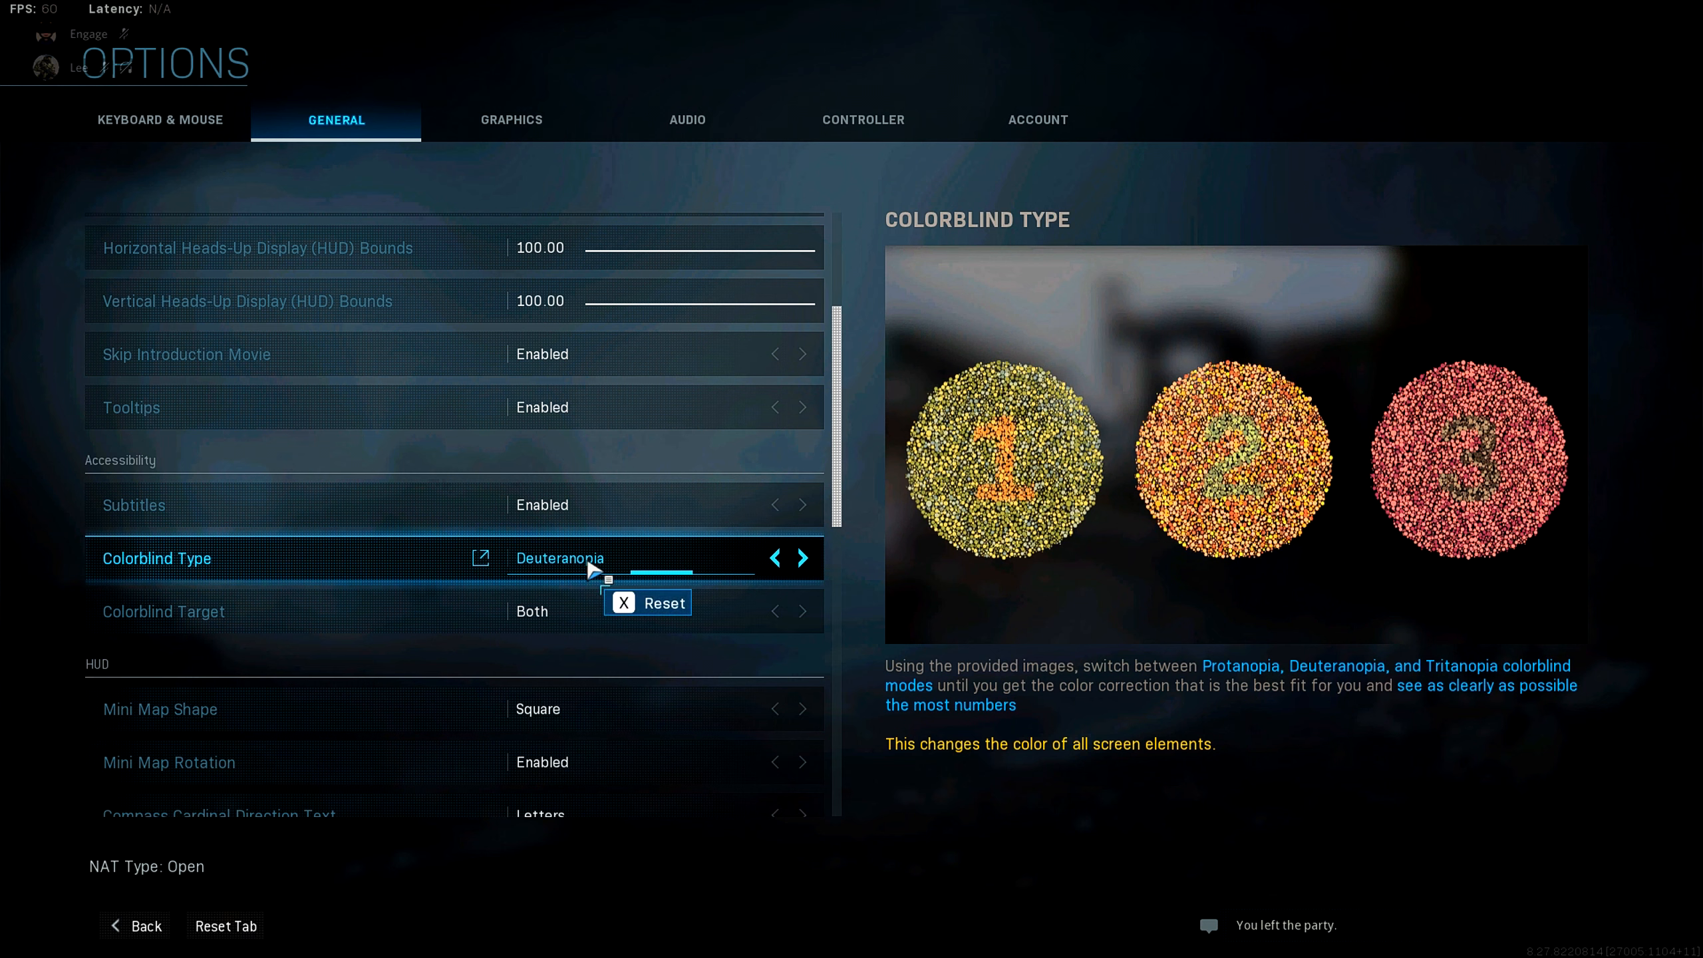
pyautogui.click(163, 610)
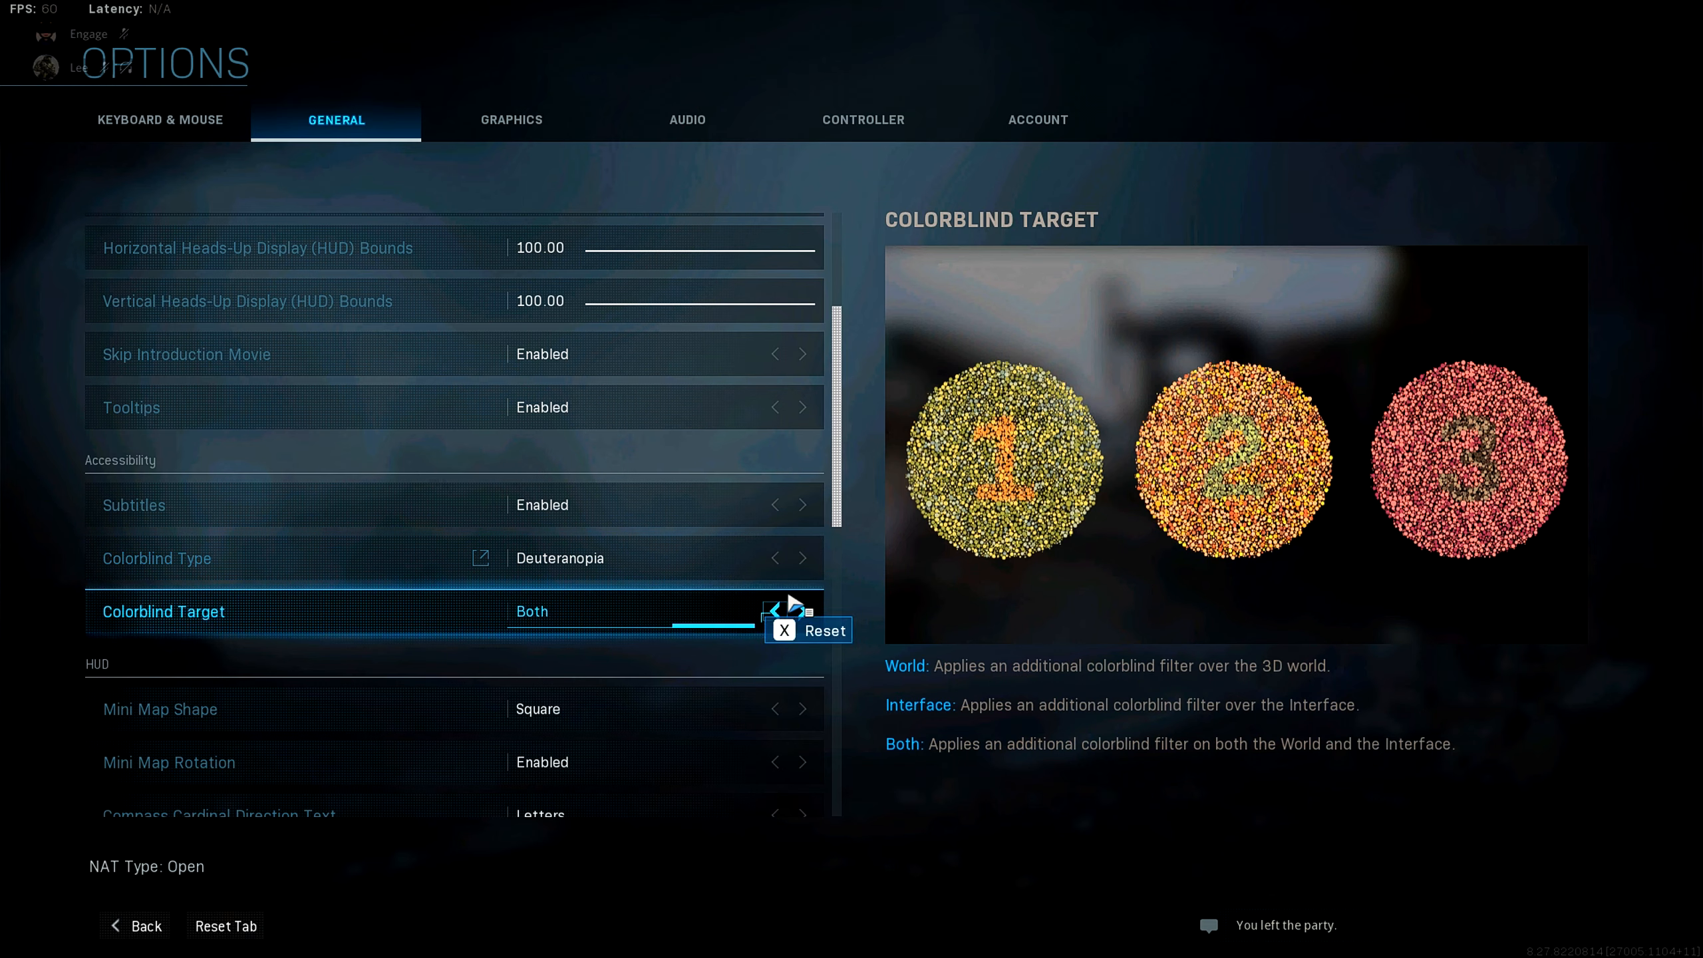
pyautogui.moveTo(625, 596)
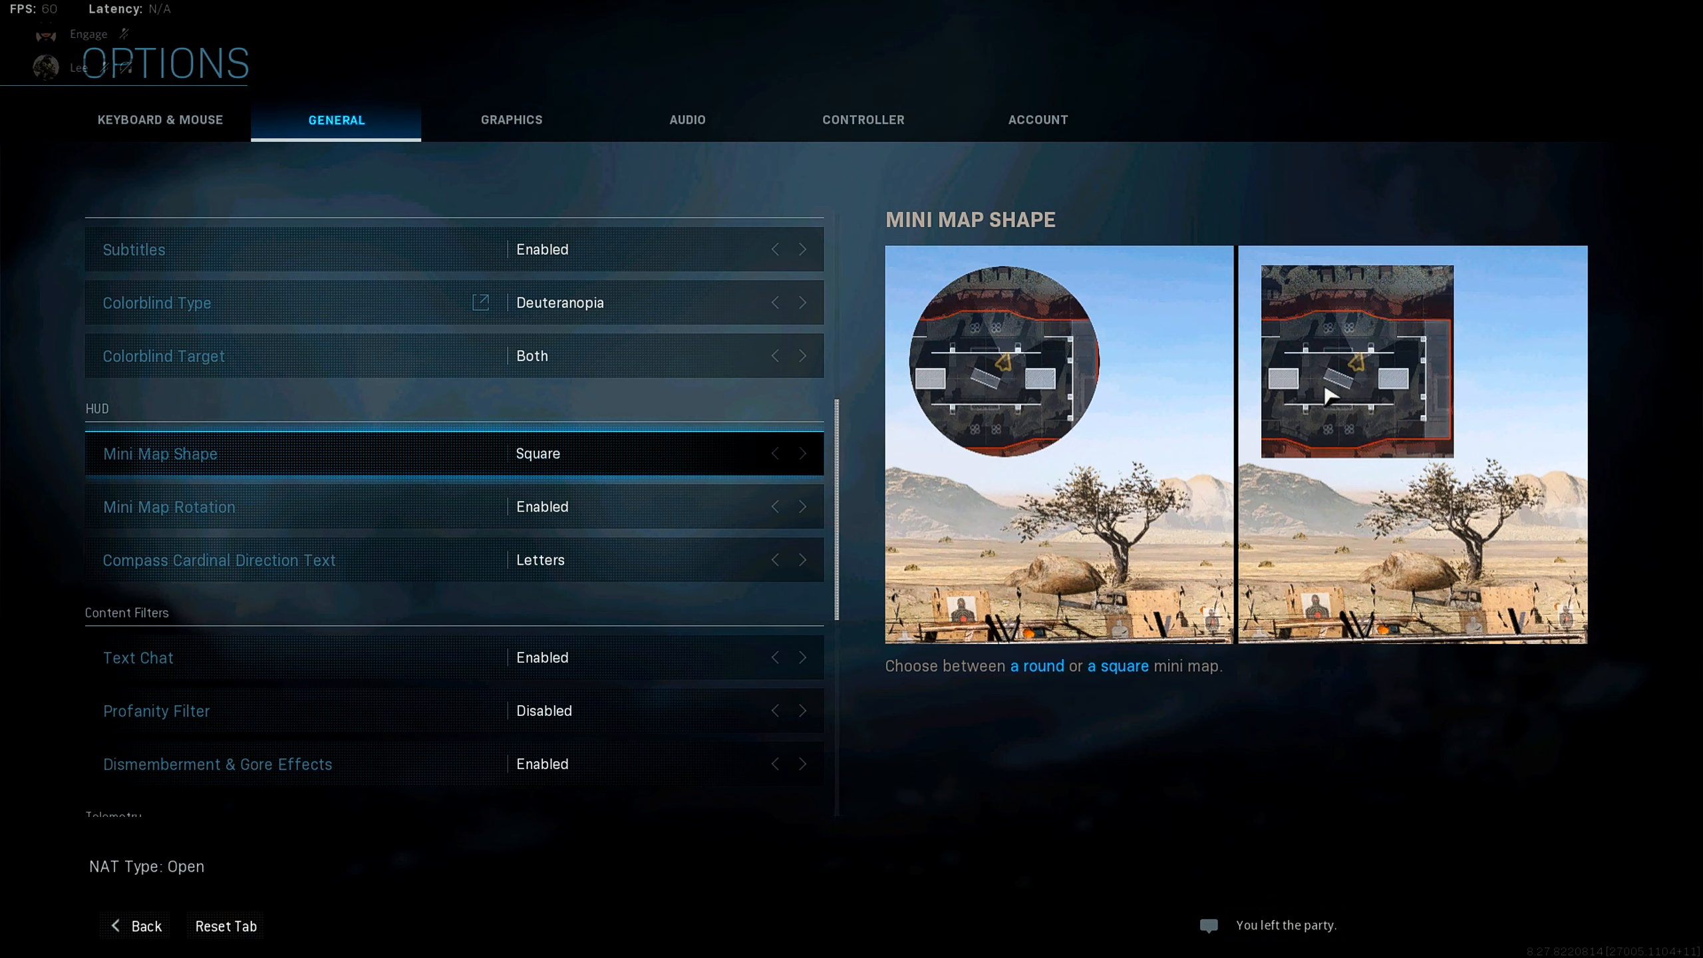
pyautogui.moveTo(1381, 284)
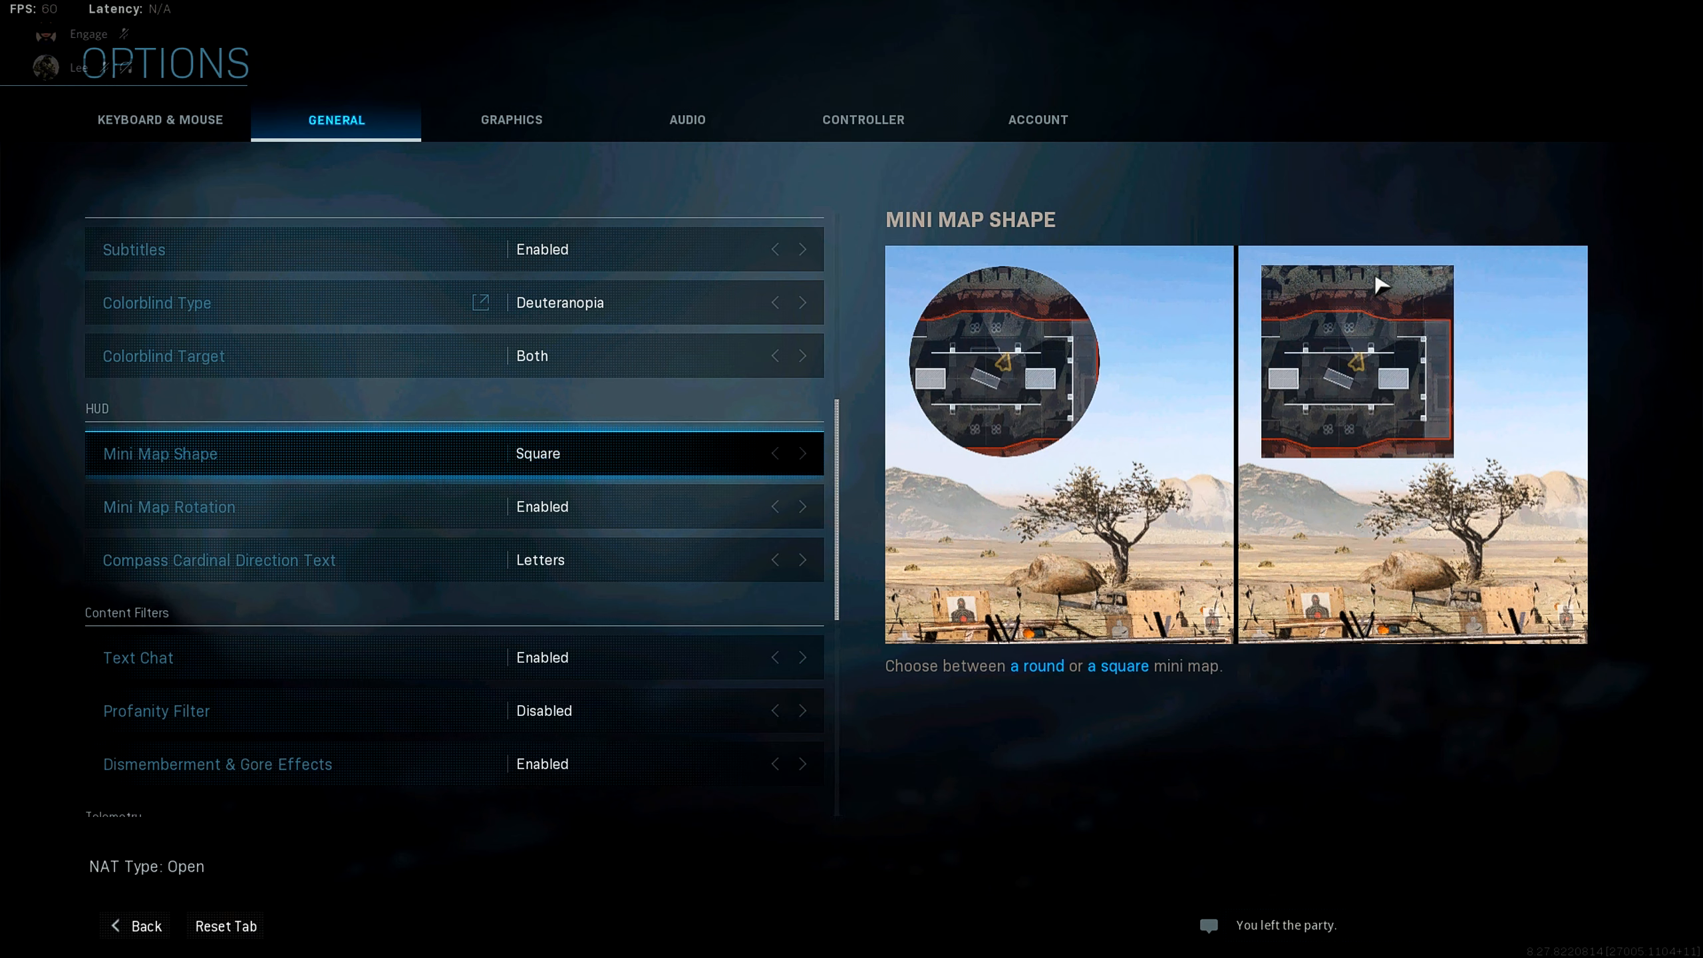
pyautogui.moveTo(1040, 366)
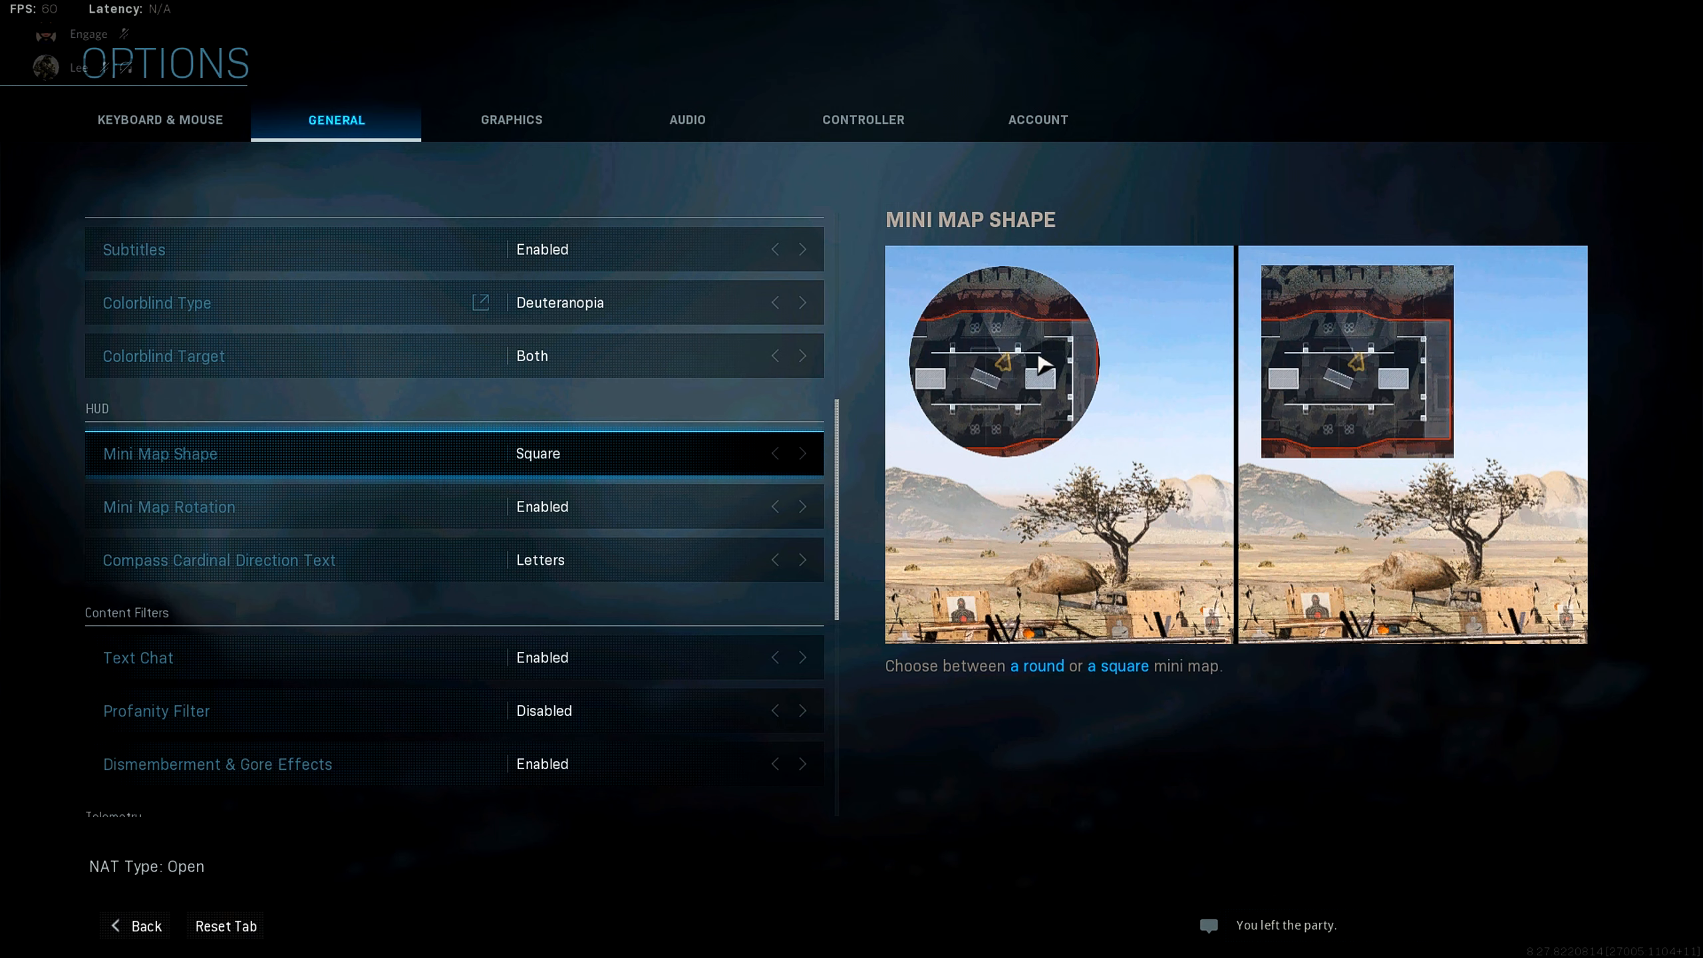
pyautogui.moveTo(1463, 382)
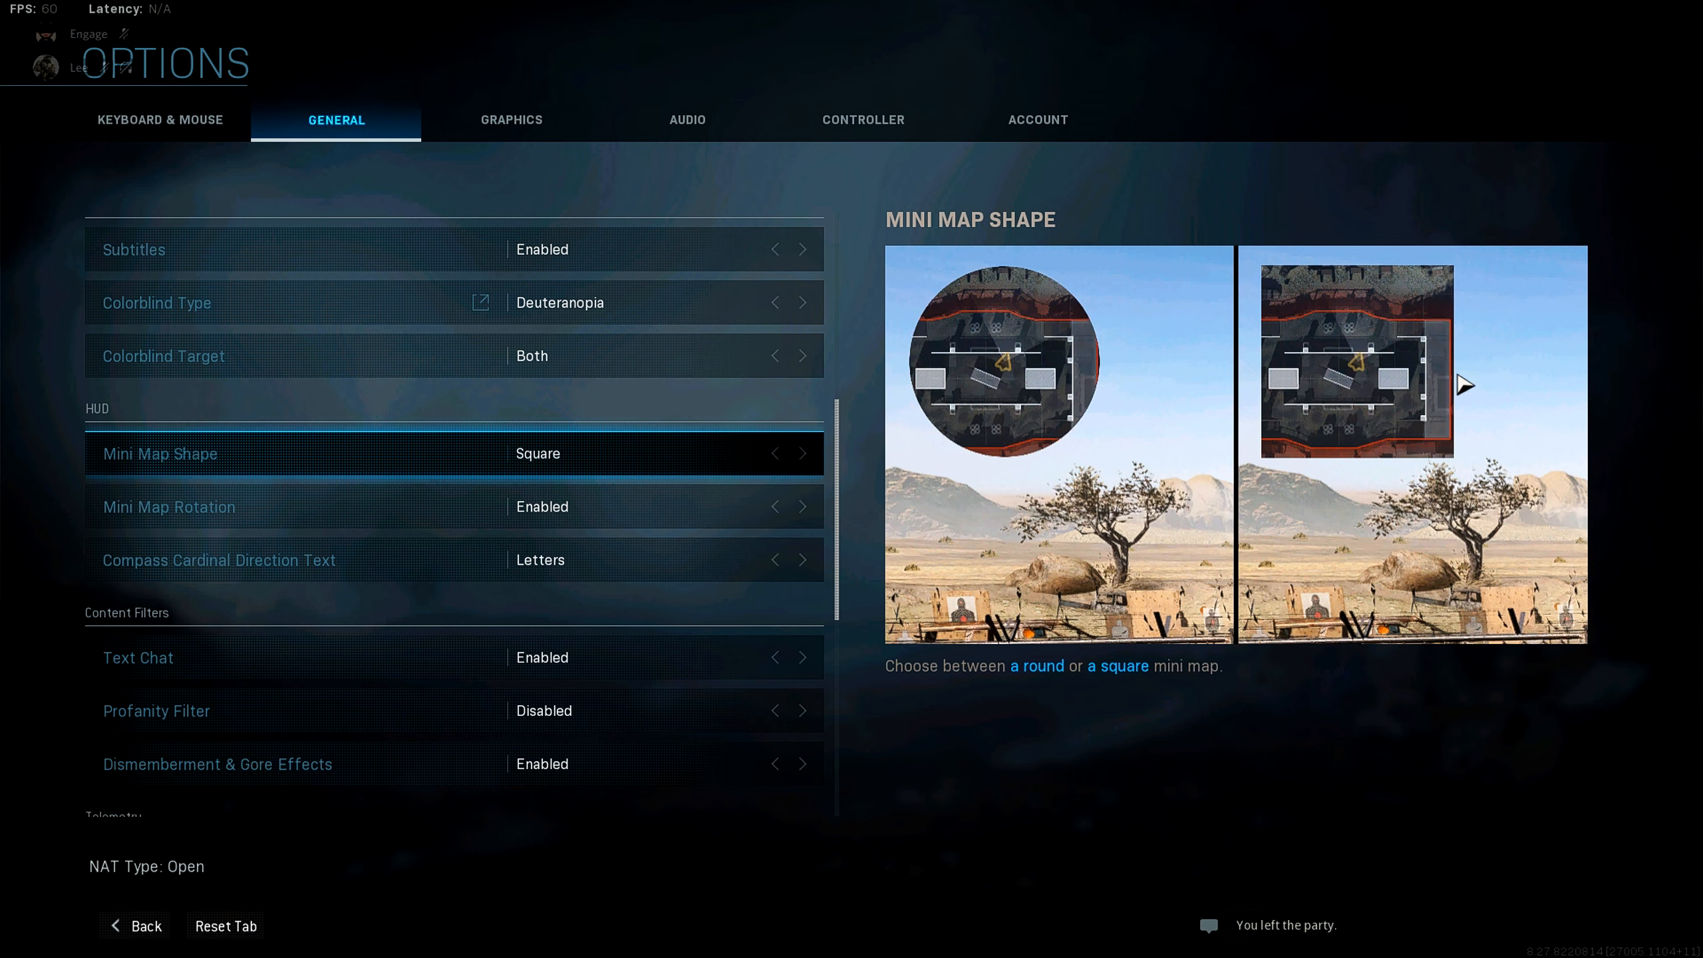
pyautogui.moveTo(1121, 347)
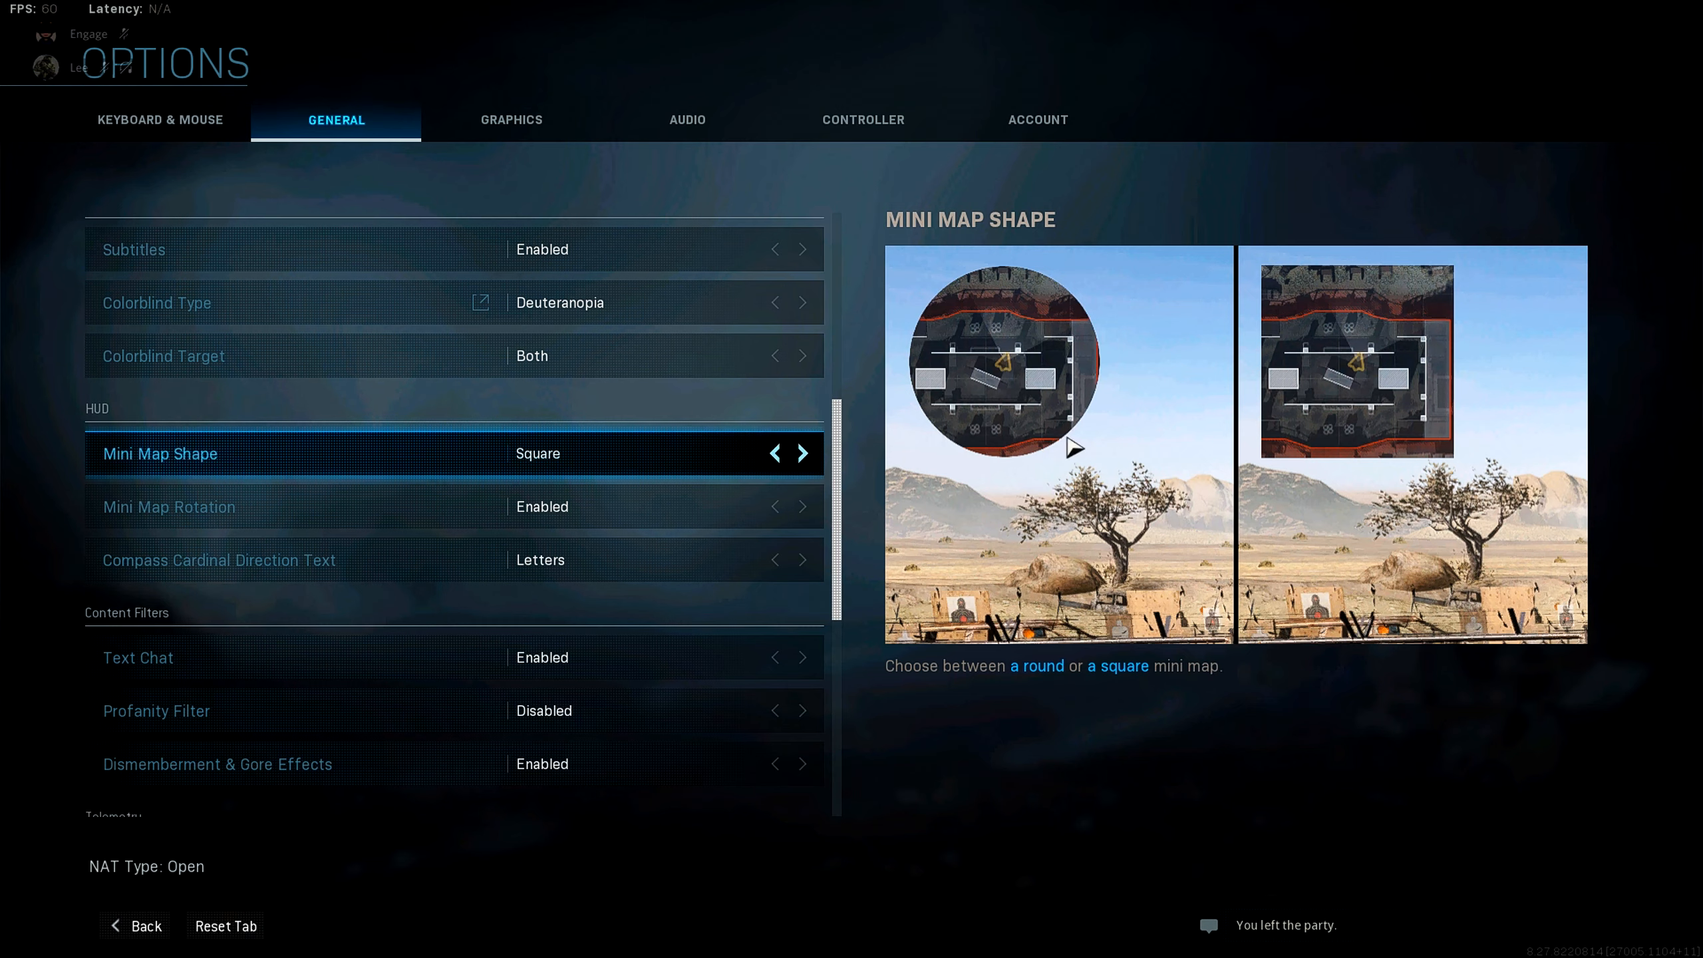
pyautogui.scroll(-3)
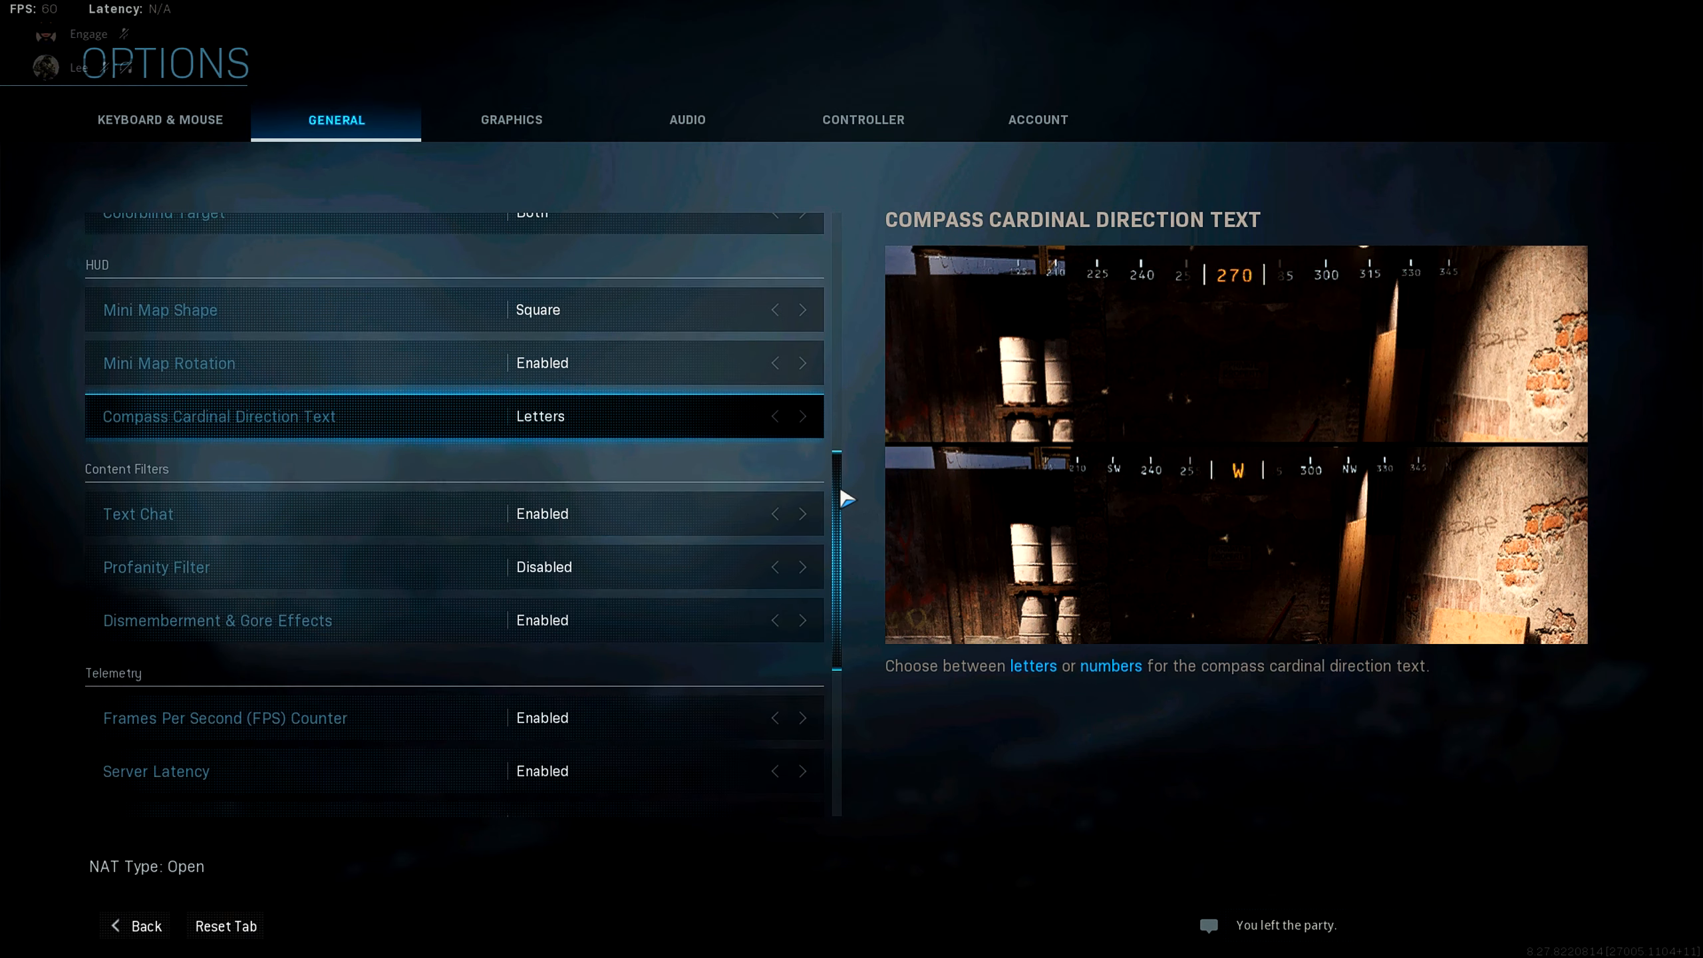
pyautogui.scroll(-3)
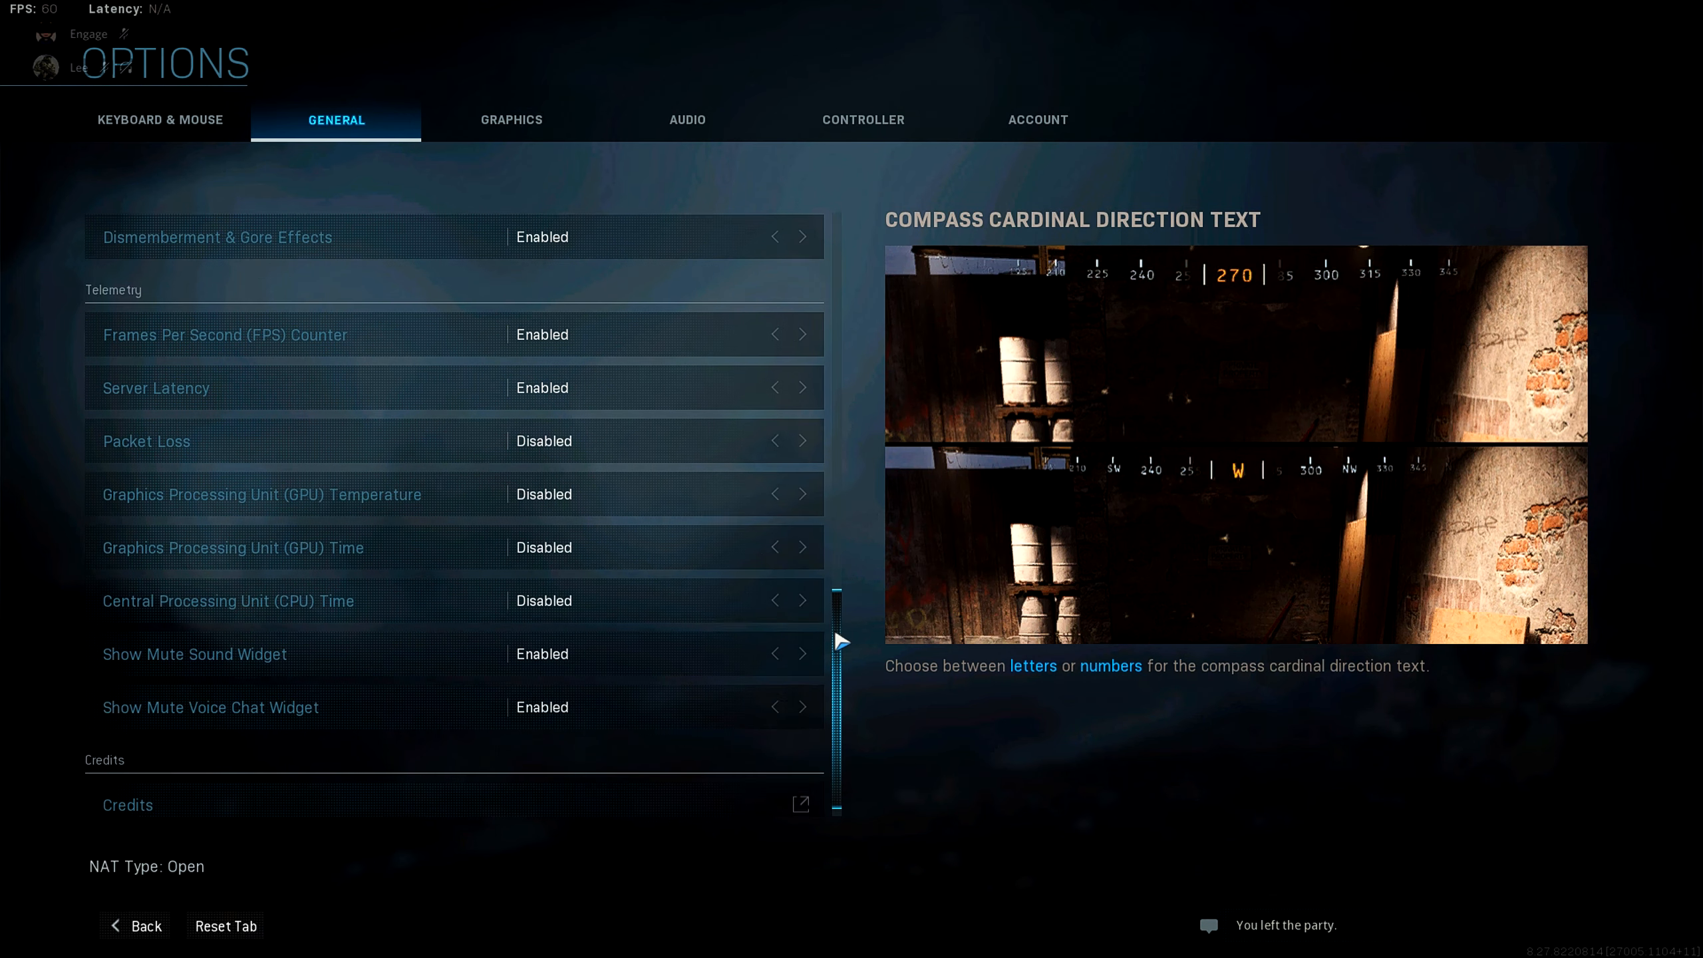
pyautogui.click(510, 119)
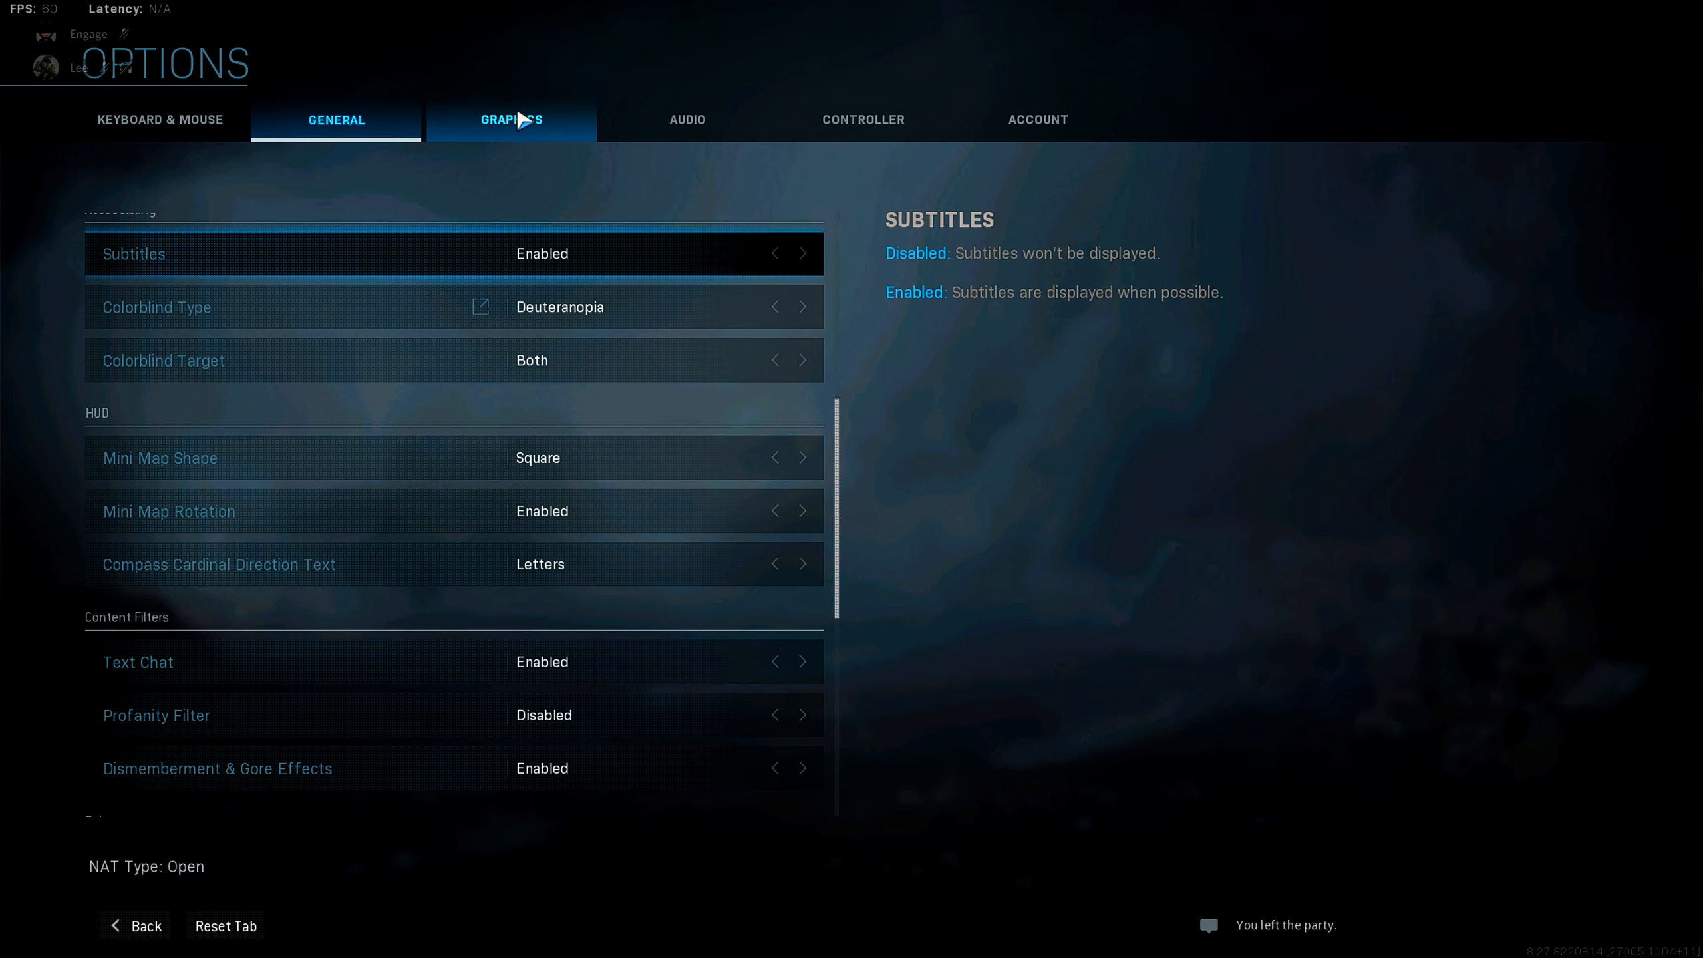
# In Graphics, set Display Mode to Fullscreen and keep Screen Refresh Rate at 280
pyautogui.click(511, 119)
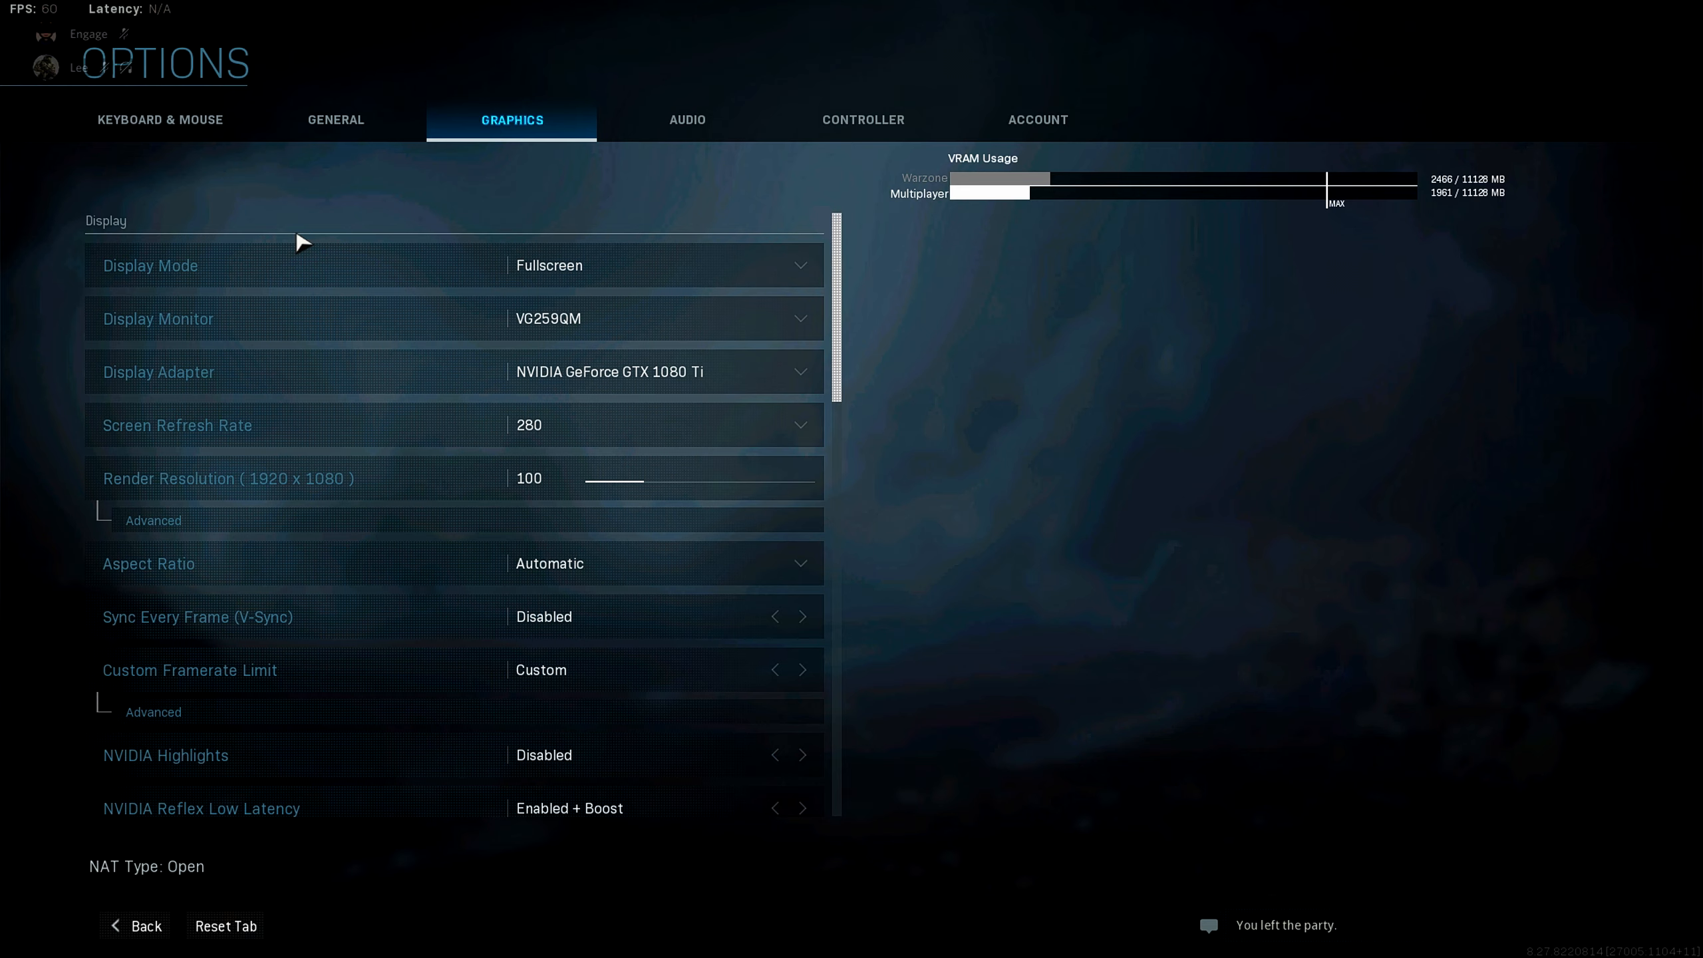
pyautogui.moveTo(453, 318)
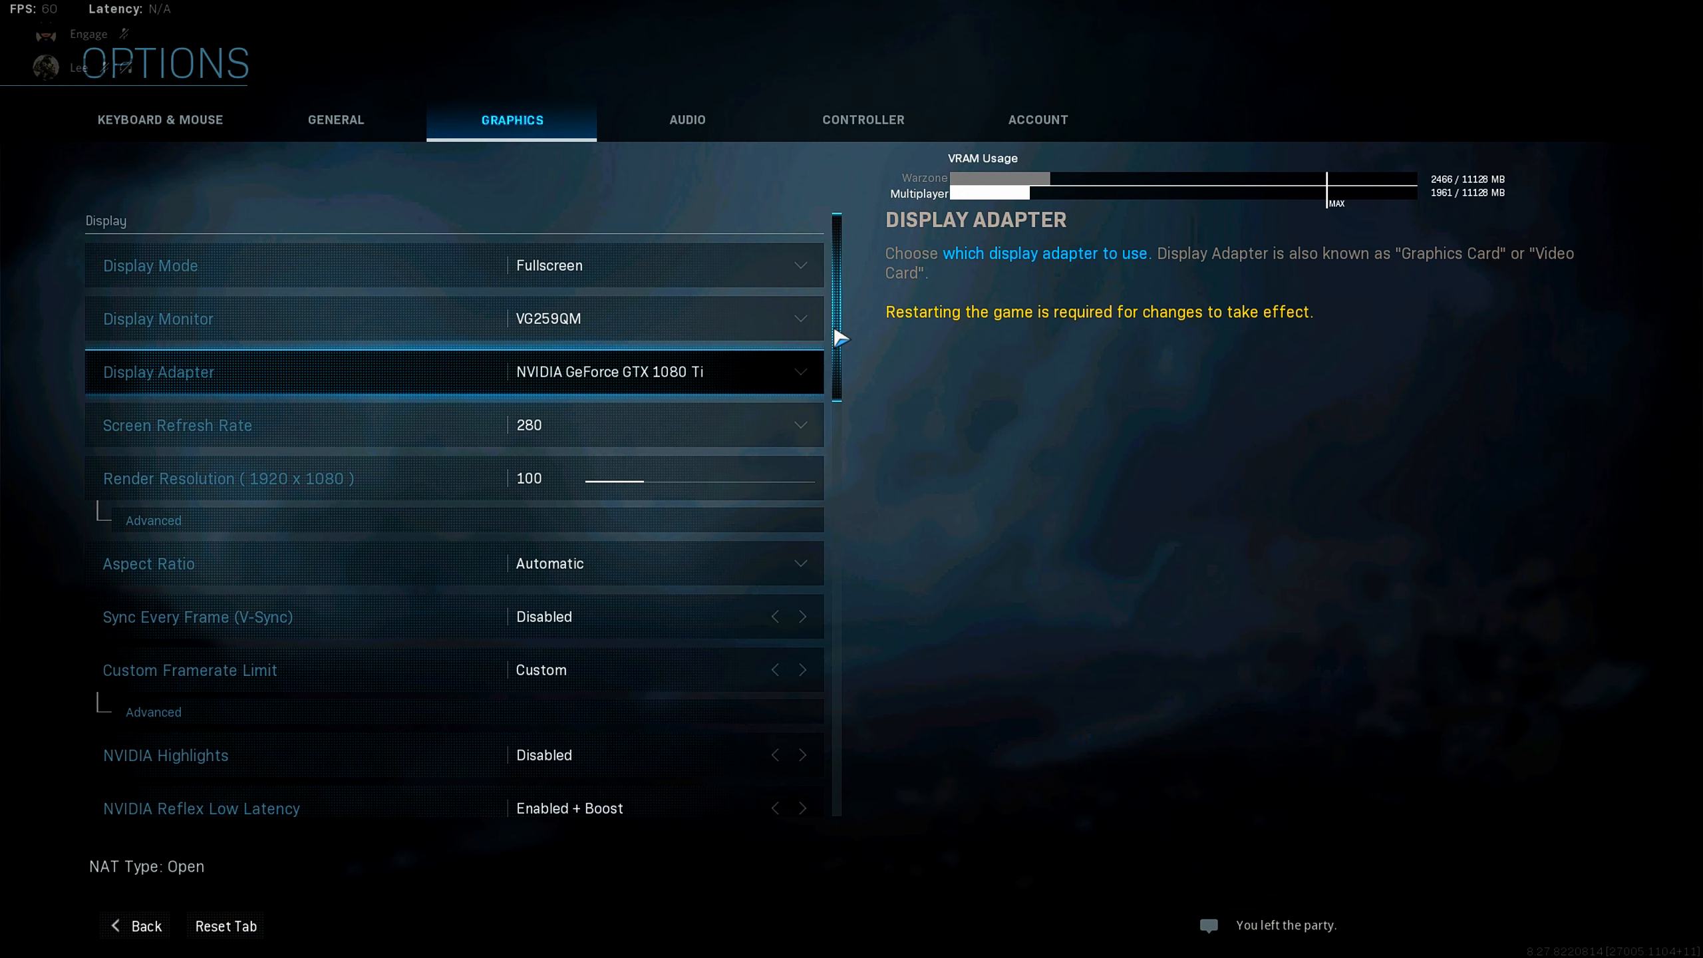
pyautogui.moveTo(649, 249)
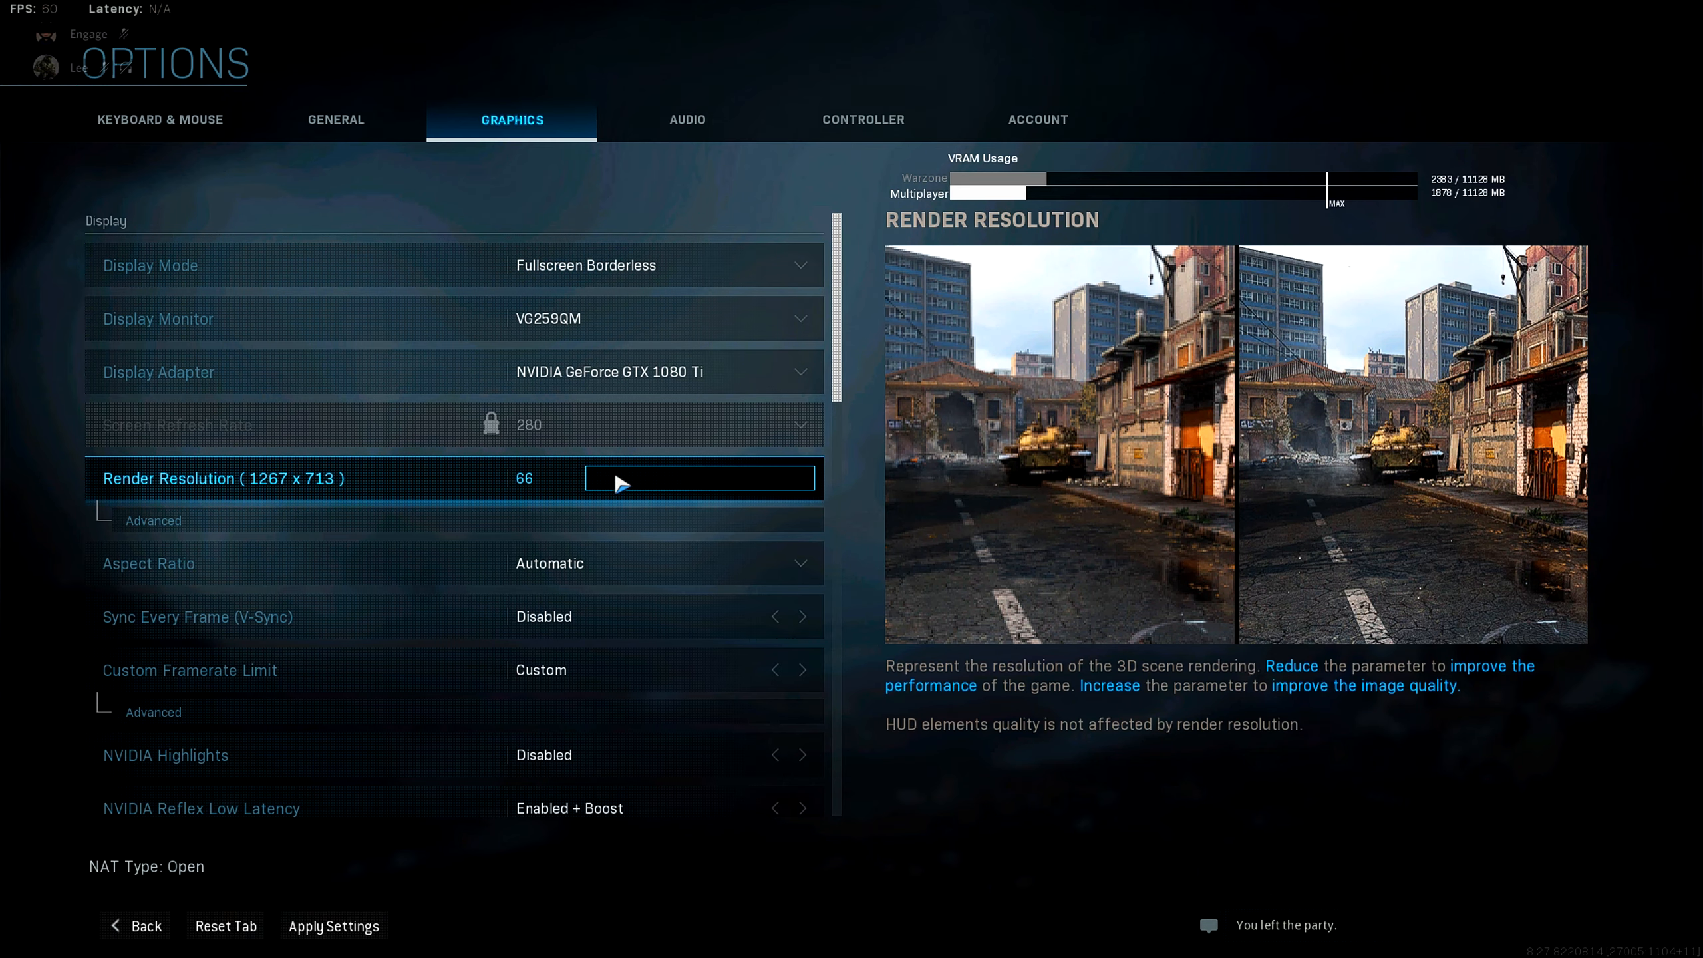
pyautogui.click(662, 265)
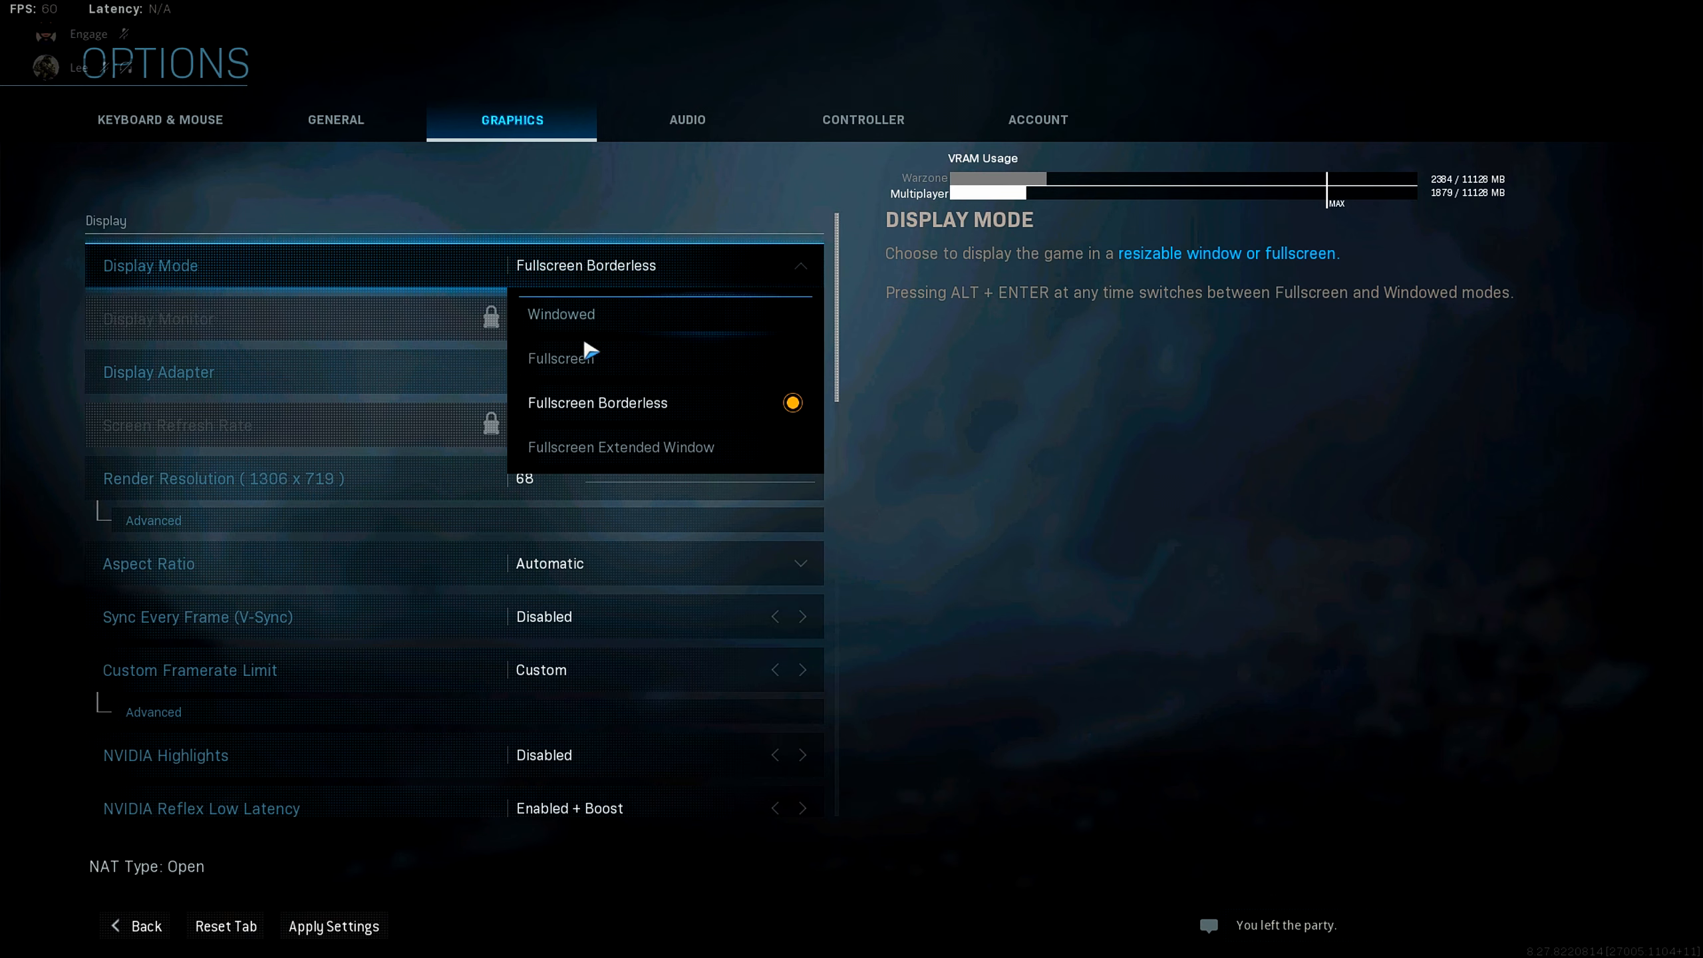
pyautogui.click(560, 358)
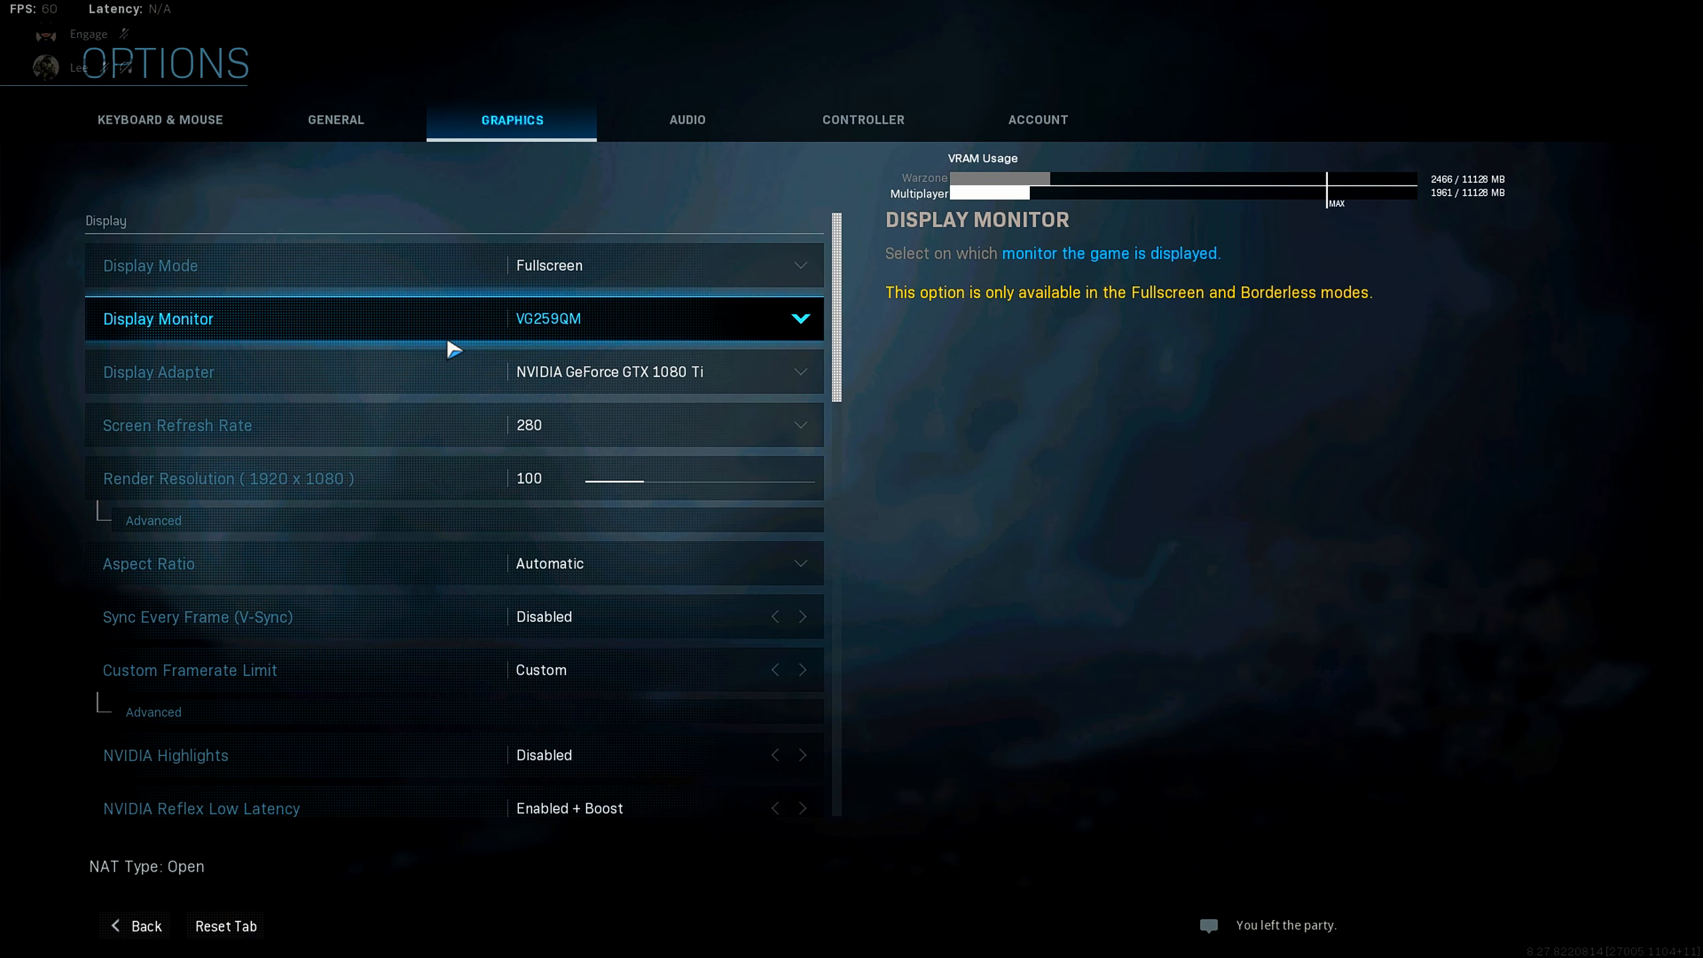
pyautogui.click(652, 424)
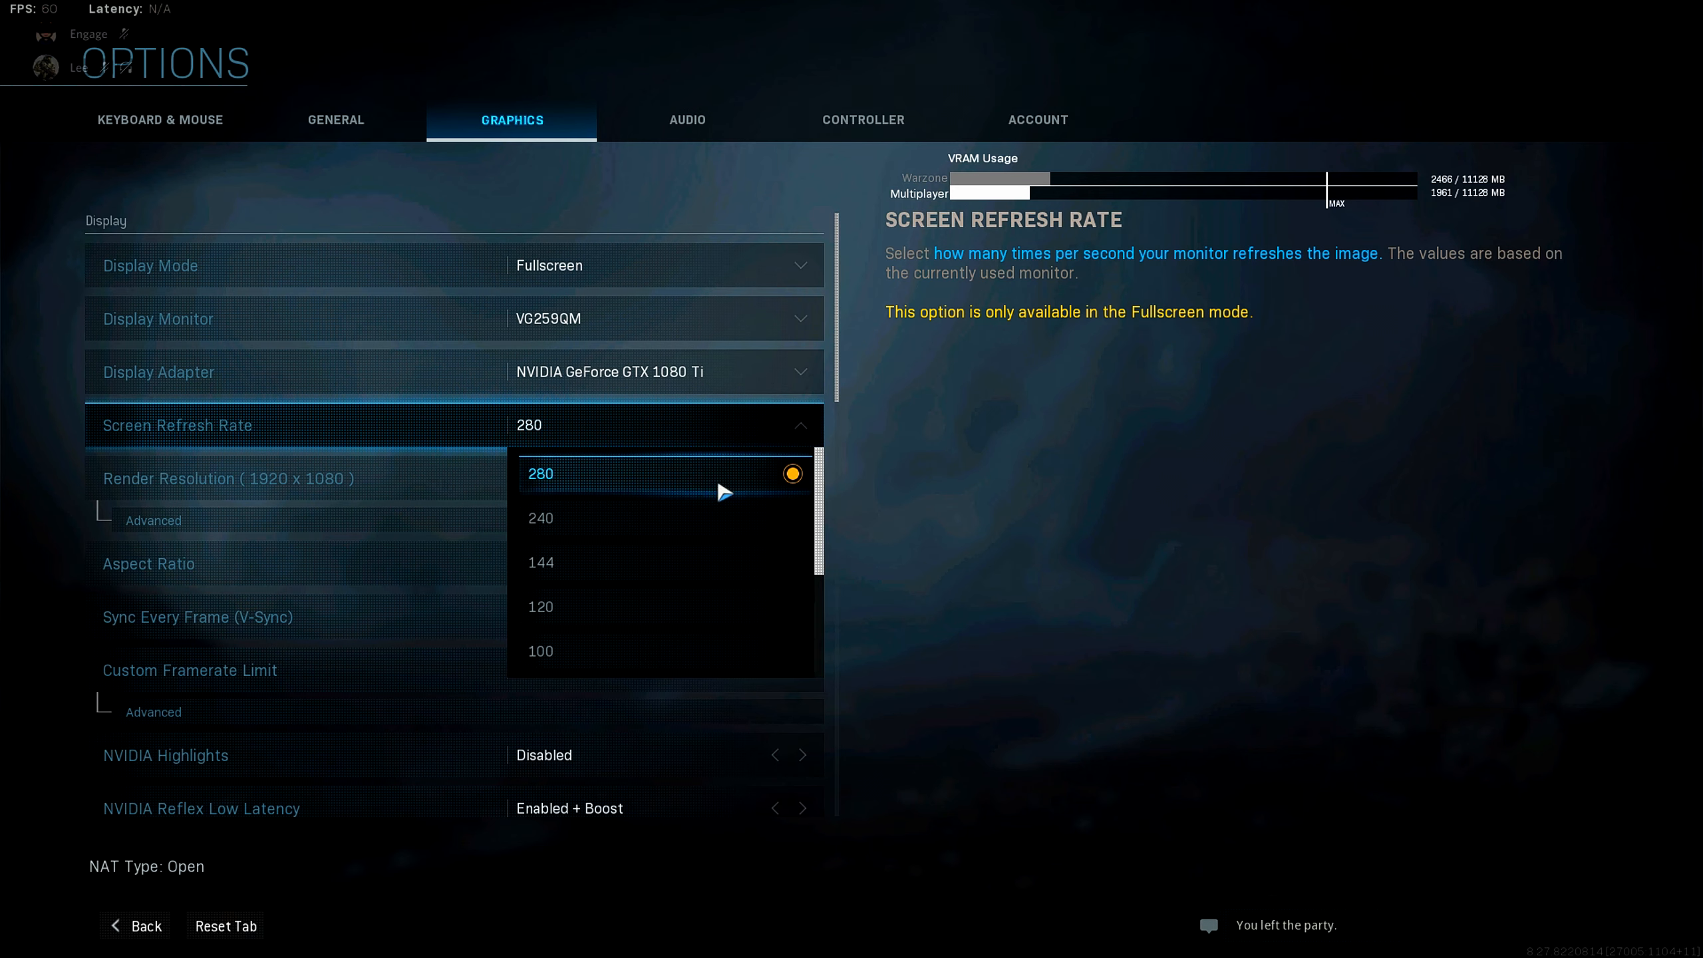
pyautogui.moveTo(742, 489)
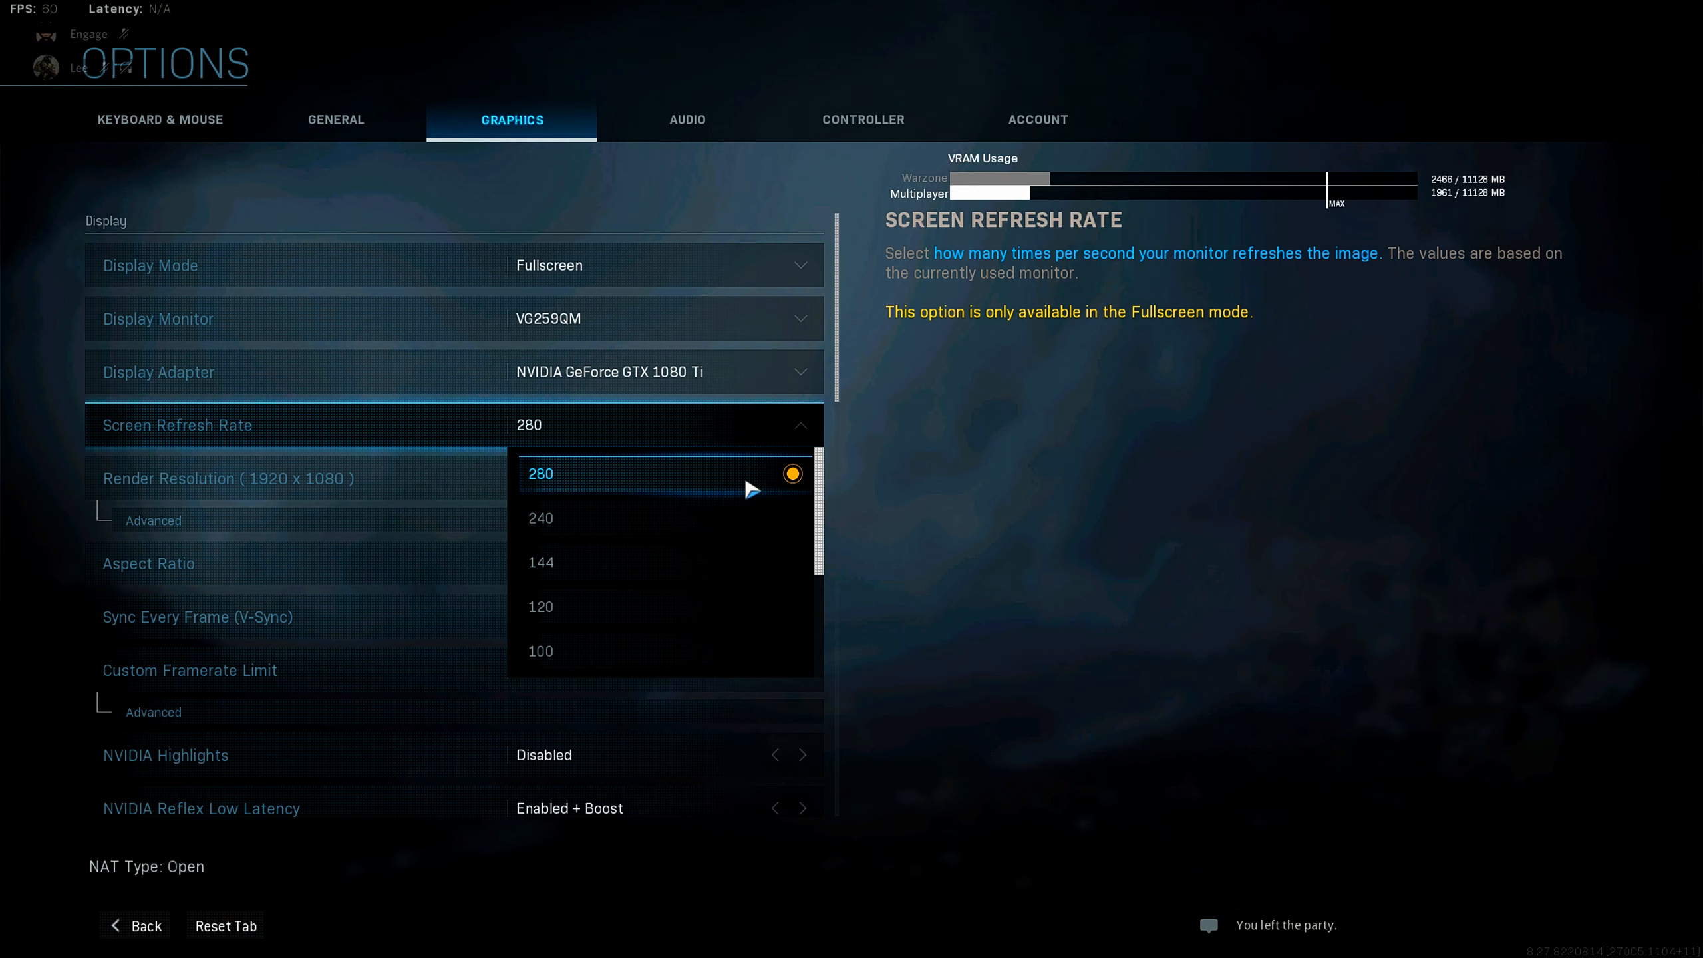
pyautogui.moveTo(595, 572)
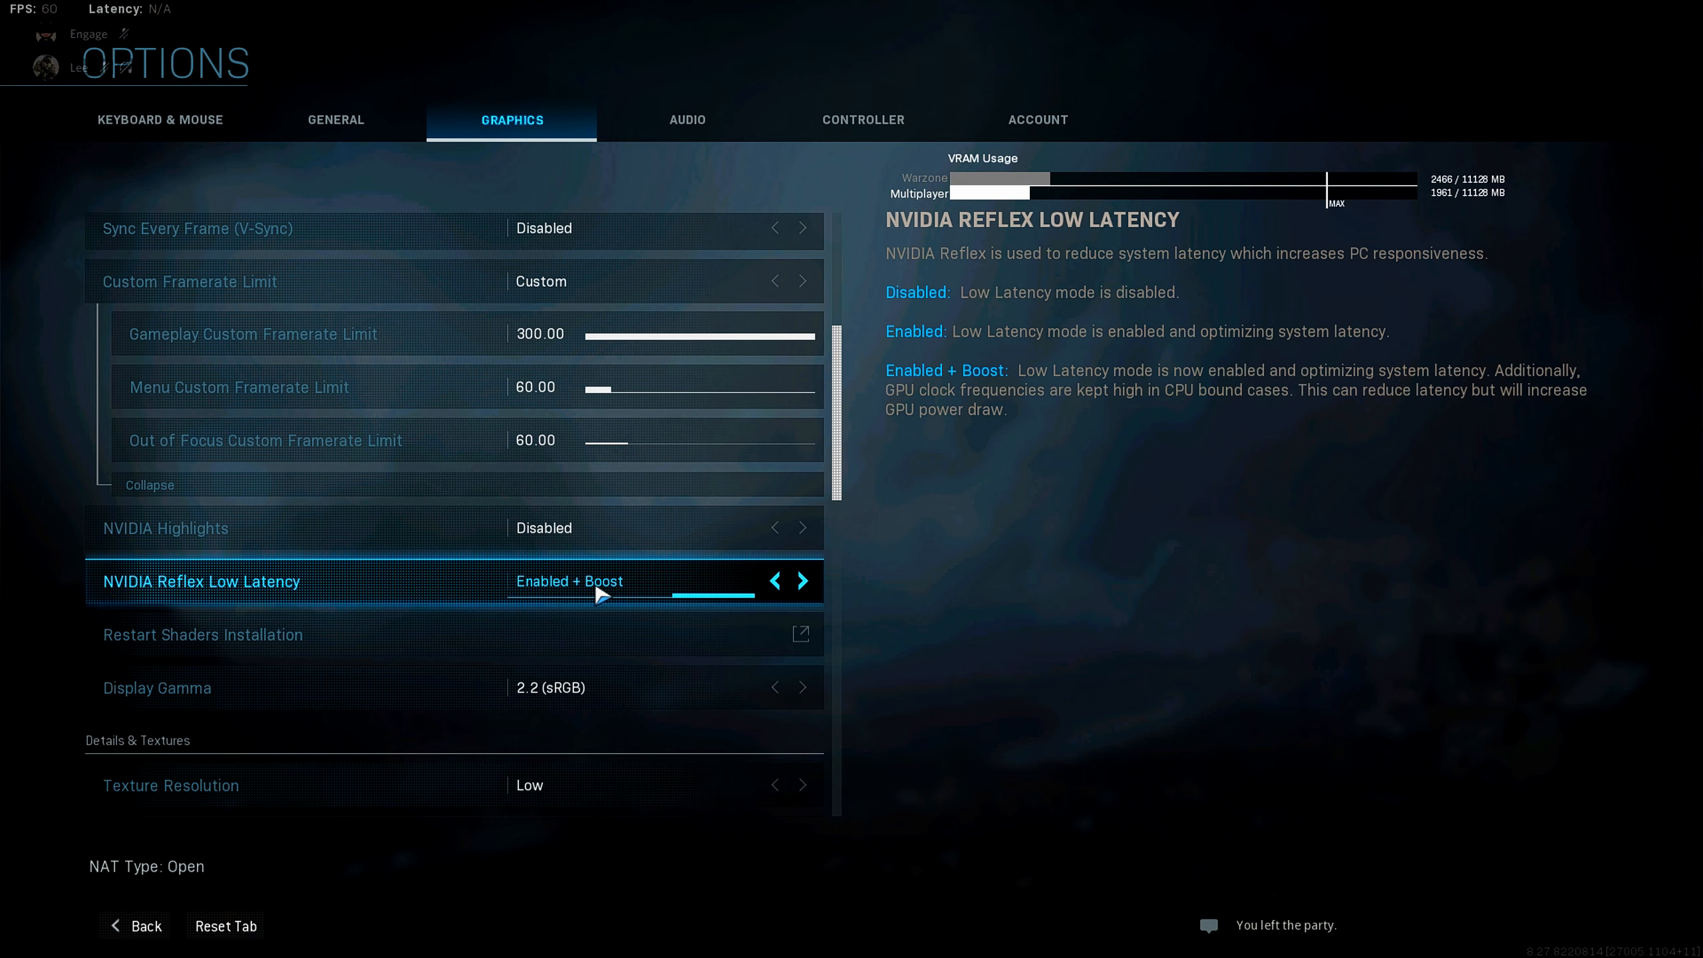
pyautogui.moveTo(376, 602)
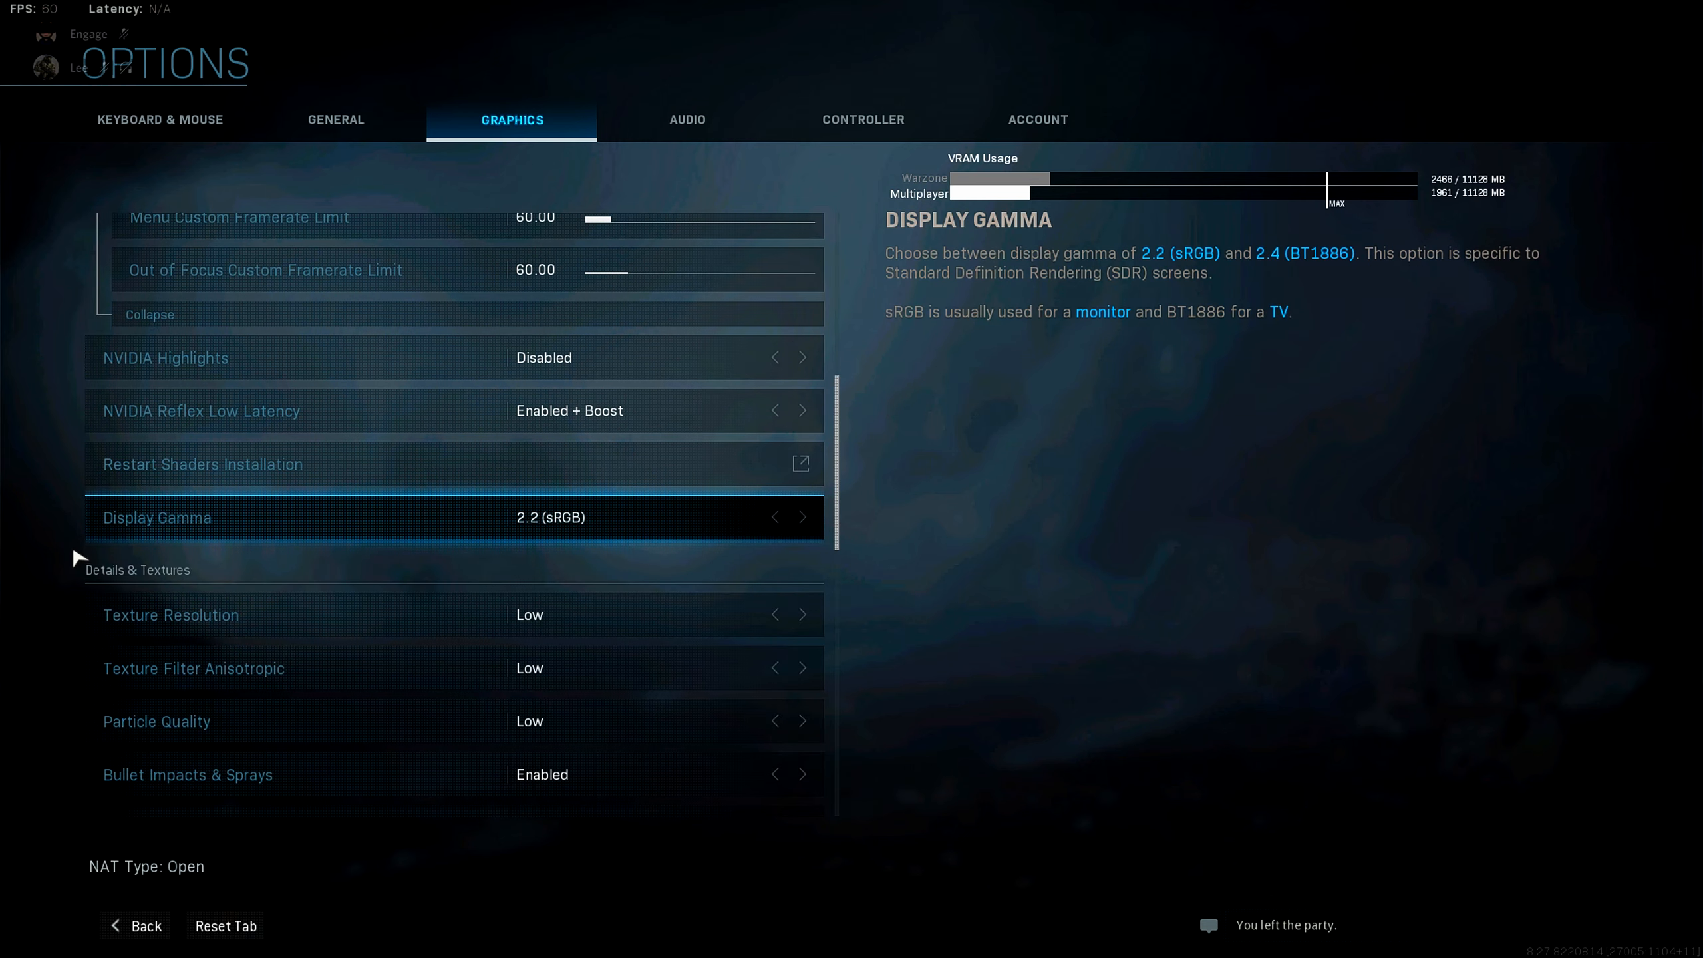
# Scroll to Details & Textures and leave Texture Resolution at Low after trying Very Low
pyautogui.scroll(-3)
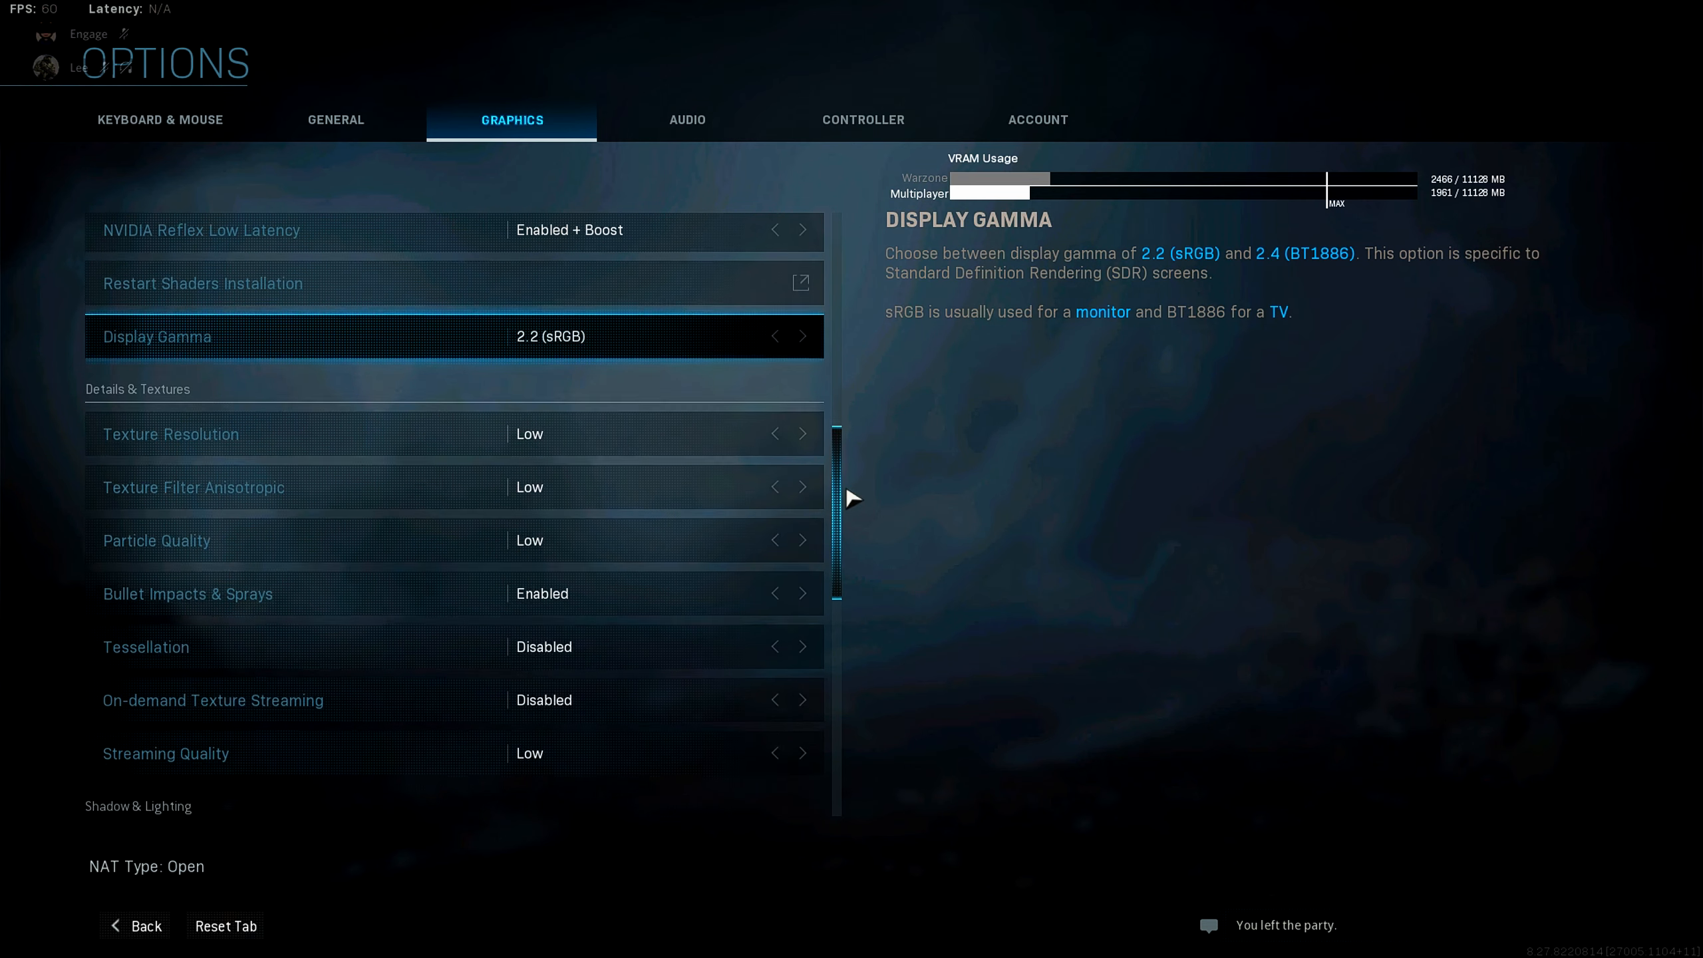
pyautogui.scroll(-3)
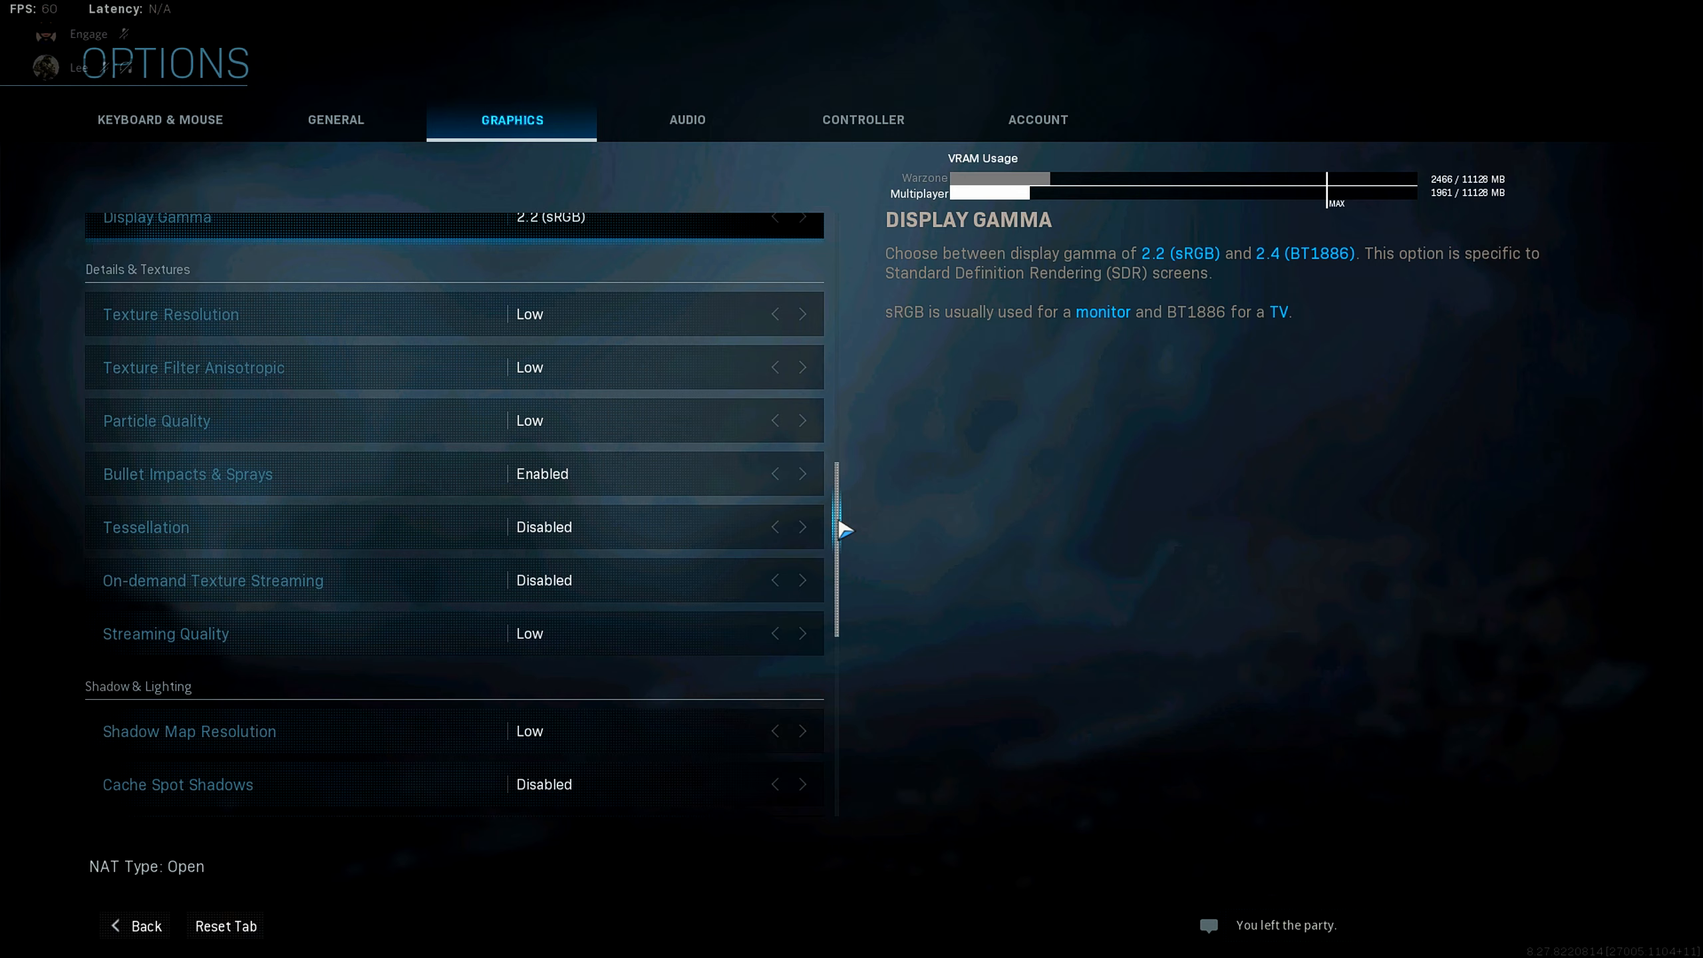
pyautogui.moveTo(194, 367)
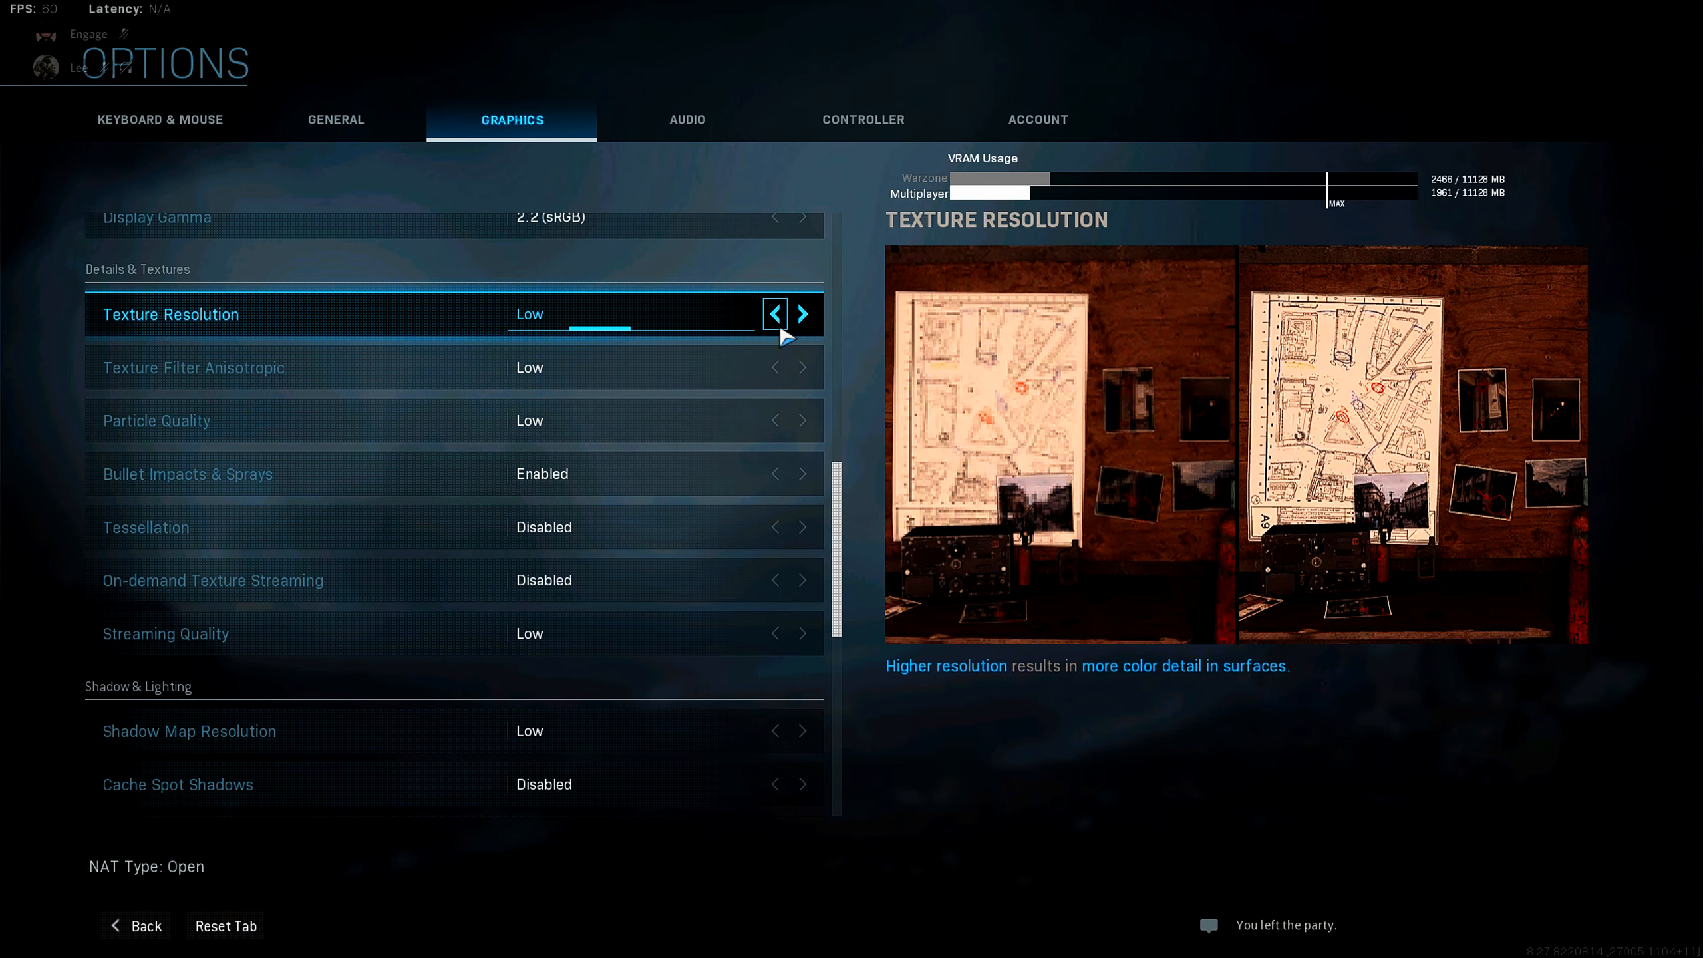
pyautogui.click(773, 314)
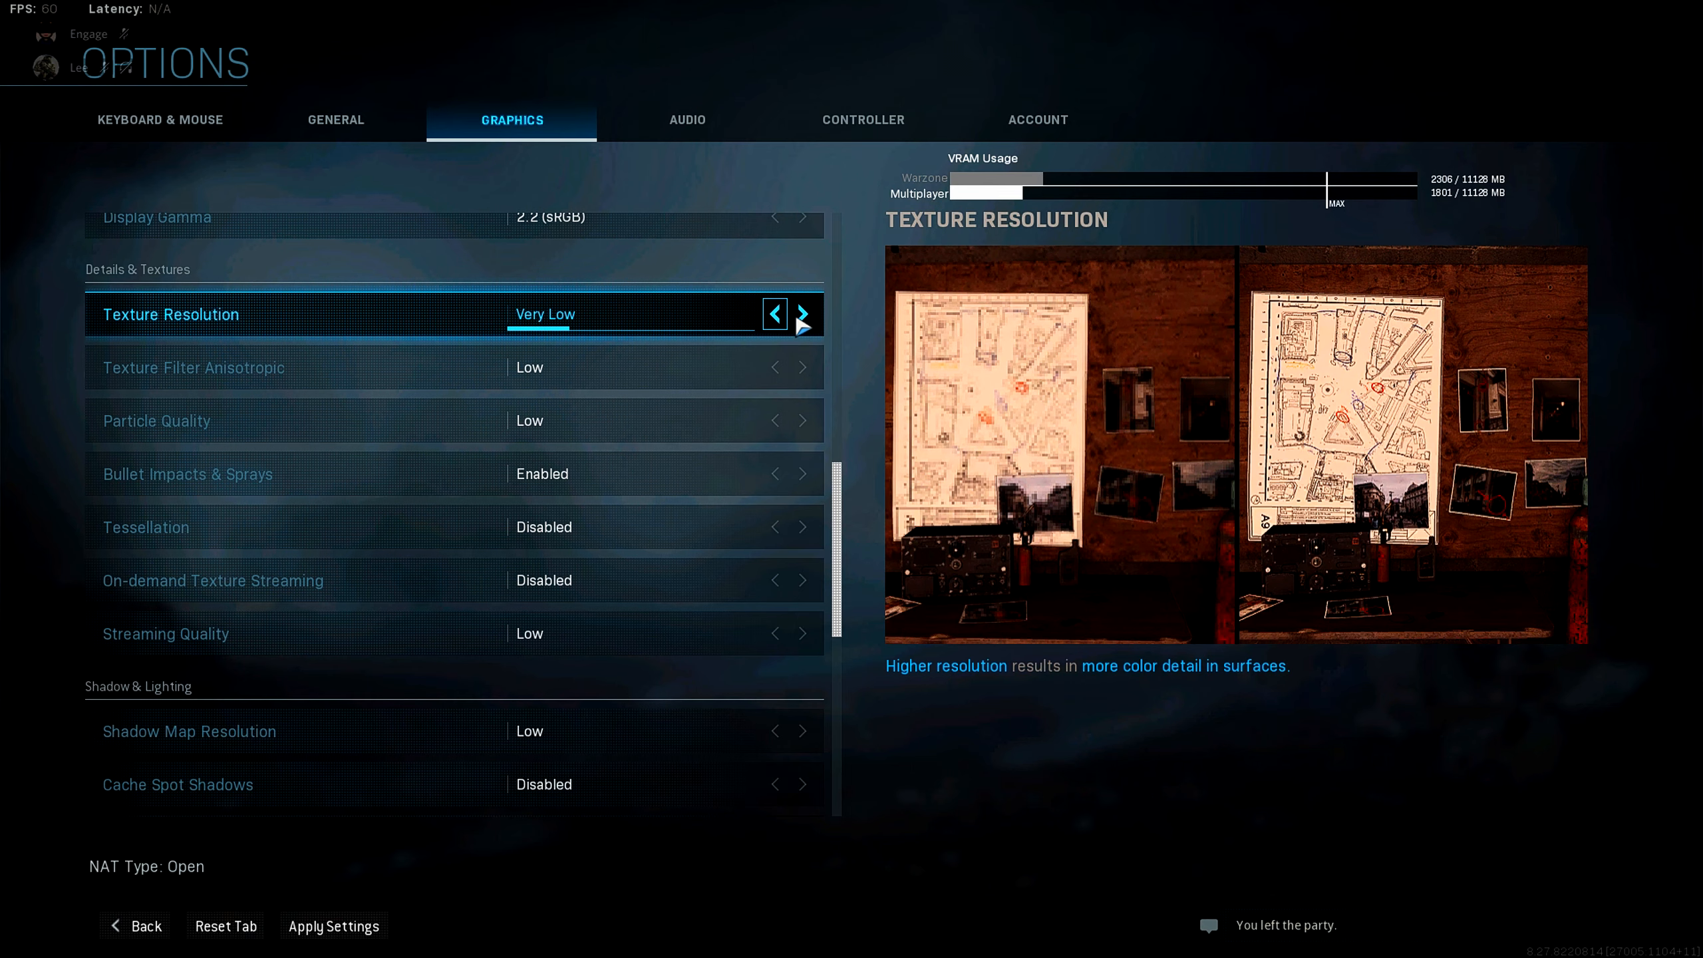
pyautogui.click(803, 313)
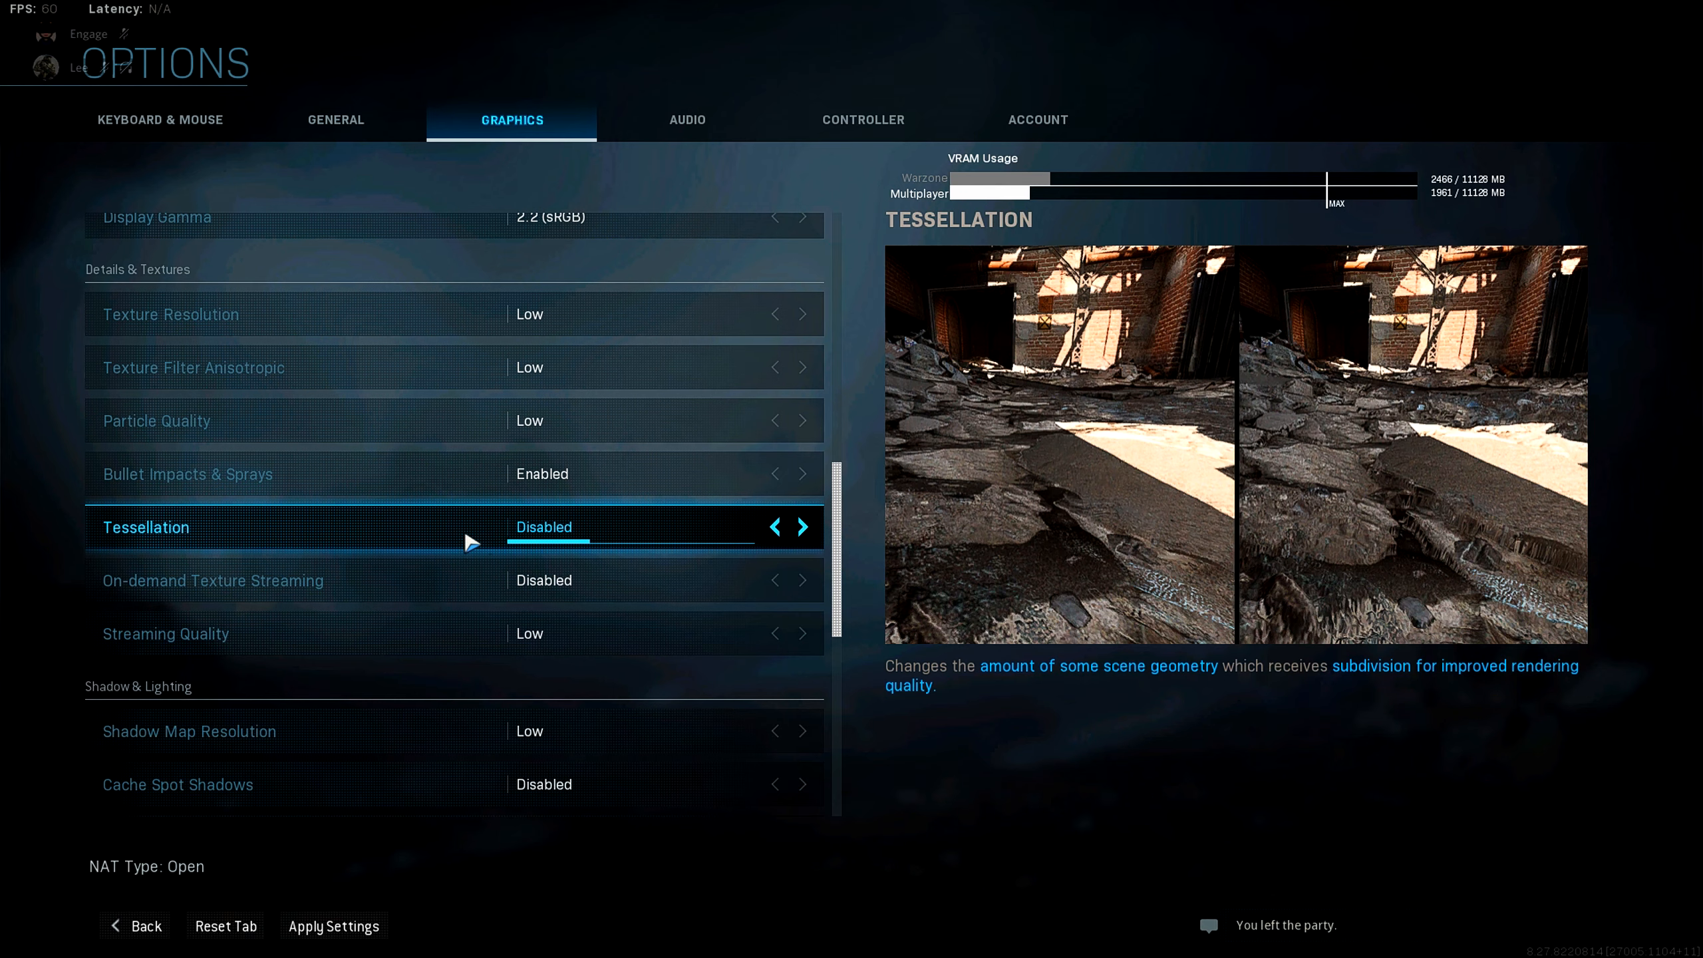
pyautogui.moveTo(213, 580)
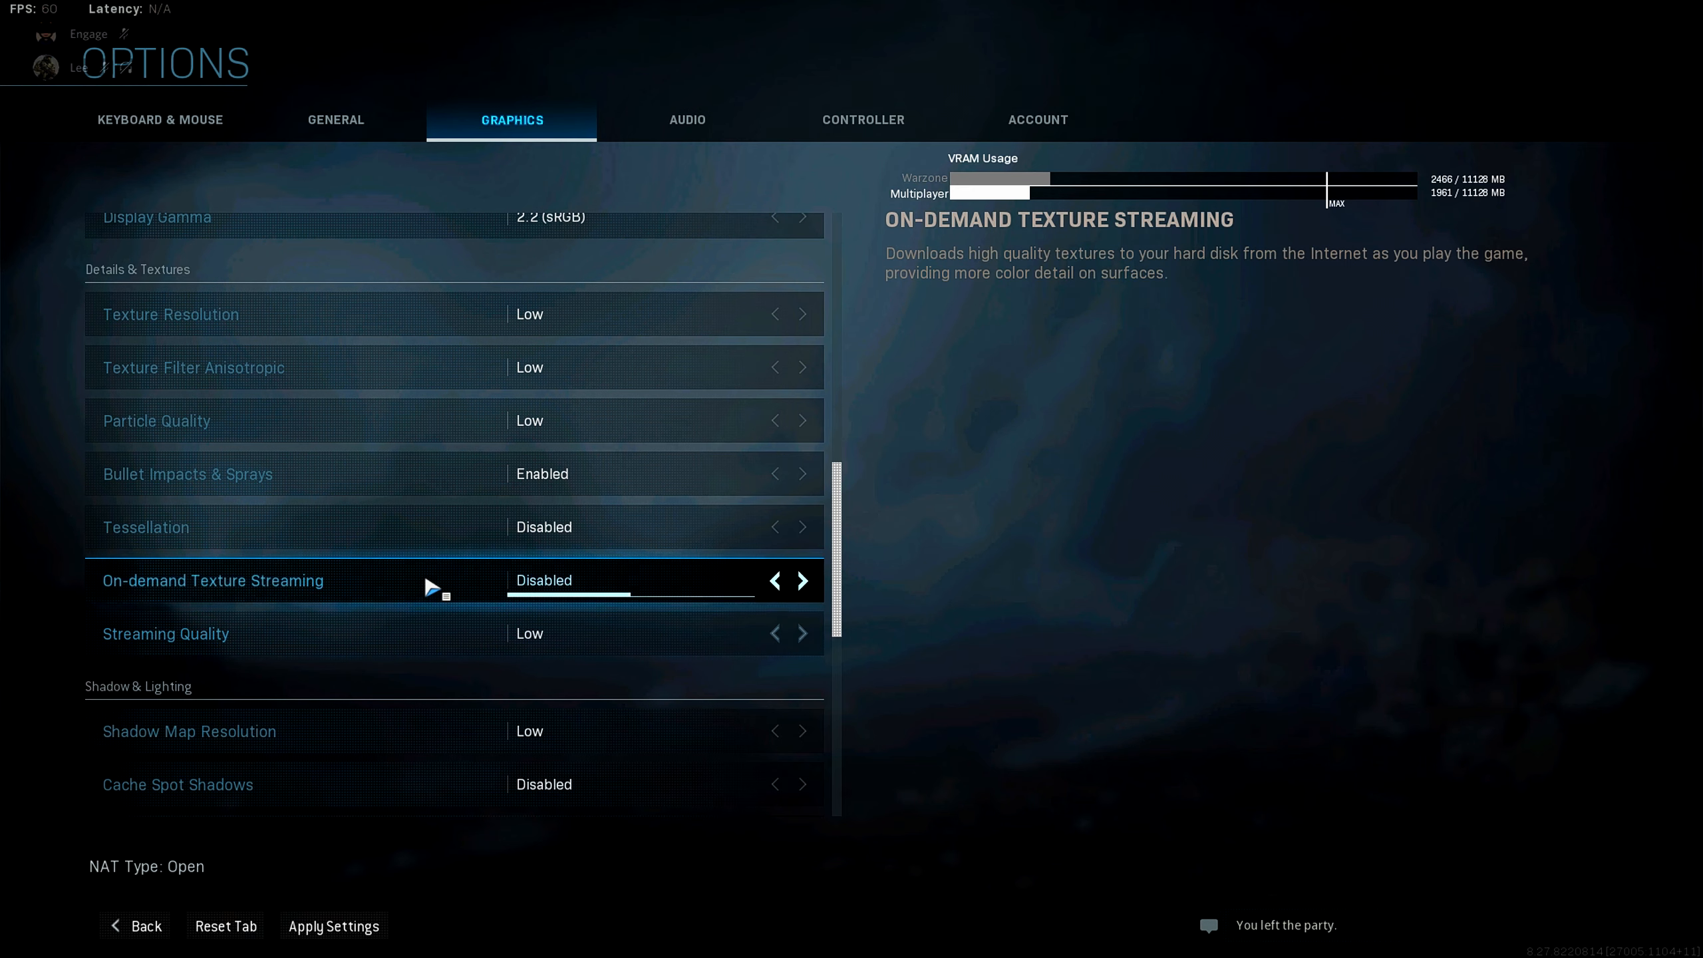
pyautogui.moveTo(165, 634)
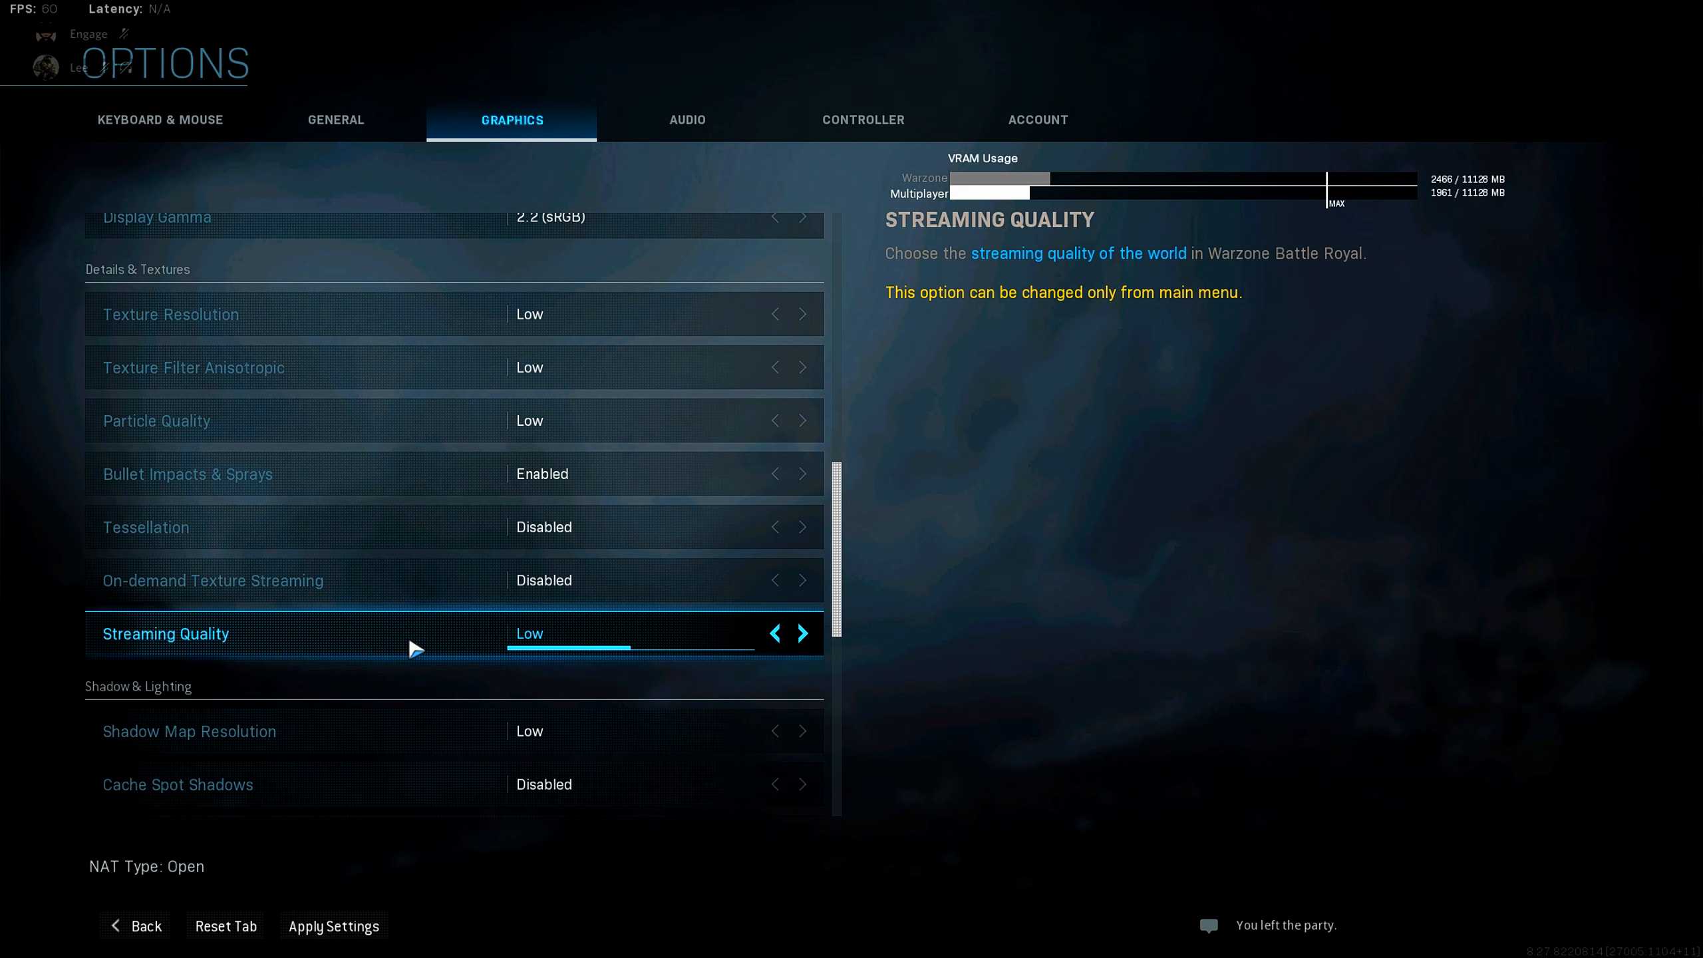
pyautogui.scroll(-3)
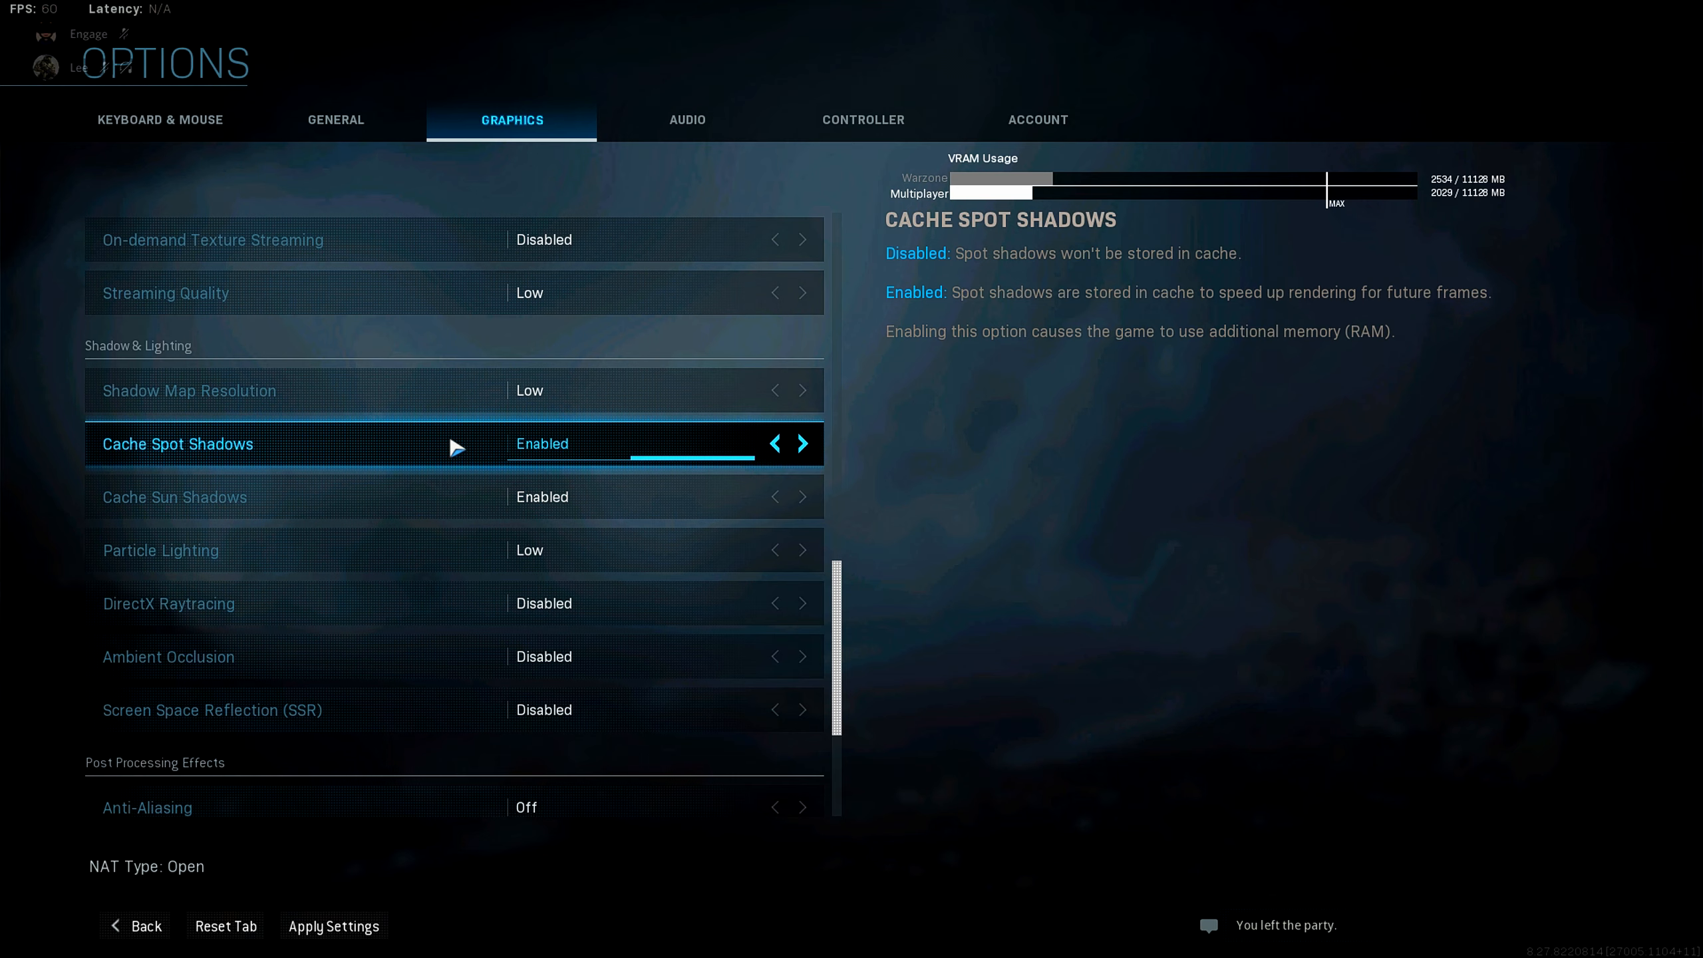
pyautogui.moveTo(587, 501)
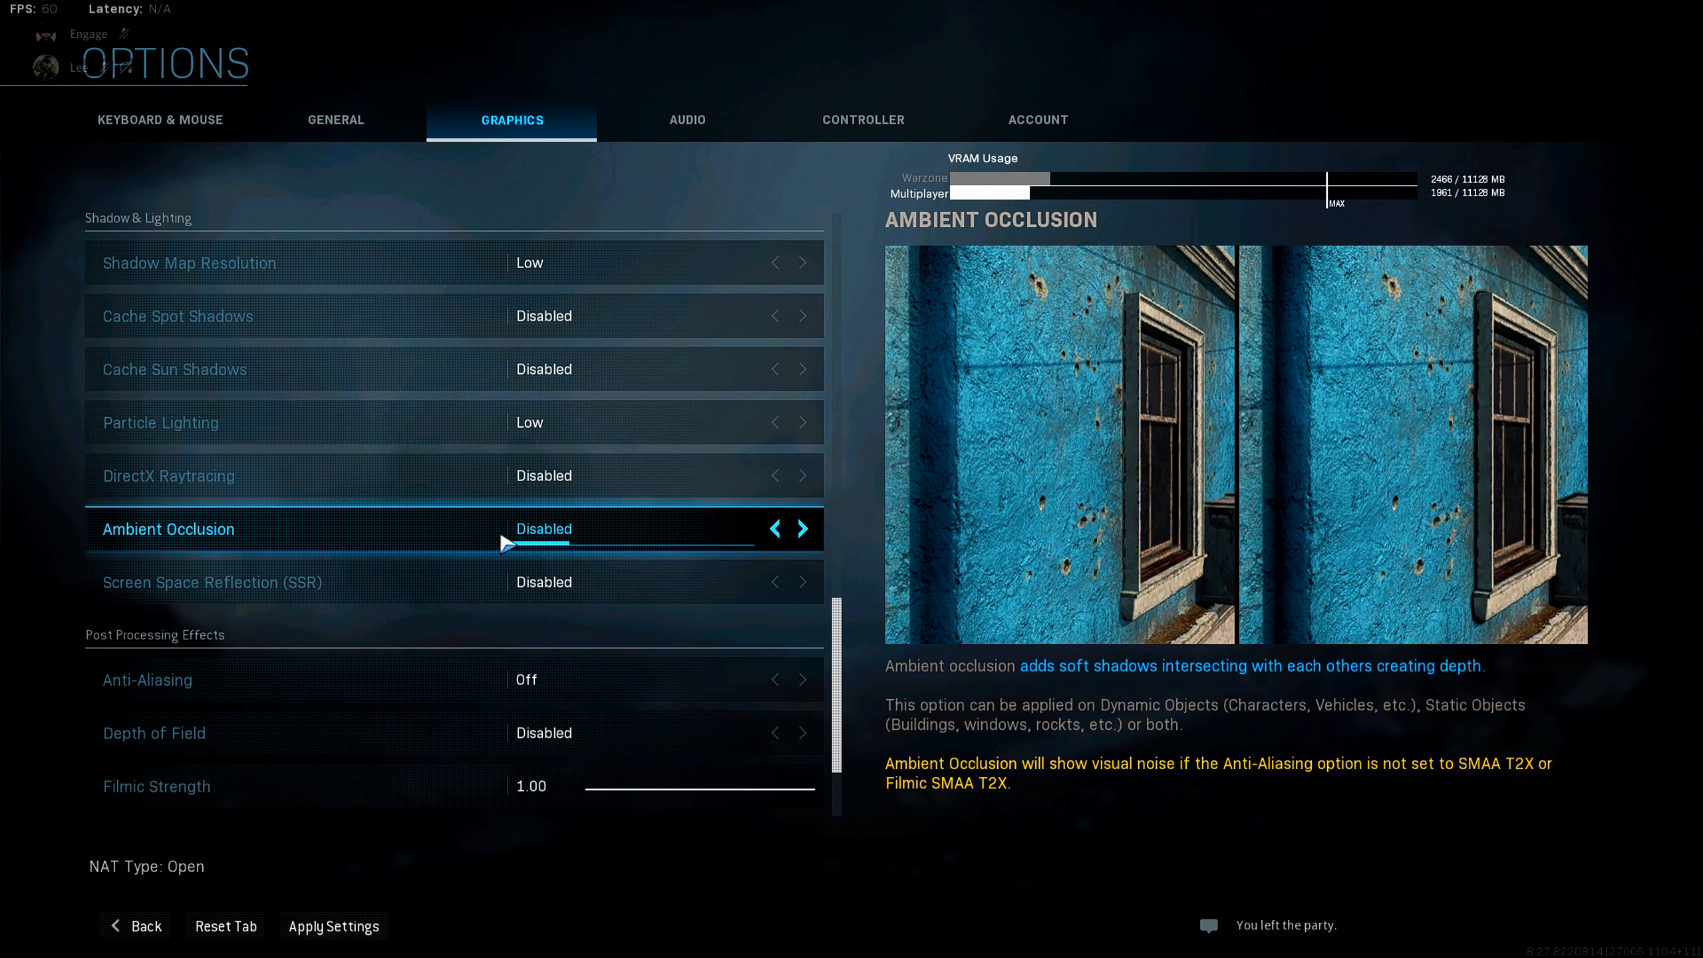
# Scroll past Shadow & Lighting with Cache Spot and Sun Shadows Disabled
pyautogui.scroll(-3)
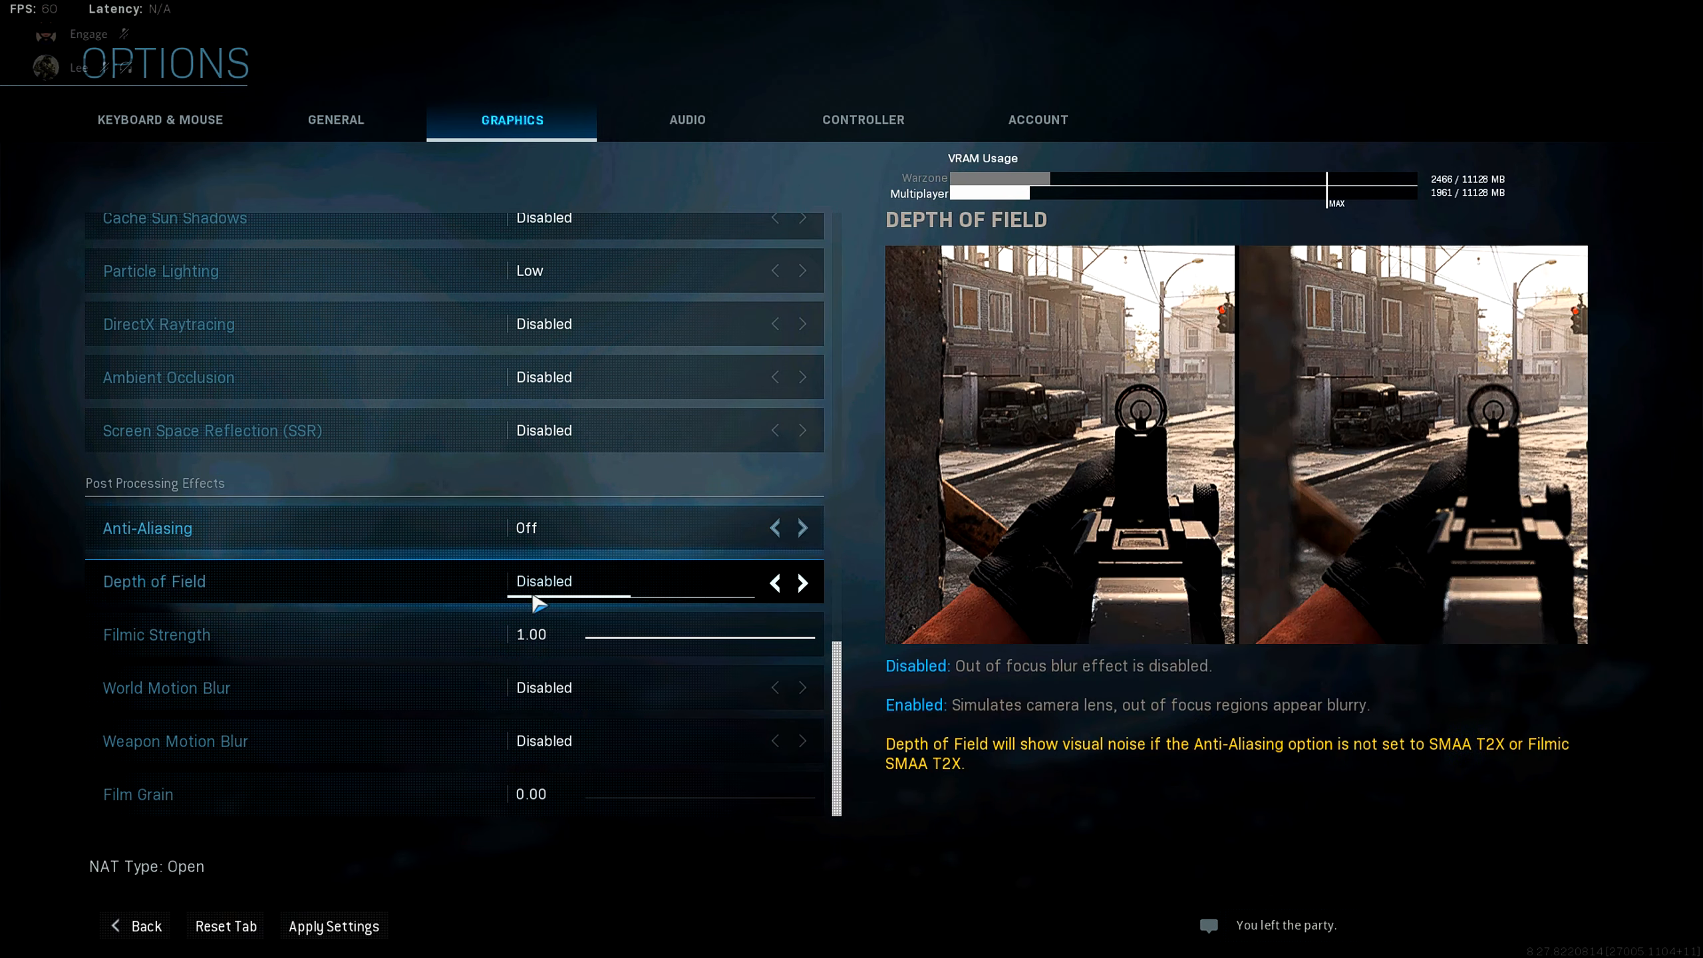
# Keep Anti-Aliasing Off and Film Grain 0.00, then head to Audio to raise Apply Settings
pyautogui.click(155, 634)
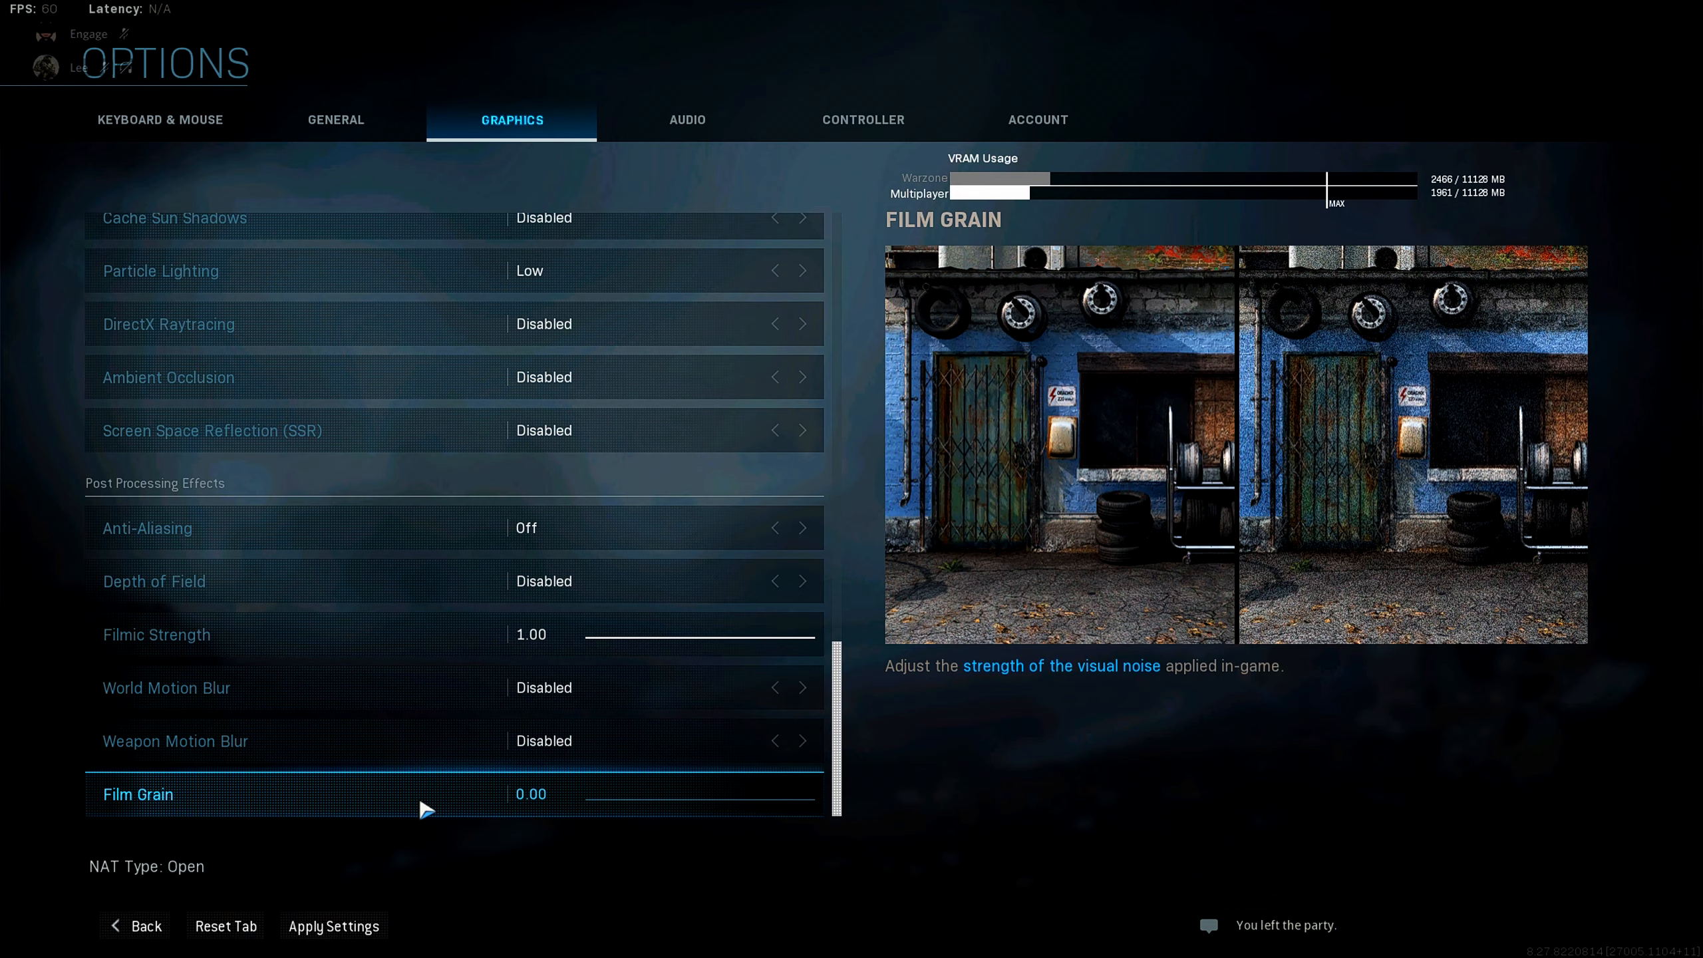
pyautogui.click(333, 925)
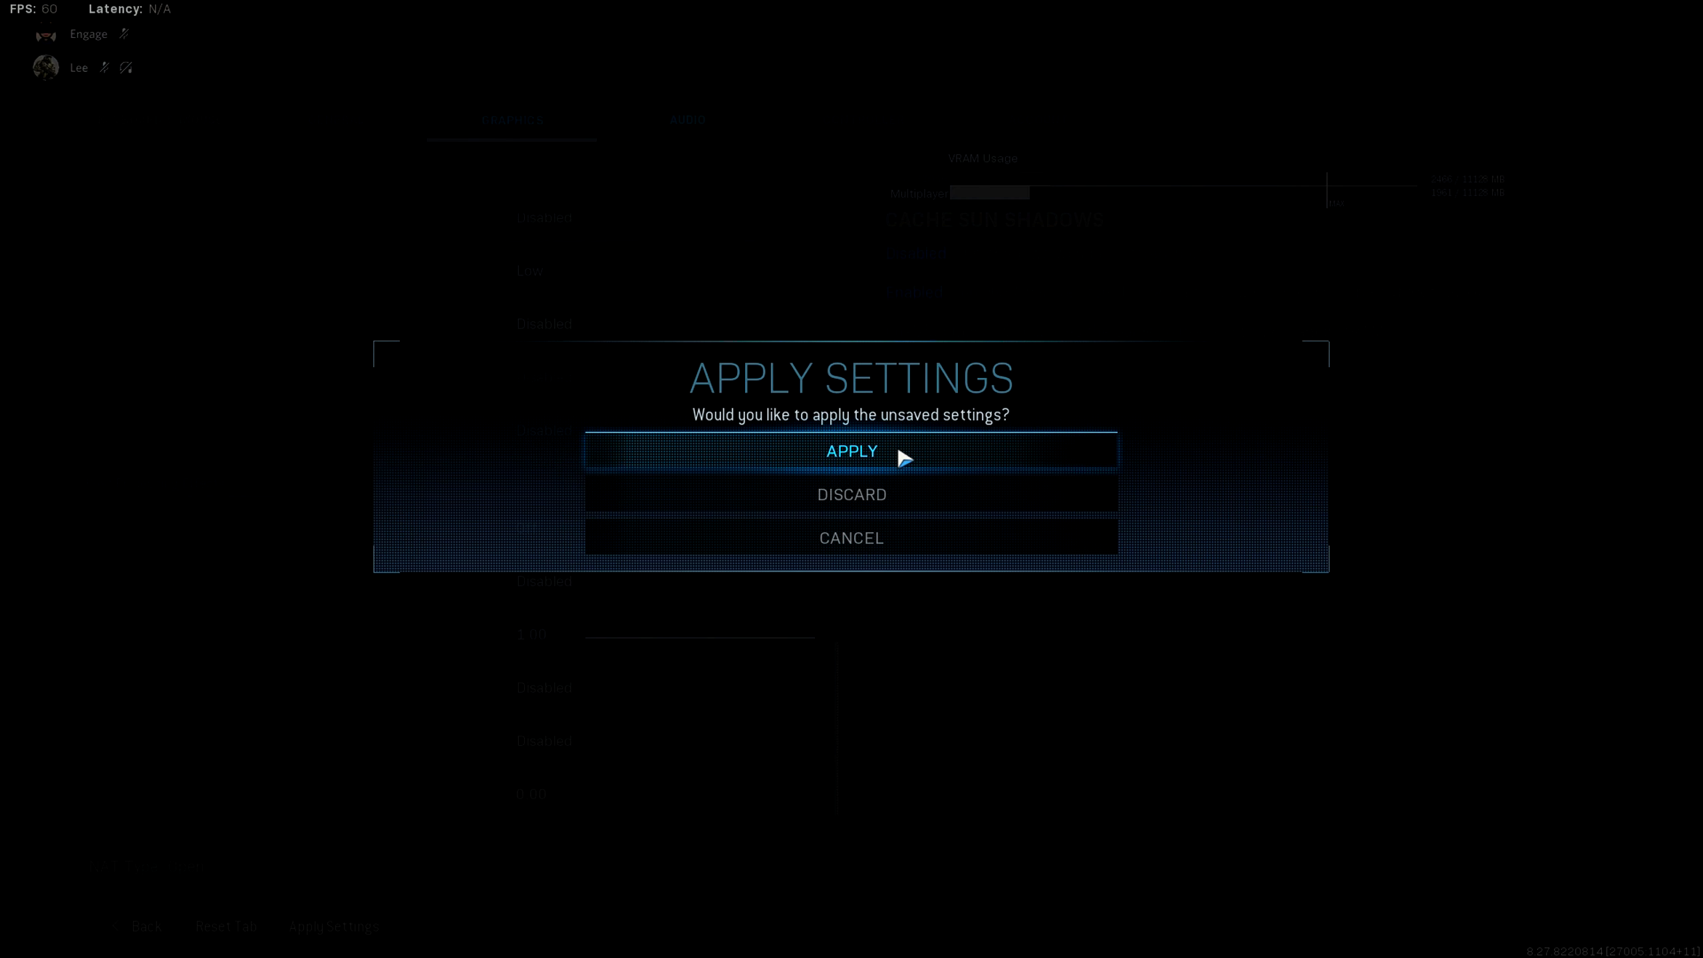
# Apply the pending graphics settings, look over Audio, and switch to the Controller tab
pyautogui.click(850, 451)
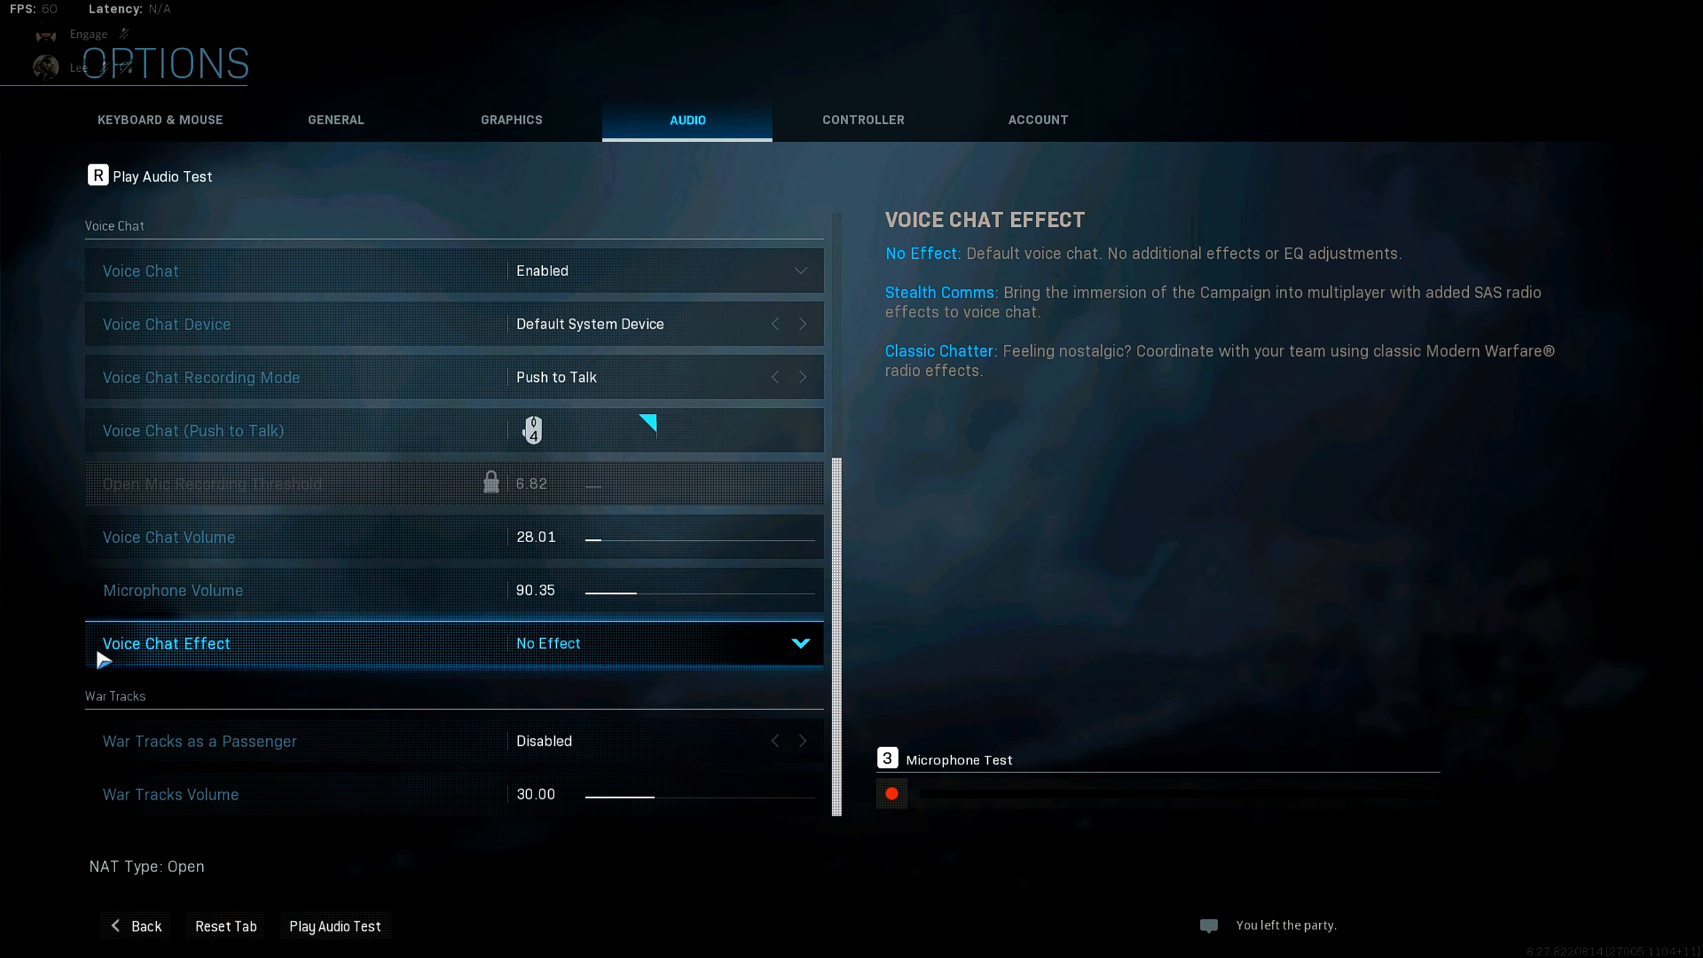
pyautogui.click(662, 642)
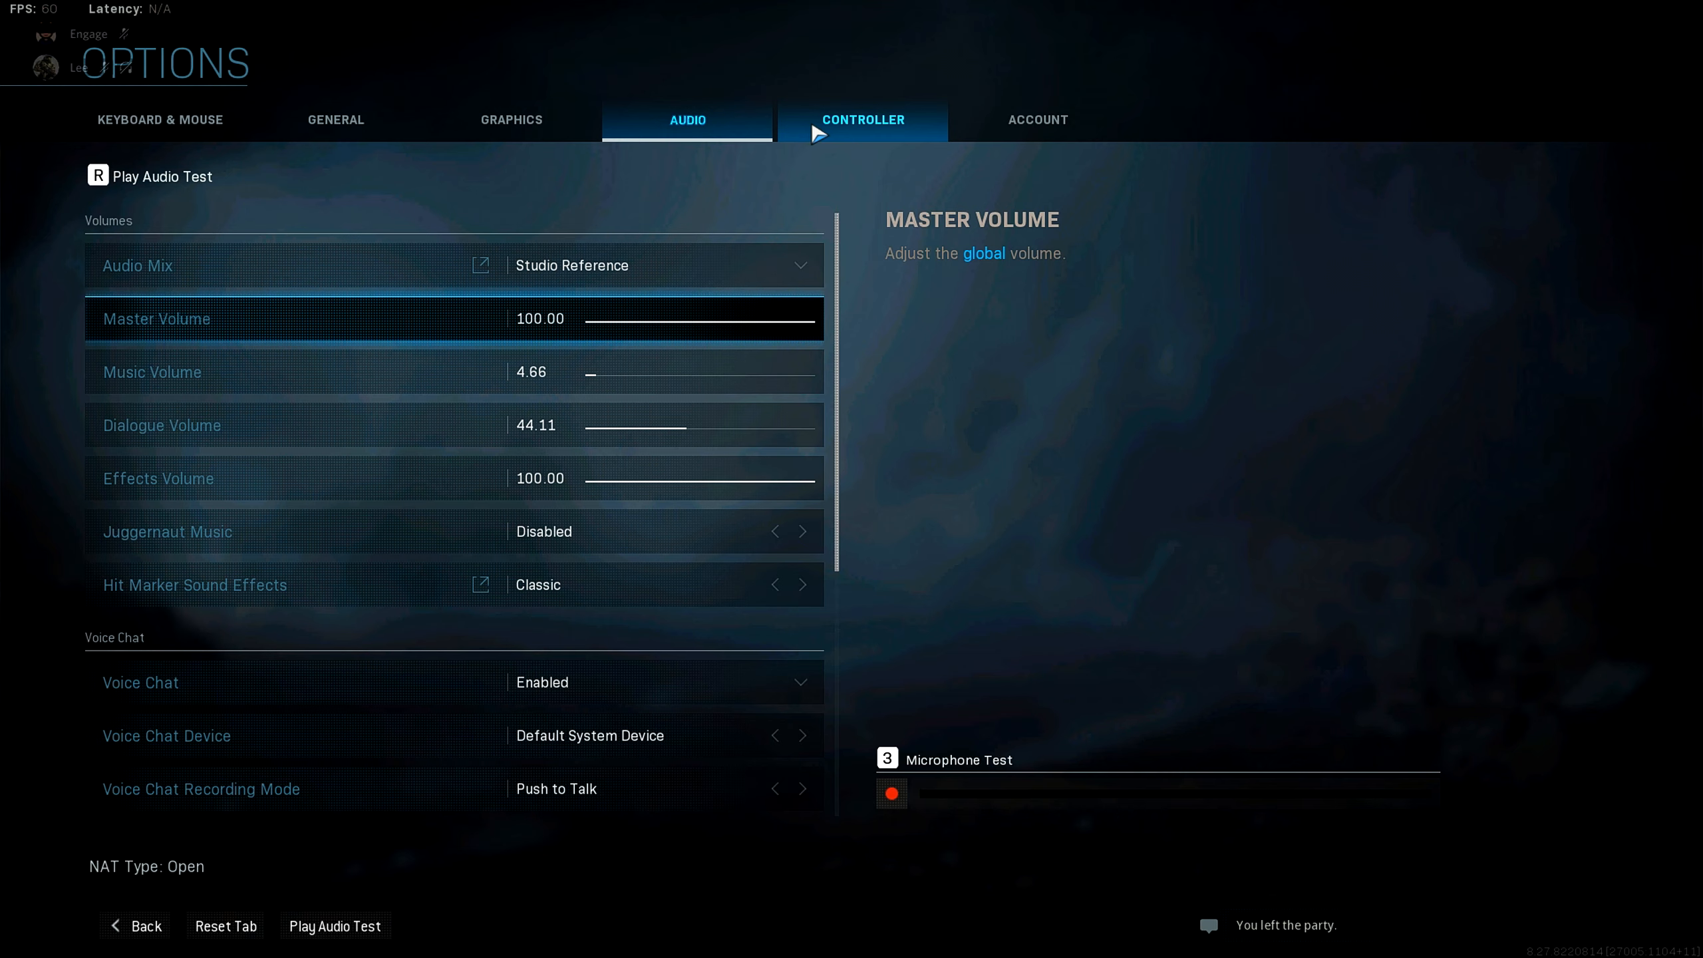
pyautogui.click(861, 120)
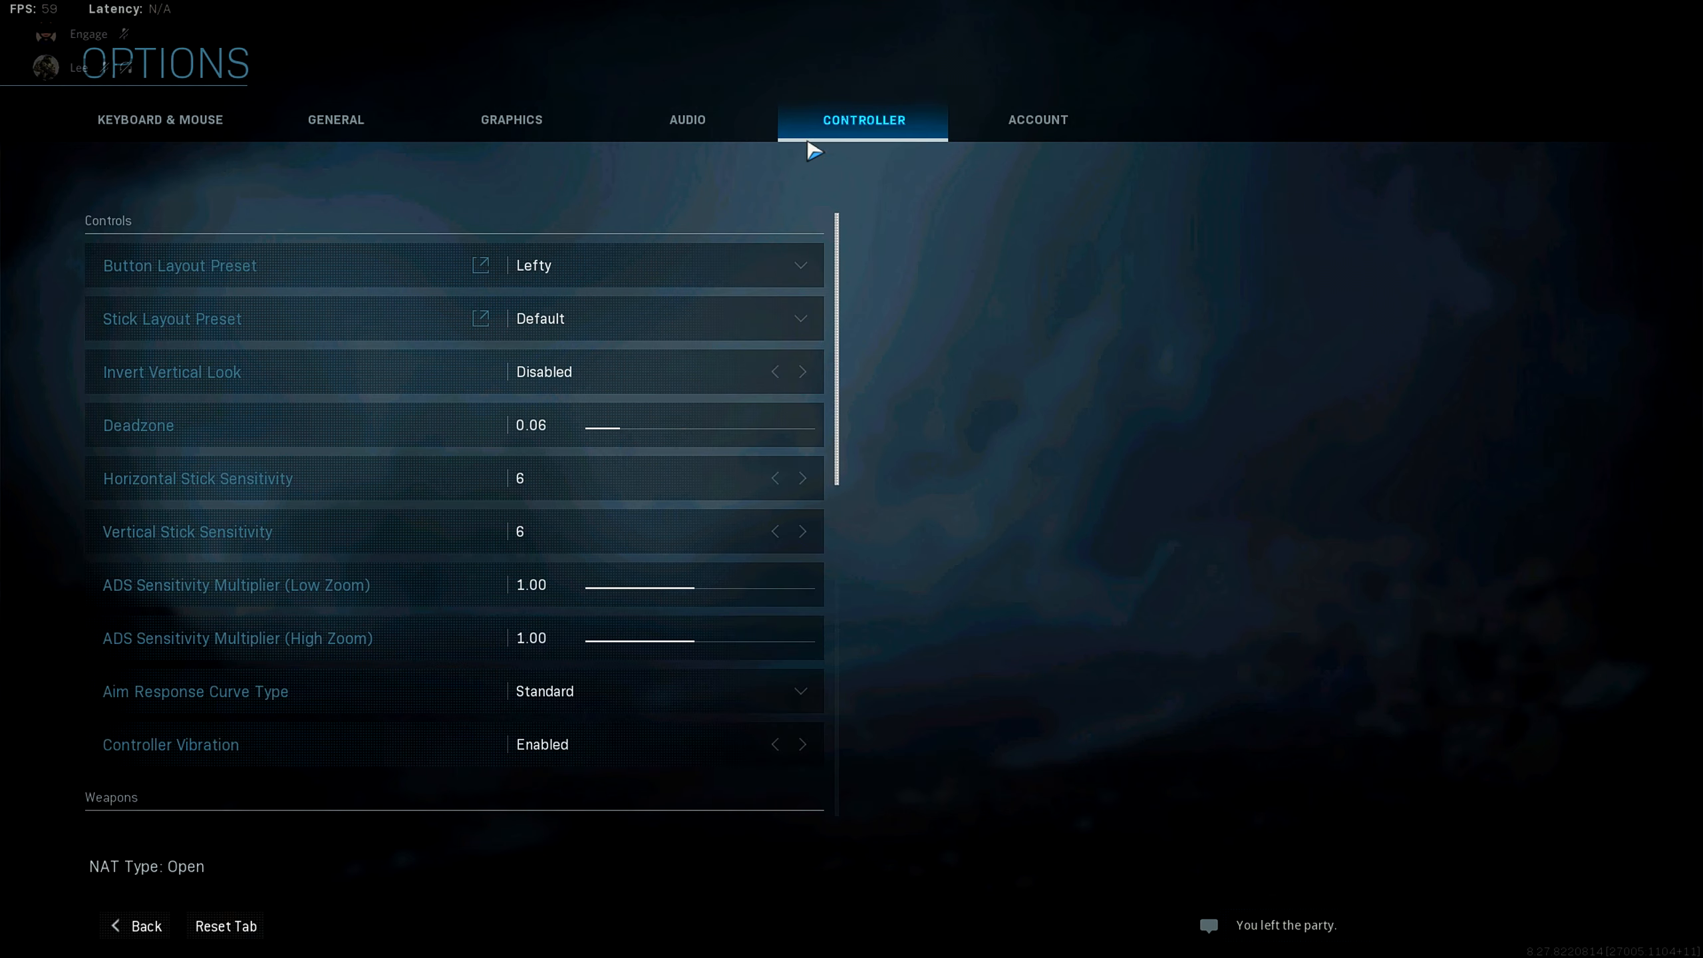
pyautogui.moveTo(613, 564)
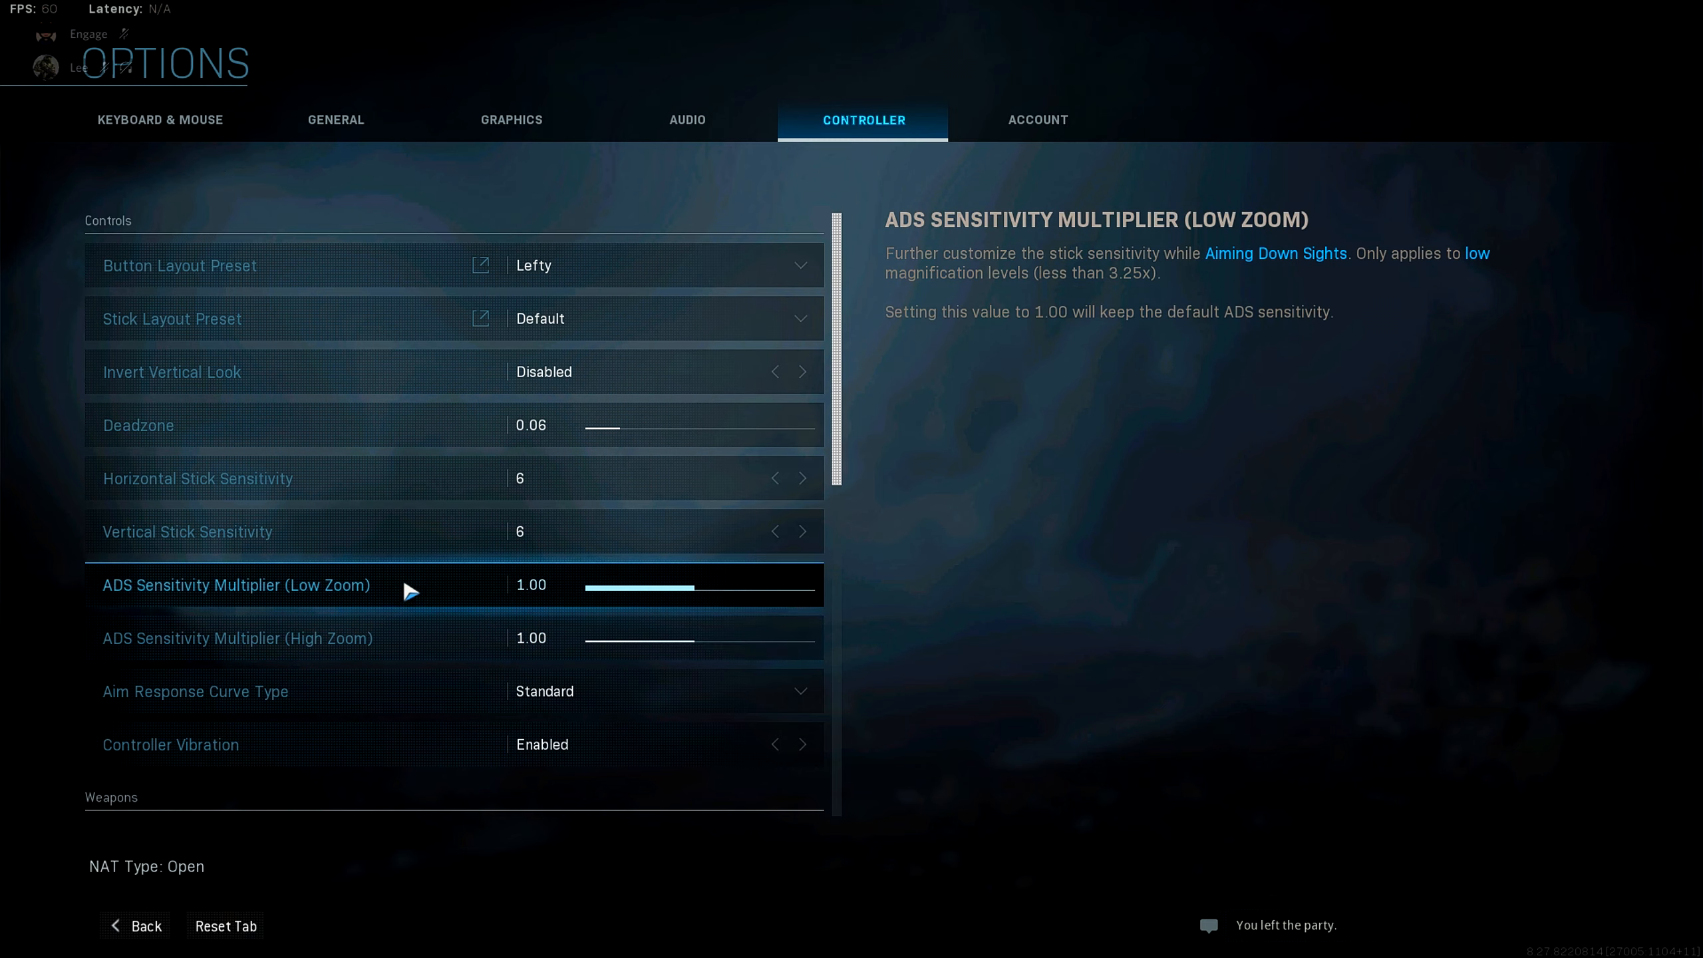
# Adjust Controller options, then switch to Keyboard & Mouse showing Mouse Sensitivity 5.75
pyautogui.click(179, 264)
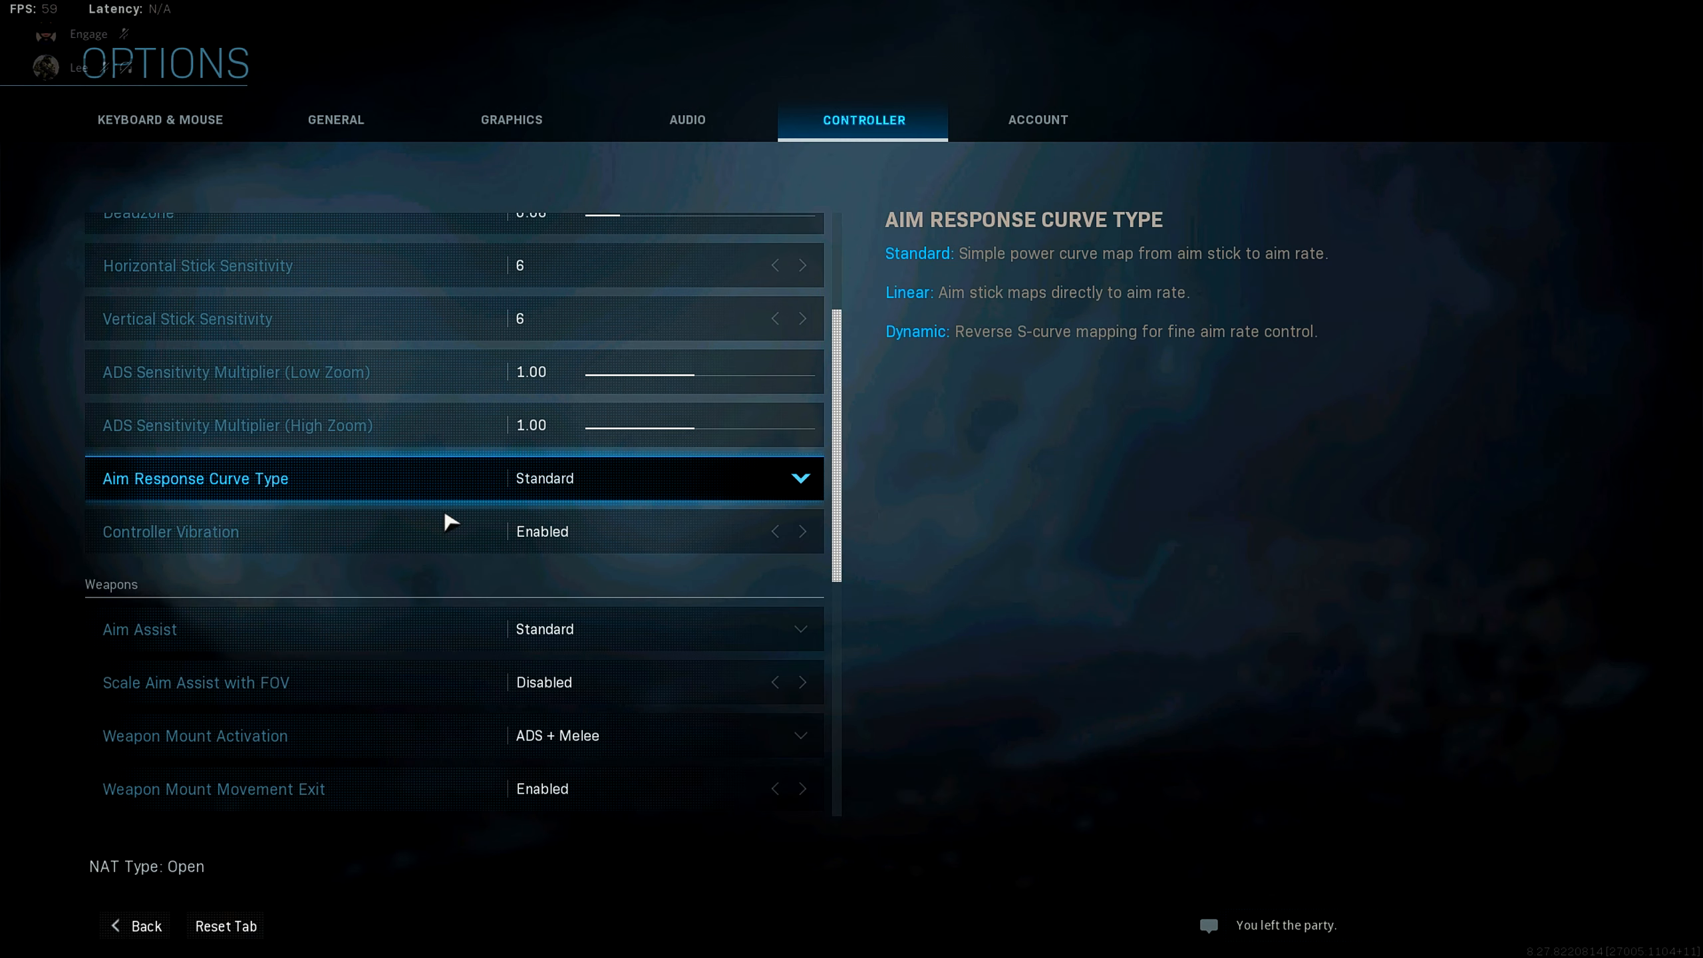
pyautogui.click(772, 531)
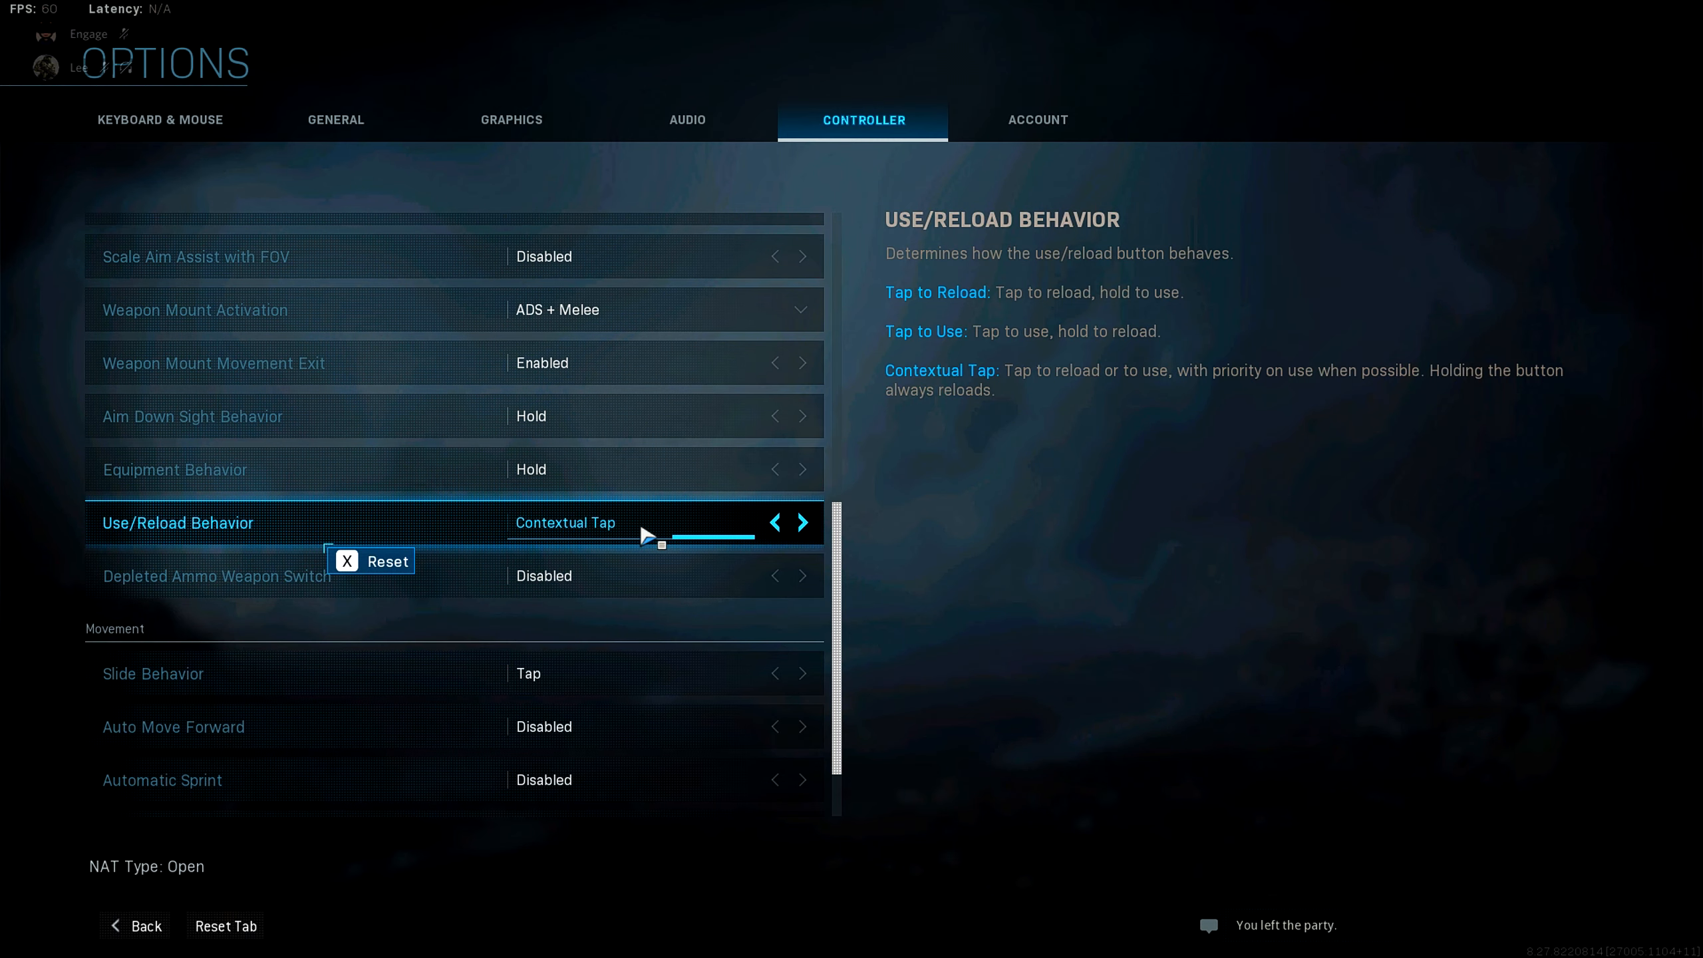
pyautogui.click(801, 522)
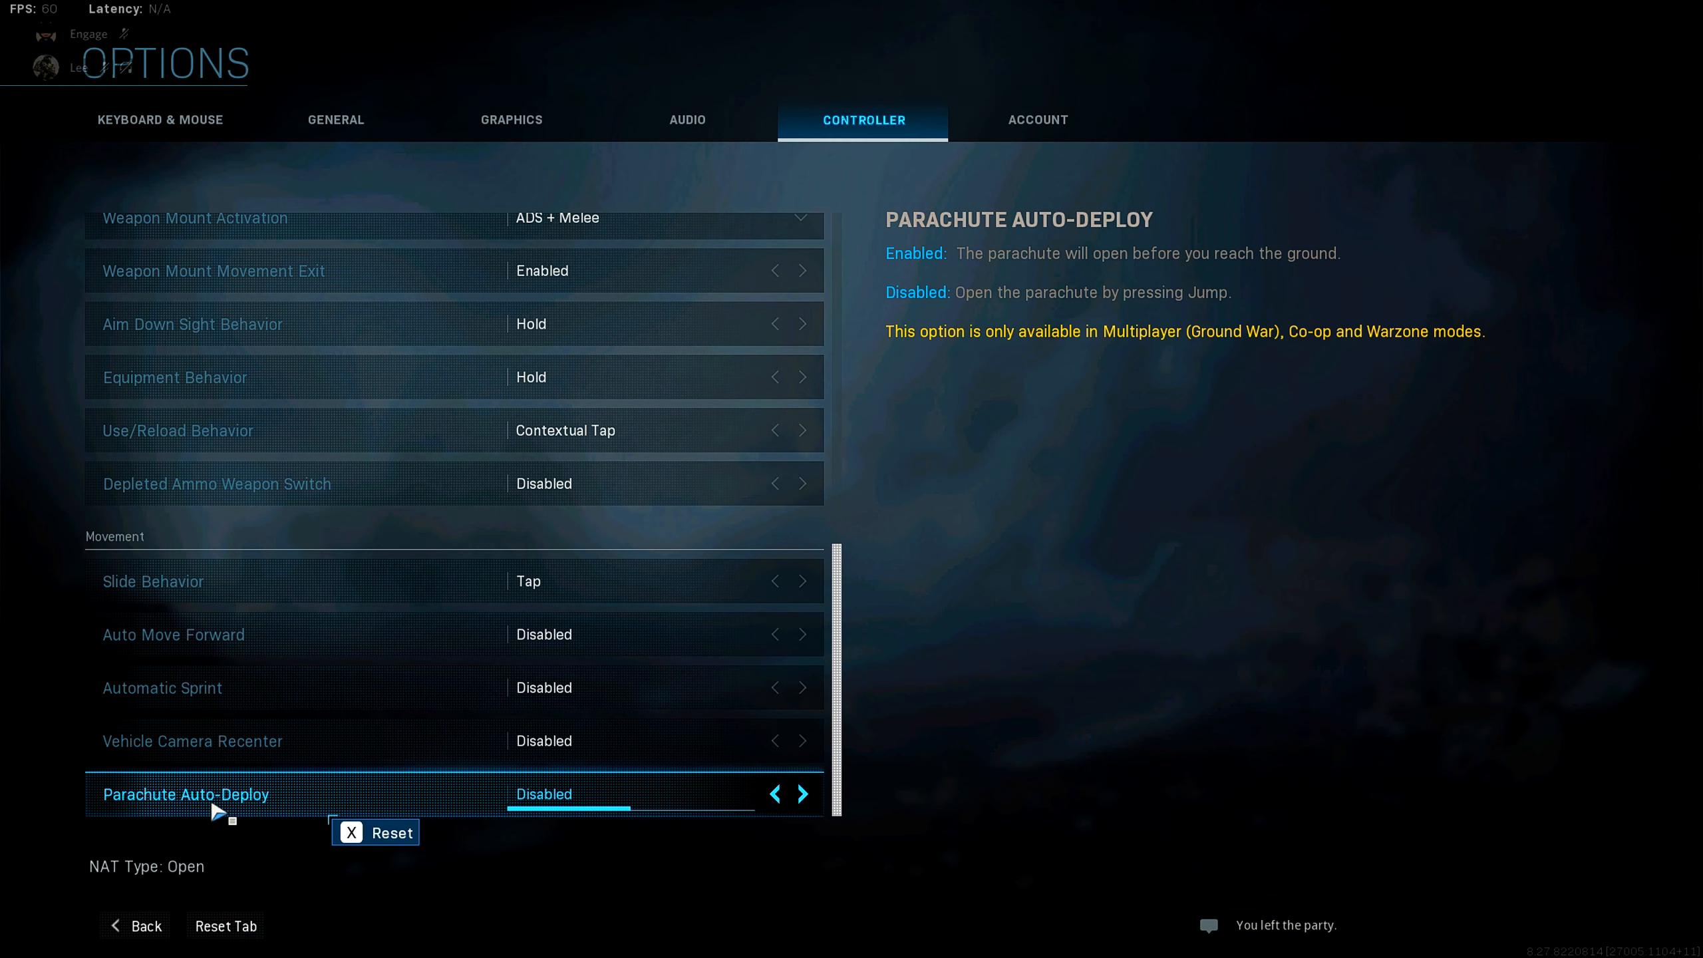
pyautogui.moveTo(292, 817)
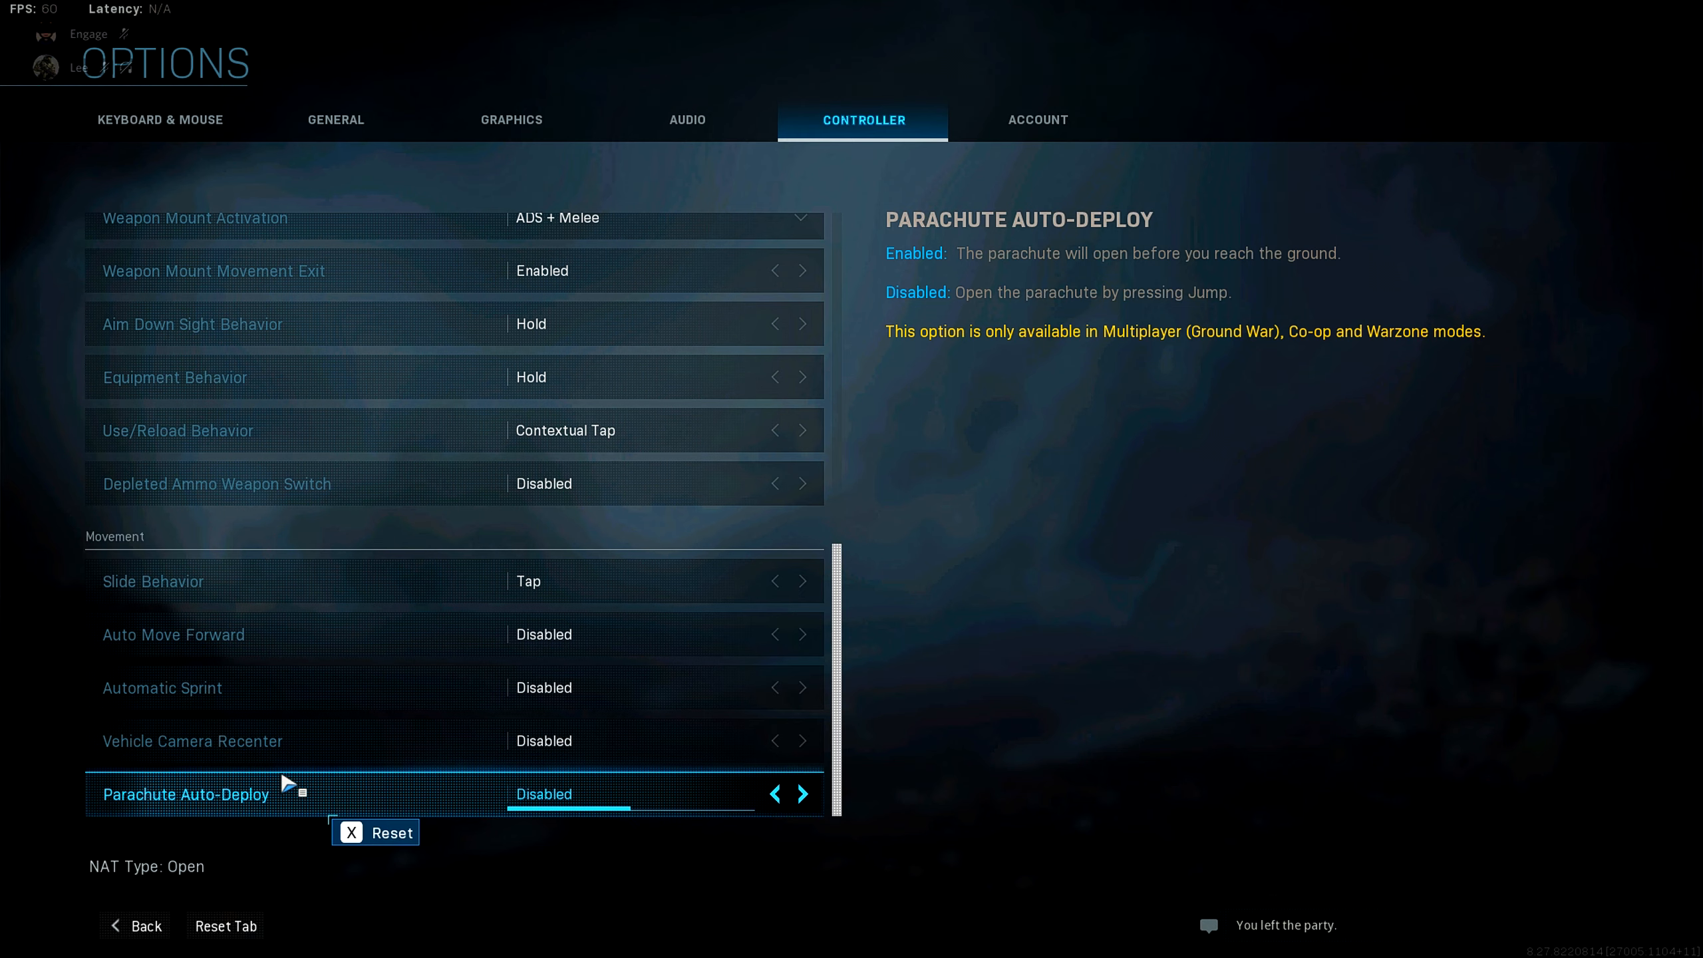
pyautogui.click(158, 120)
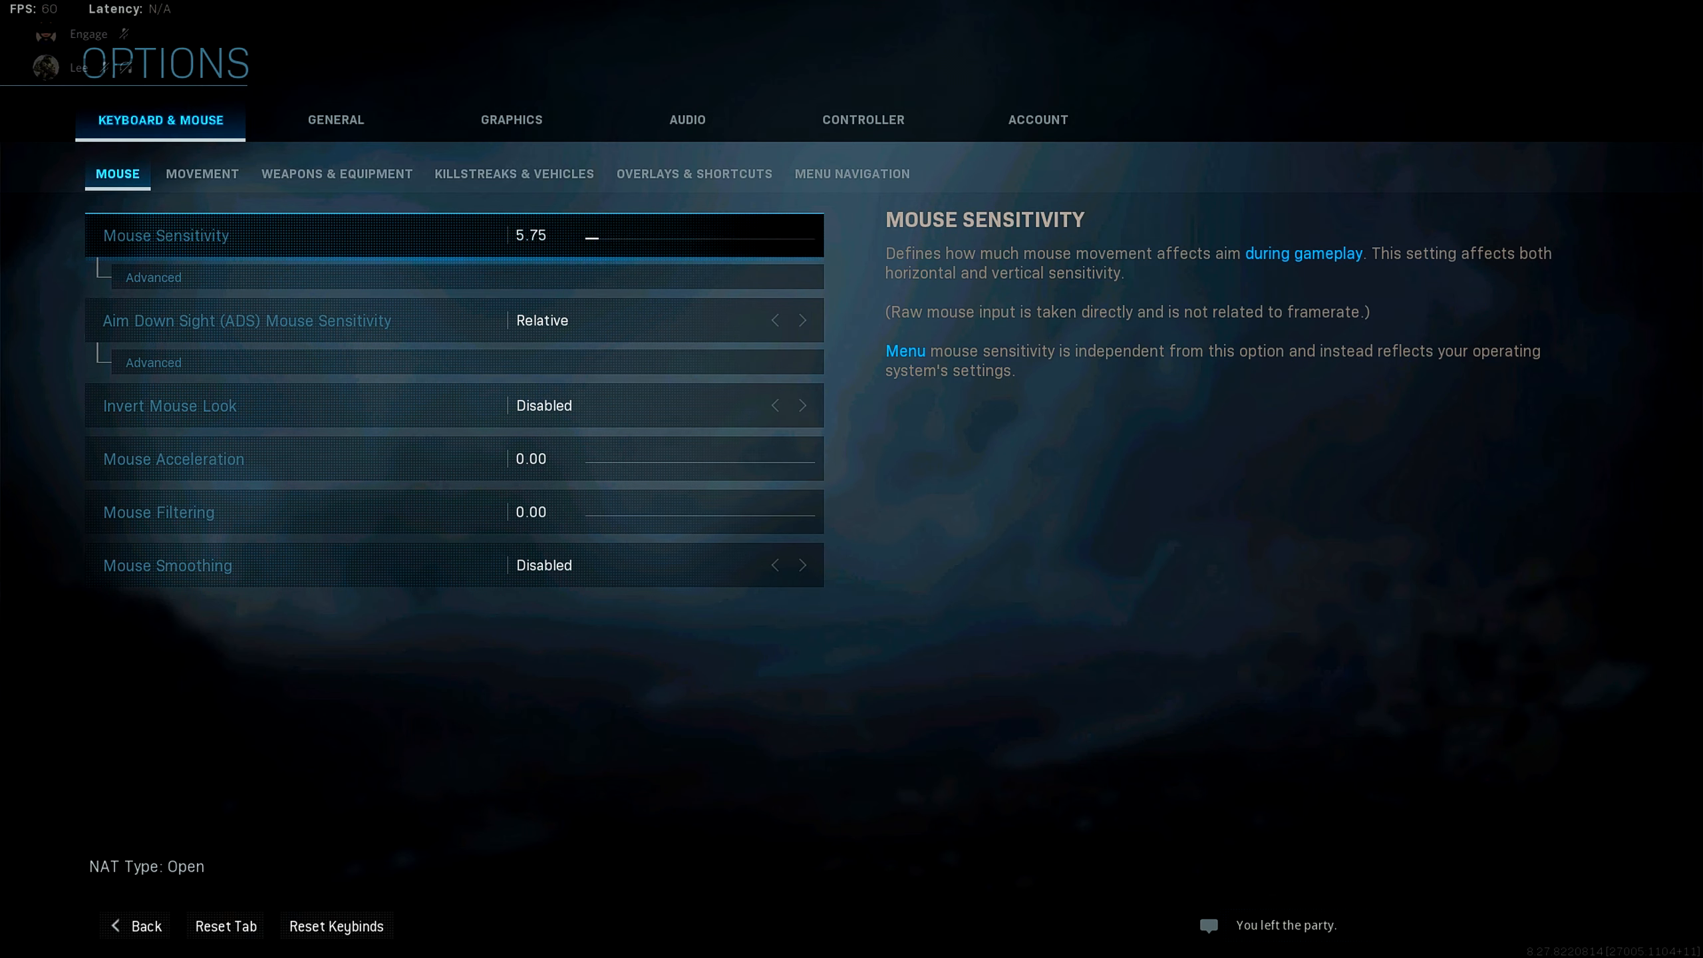
pyautogui.moveTo(201, 380)
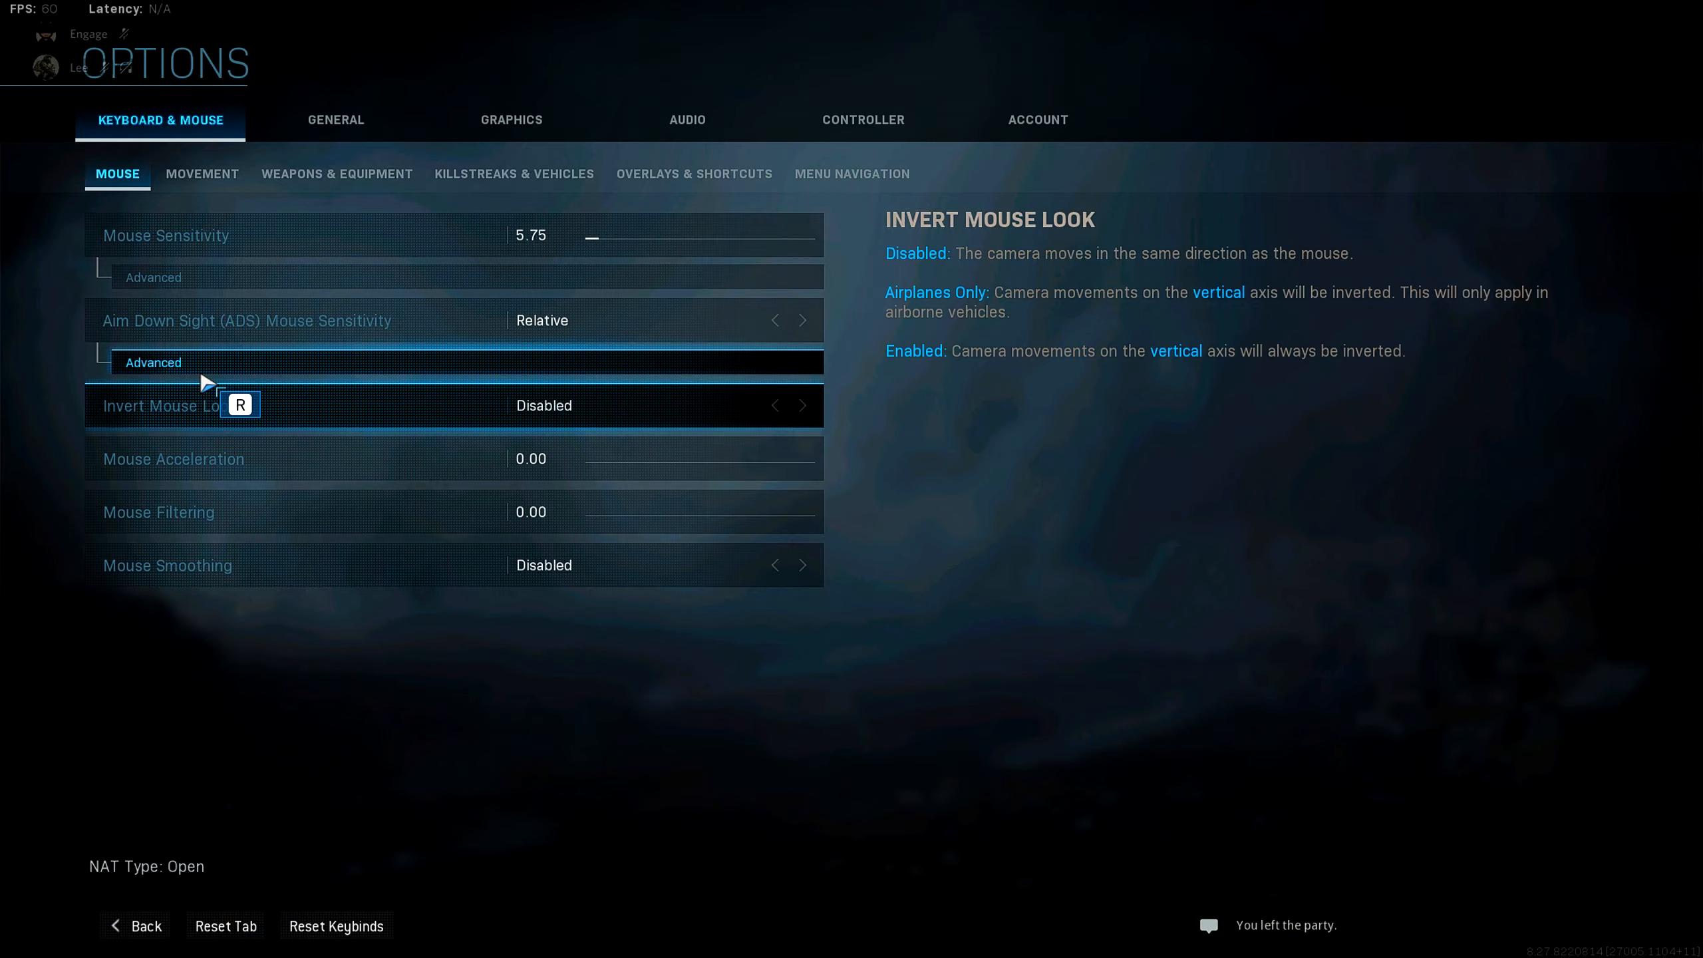